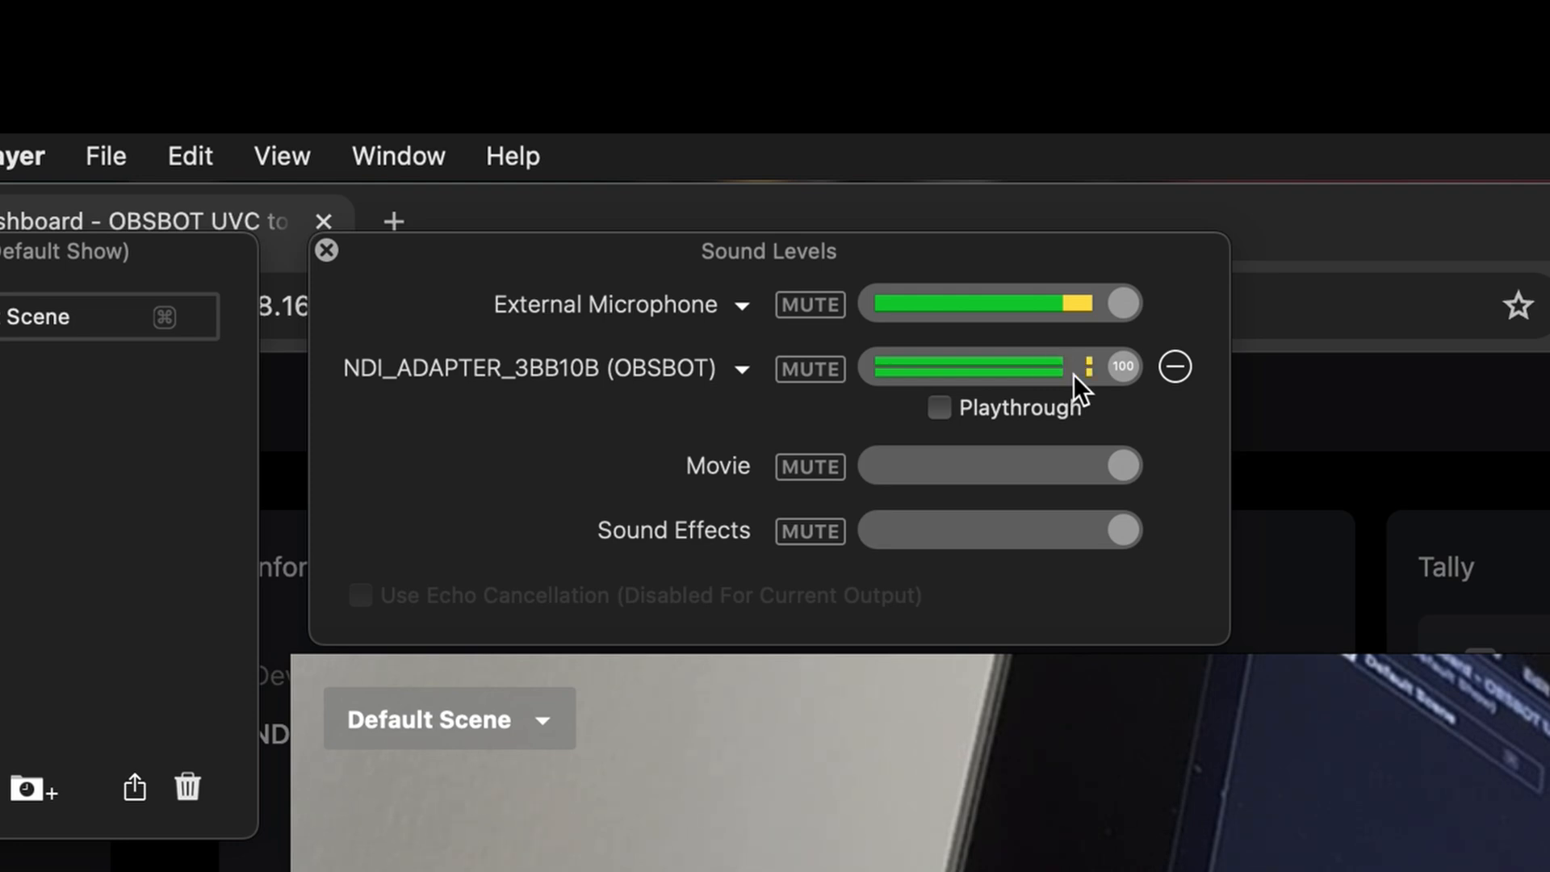
mouse_move(1122, 405)
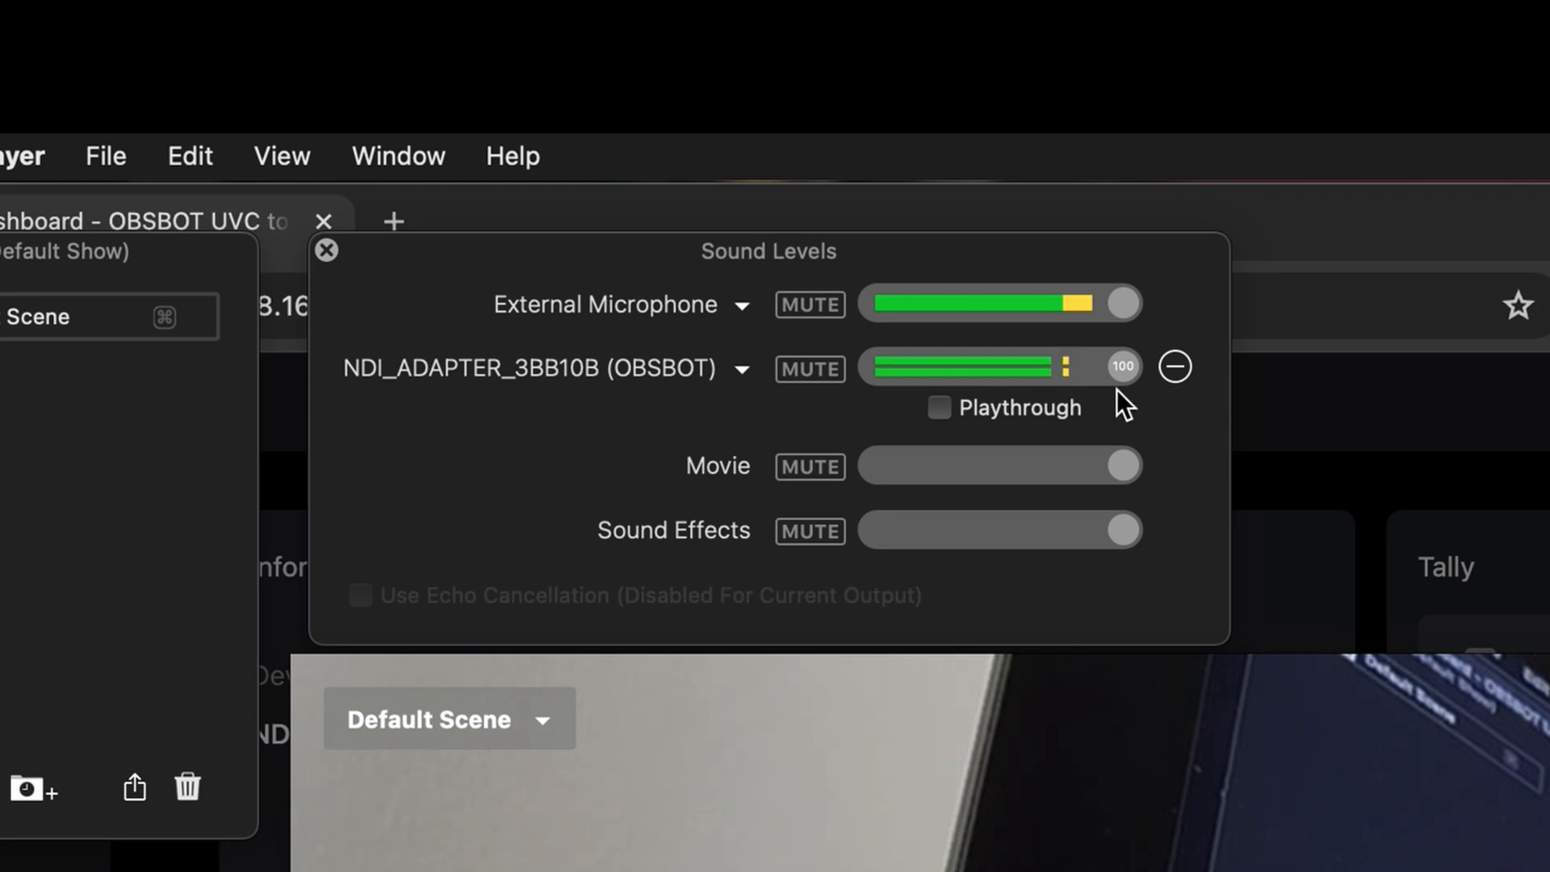
mouse_move(1210, 623)
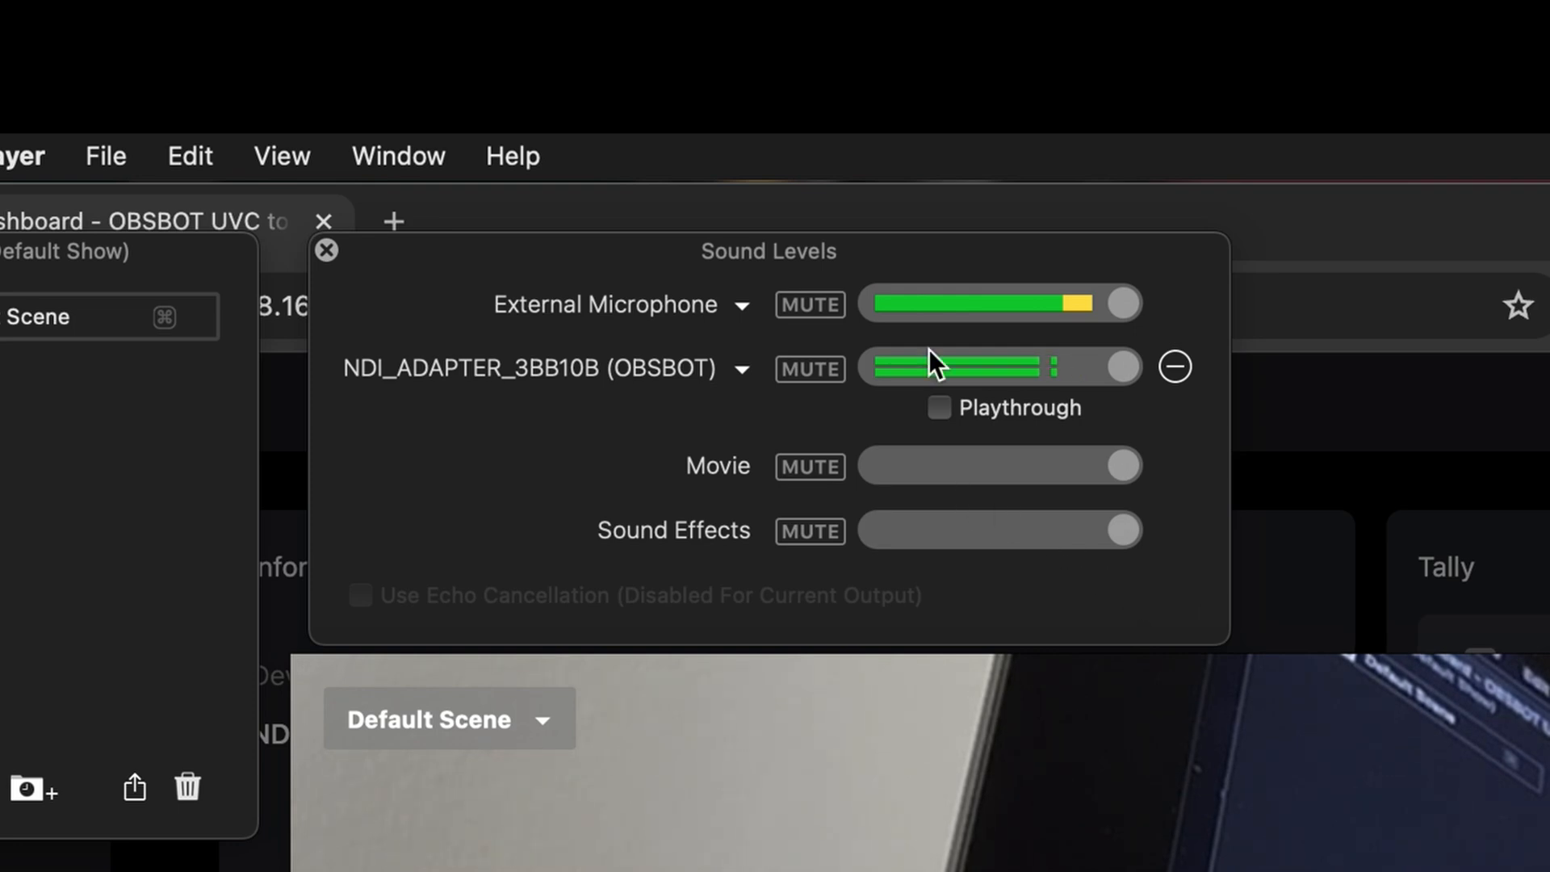
mouse_move(1193, 519)
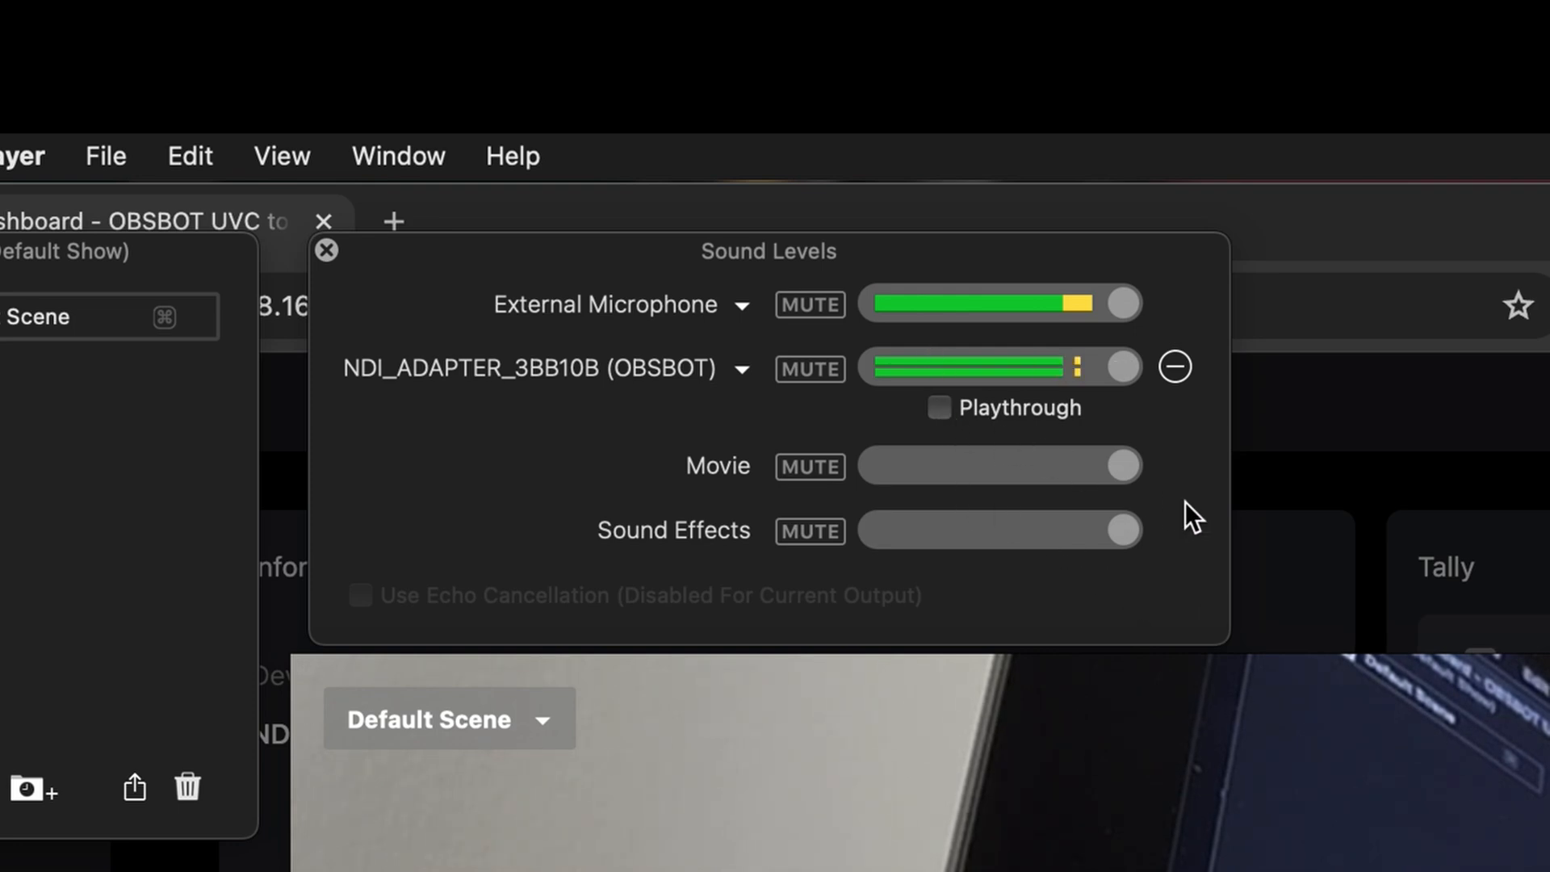
mouse_move(1193, 589)
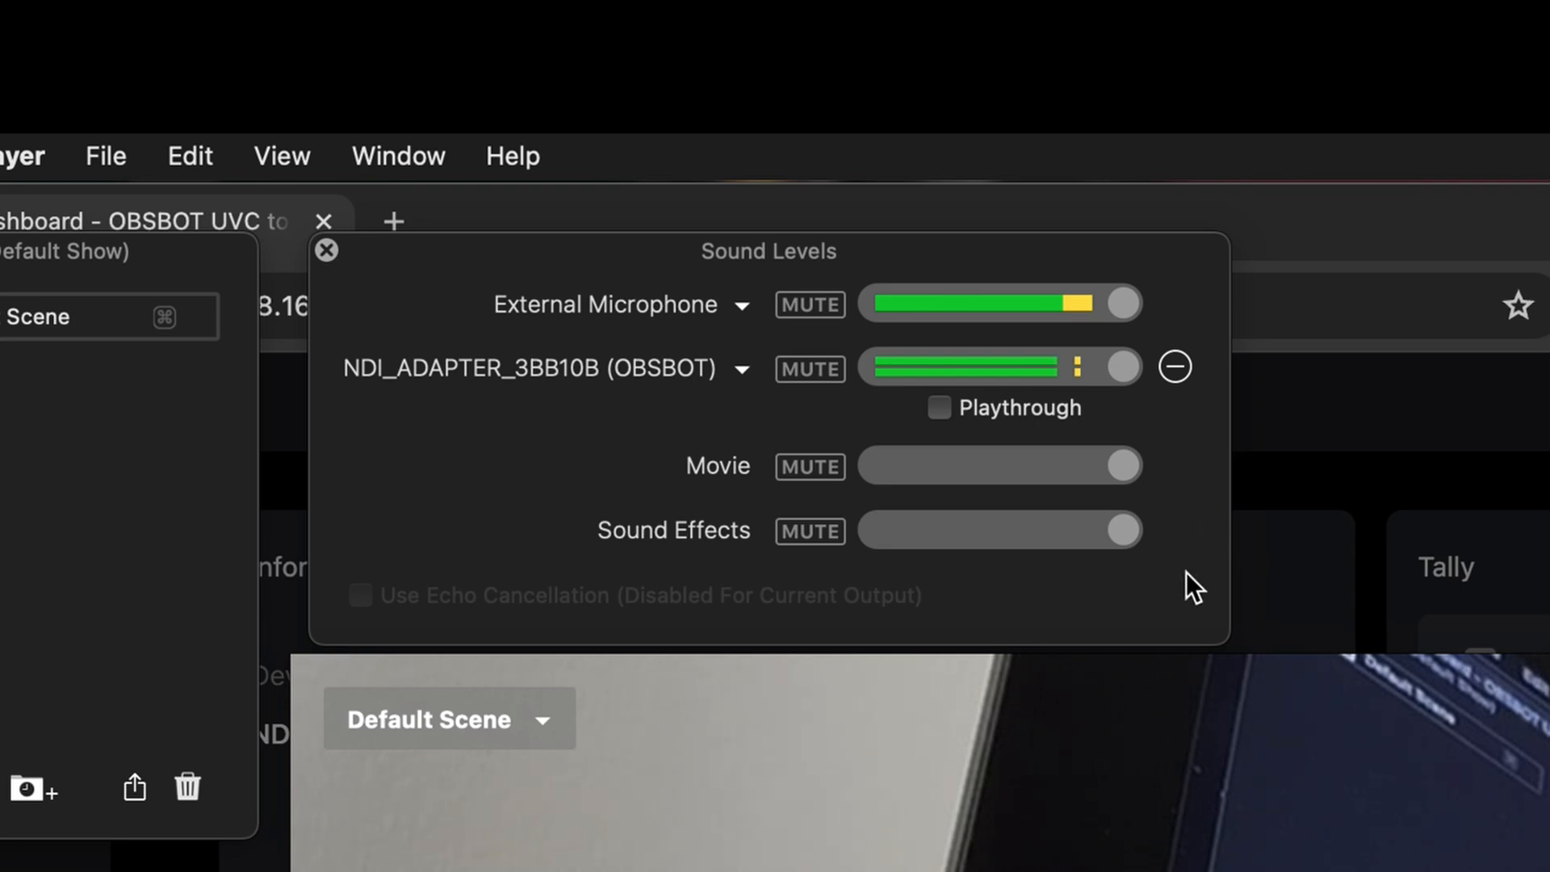
mouse_move(1081, 340)
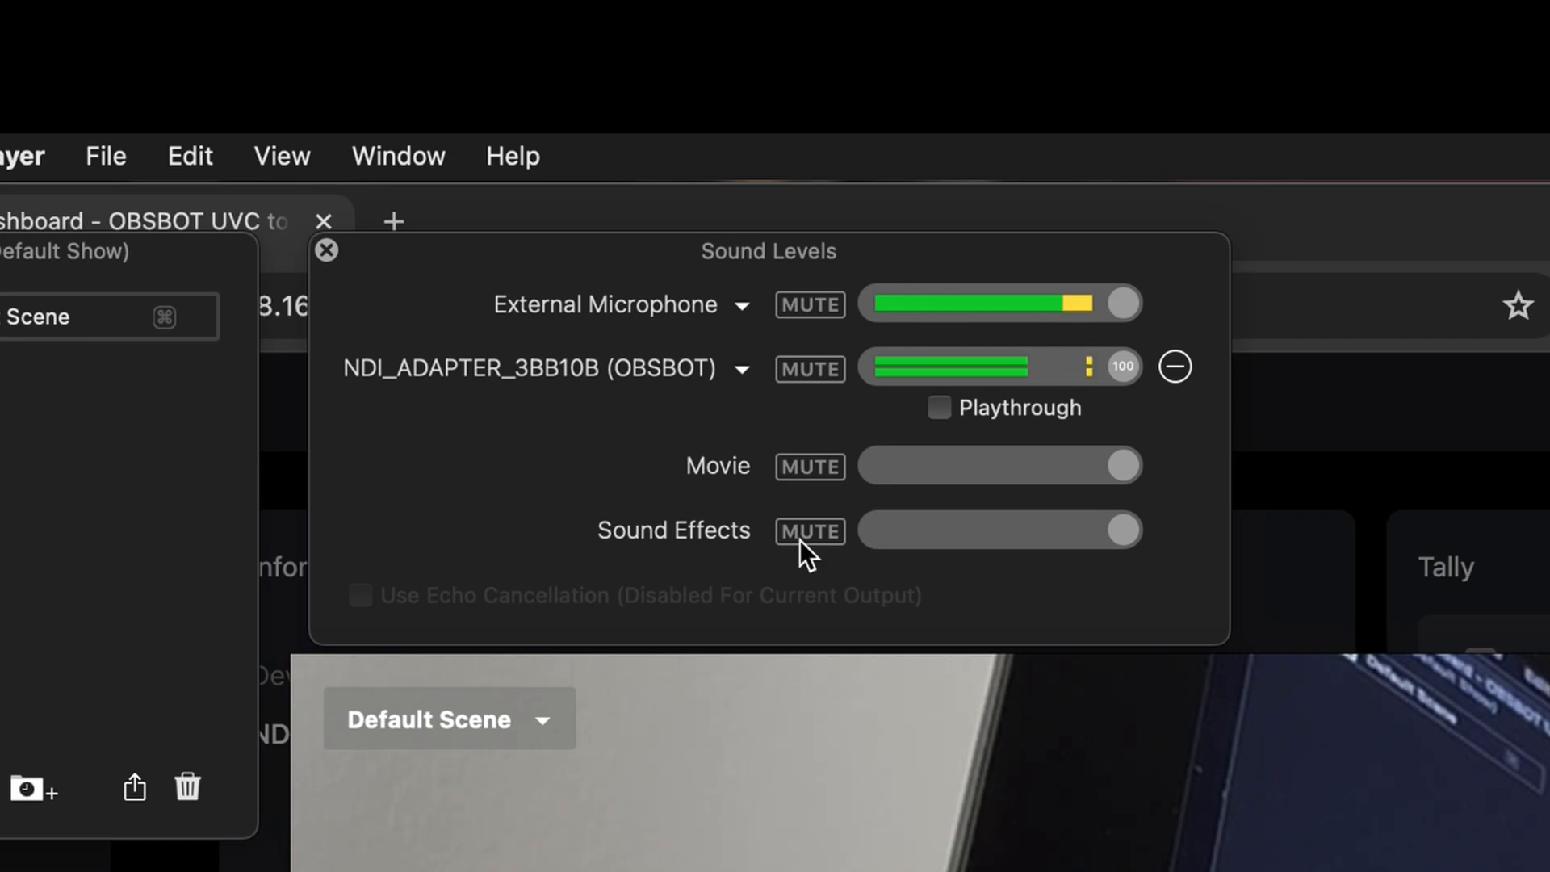
mouse_move(741, 315)
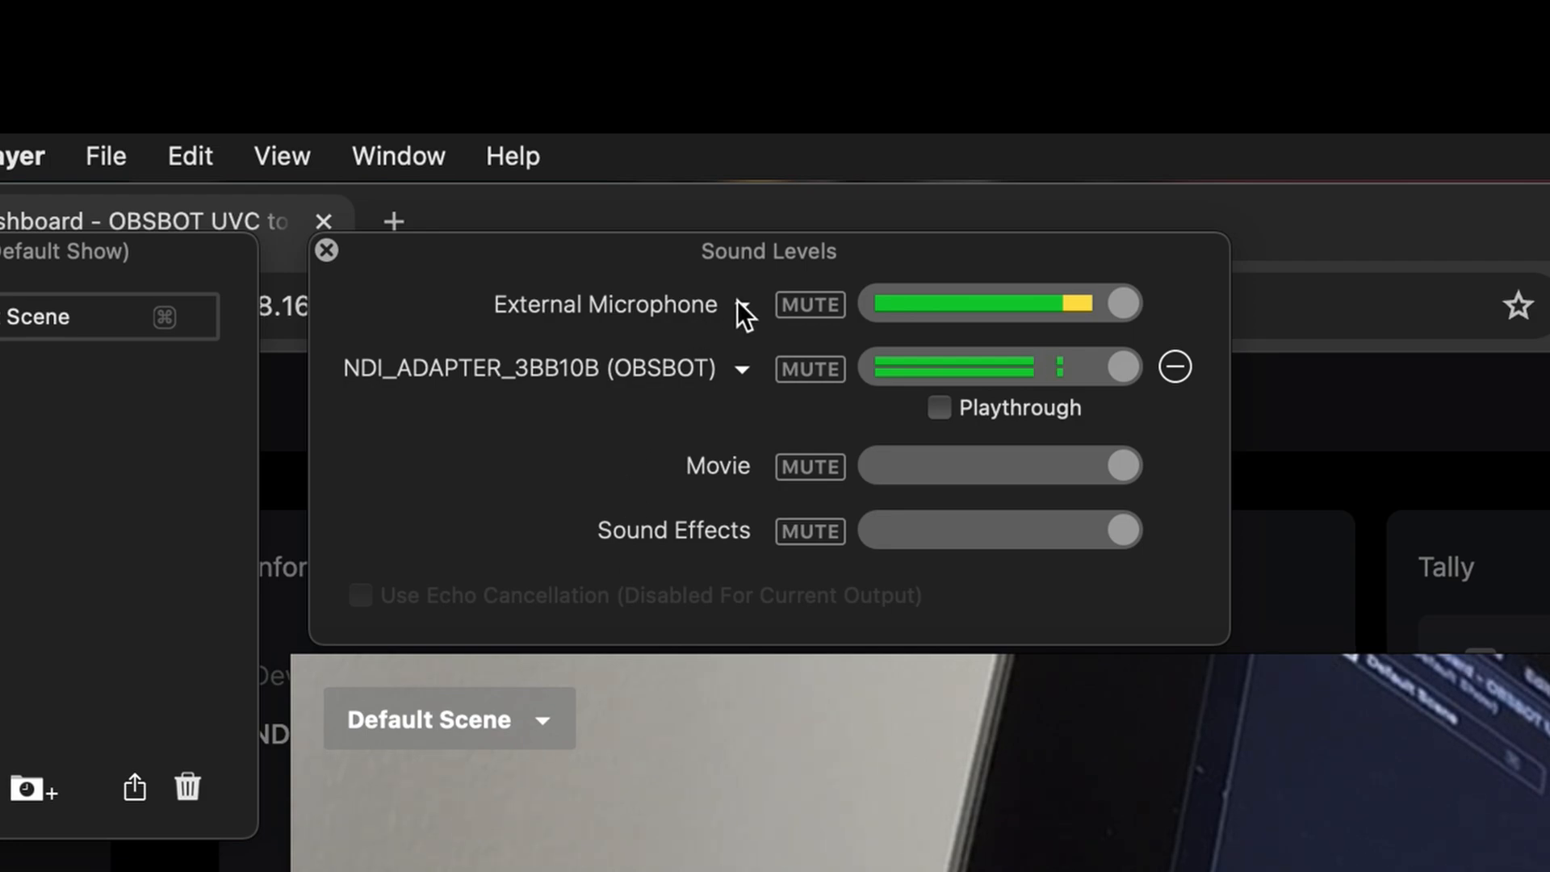
- Try starting a recording on the adapter from the Dashboard
left_click(324, 251)
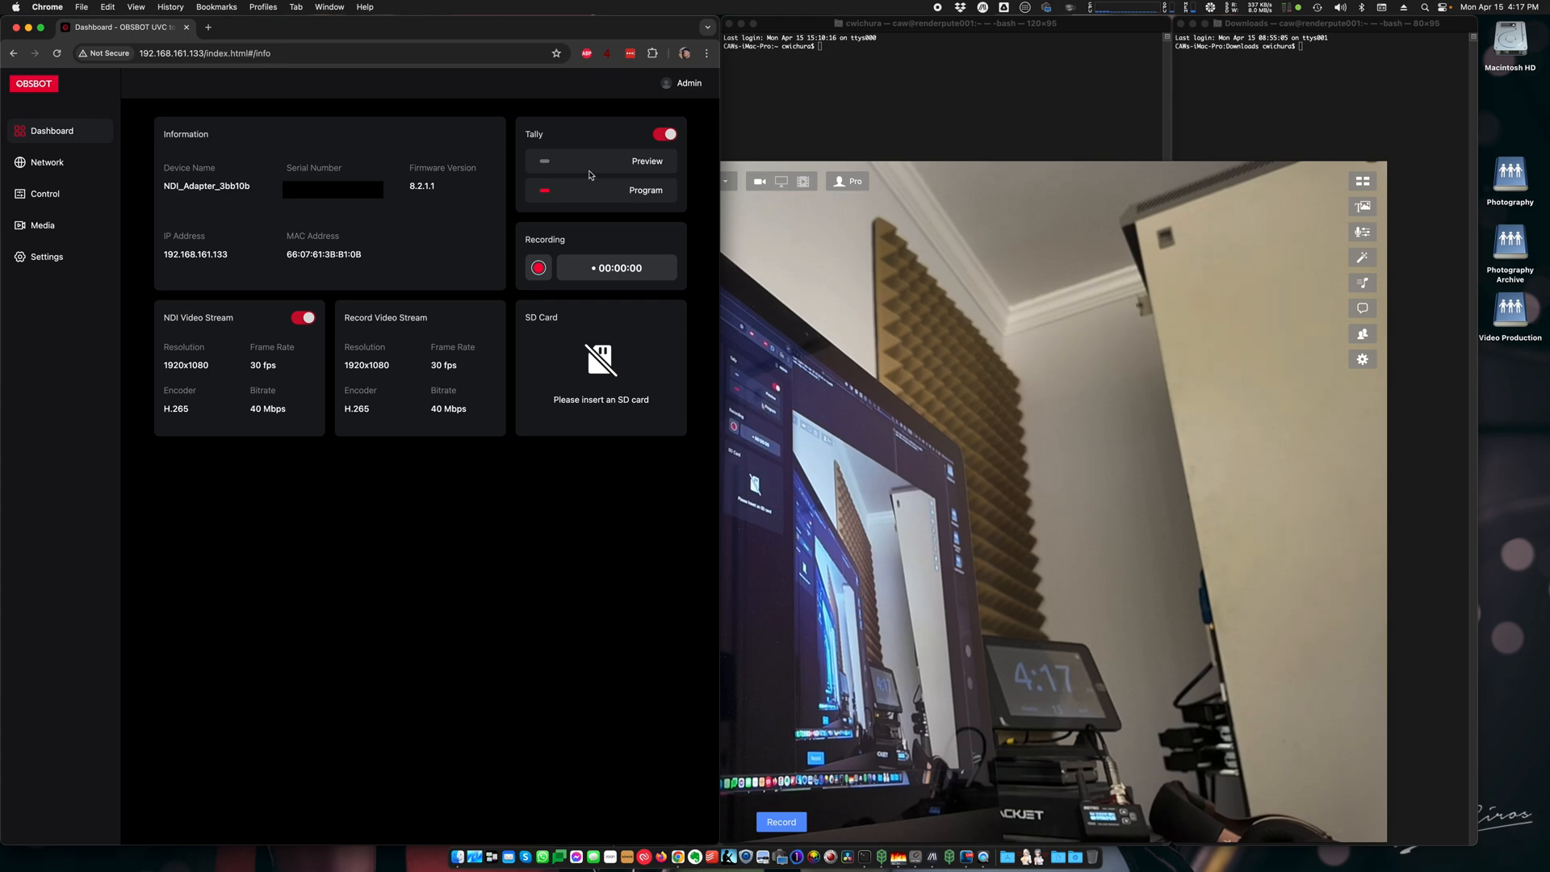
mouse_move(560, 147)
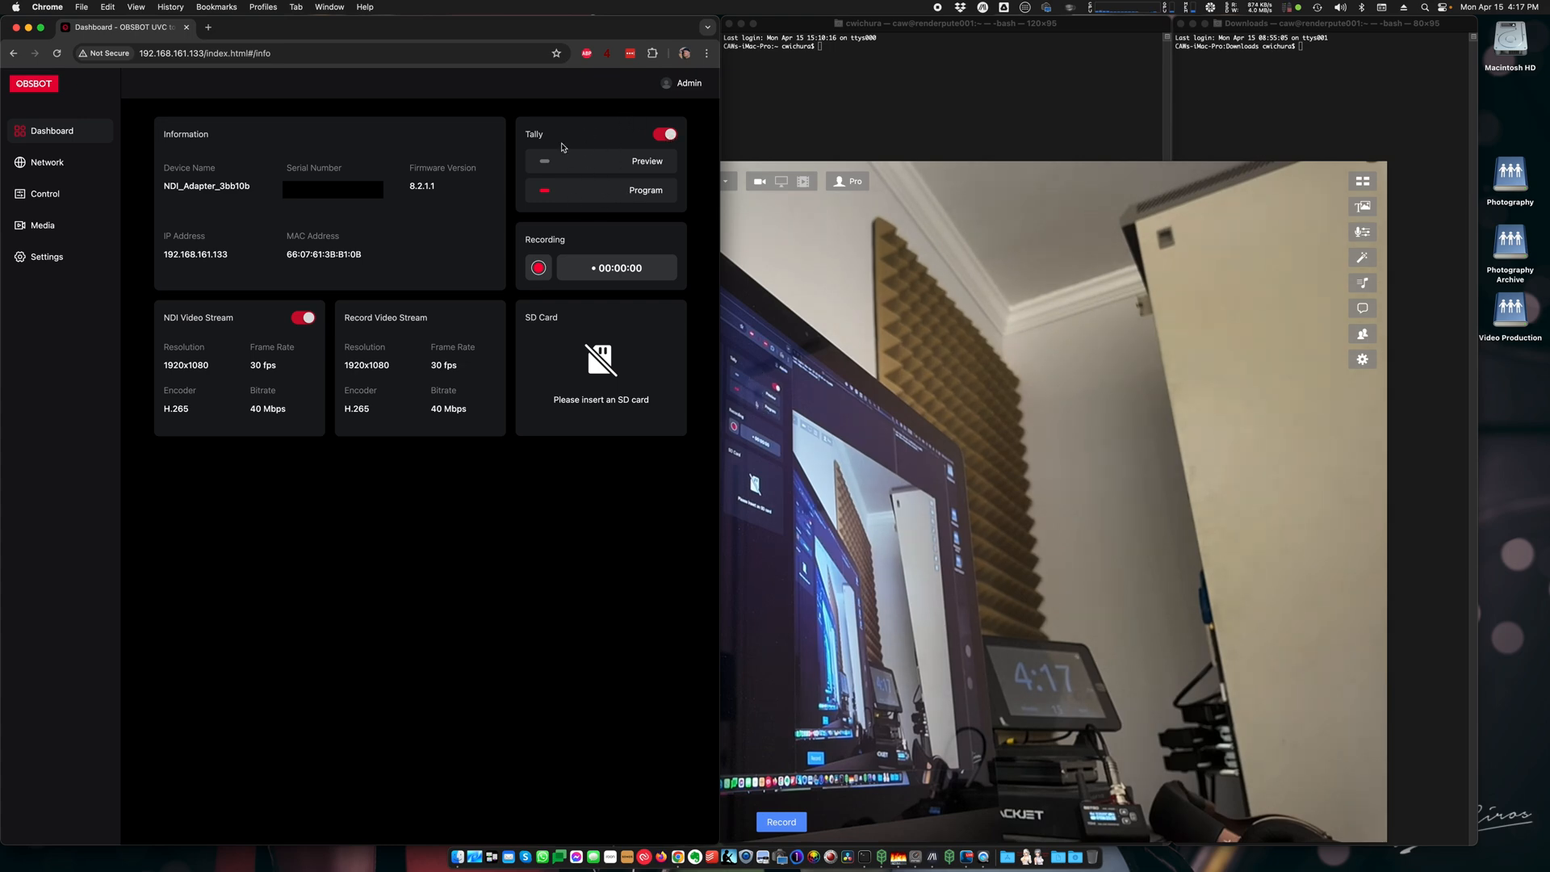
mouse_move(645, 182)
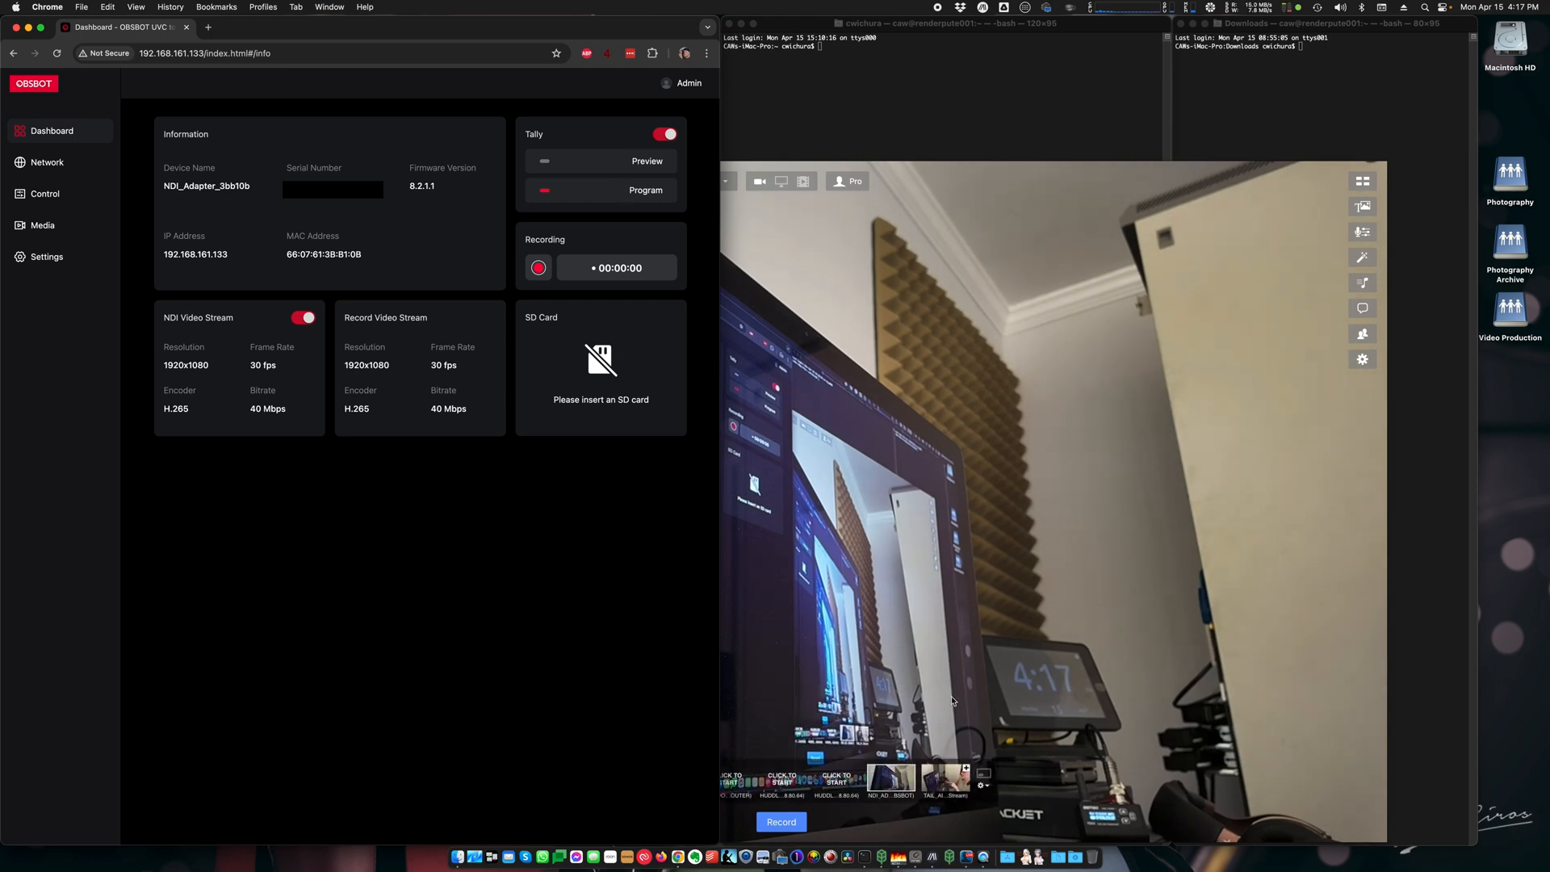
mouse_move(936, 740)
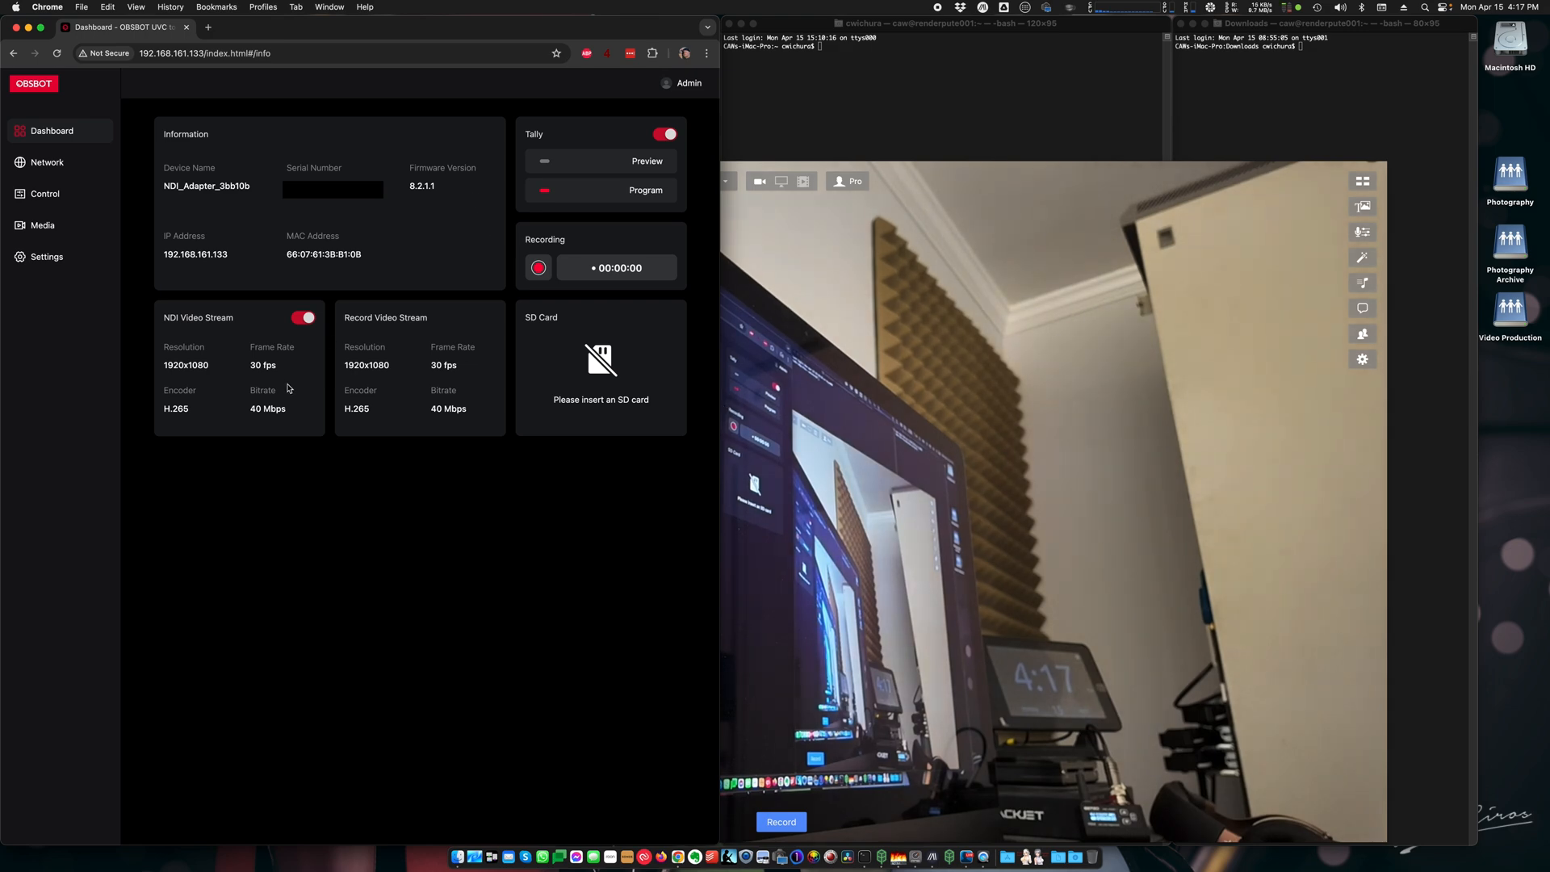
mouse_move(224, 372)
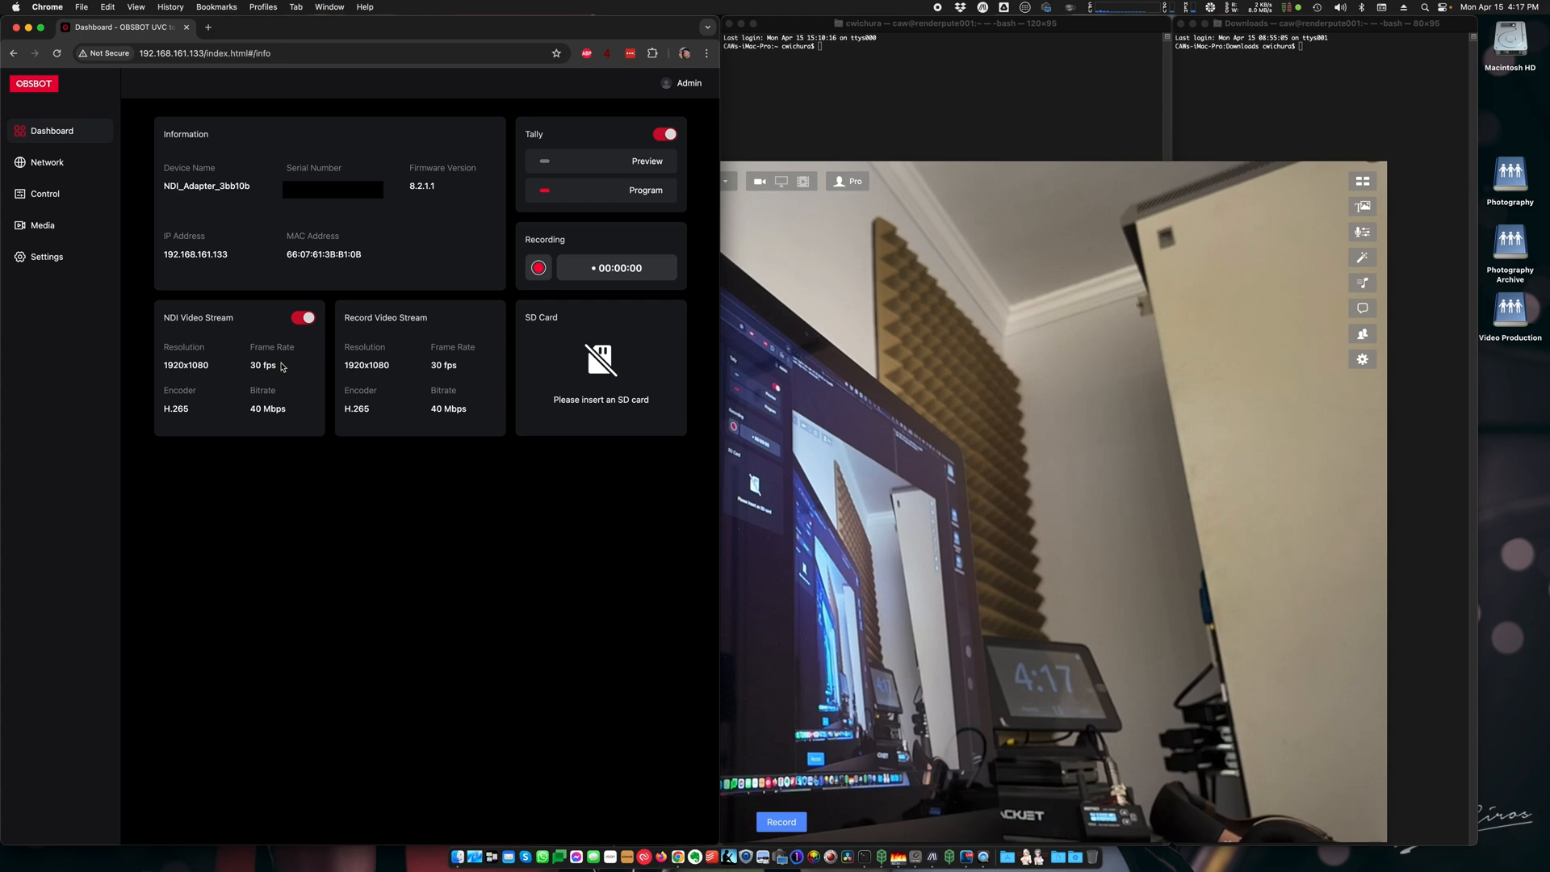
mouse_move(462, 372)
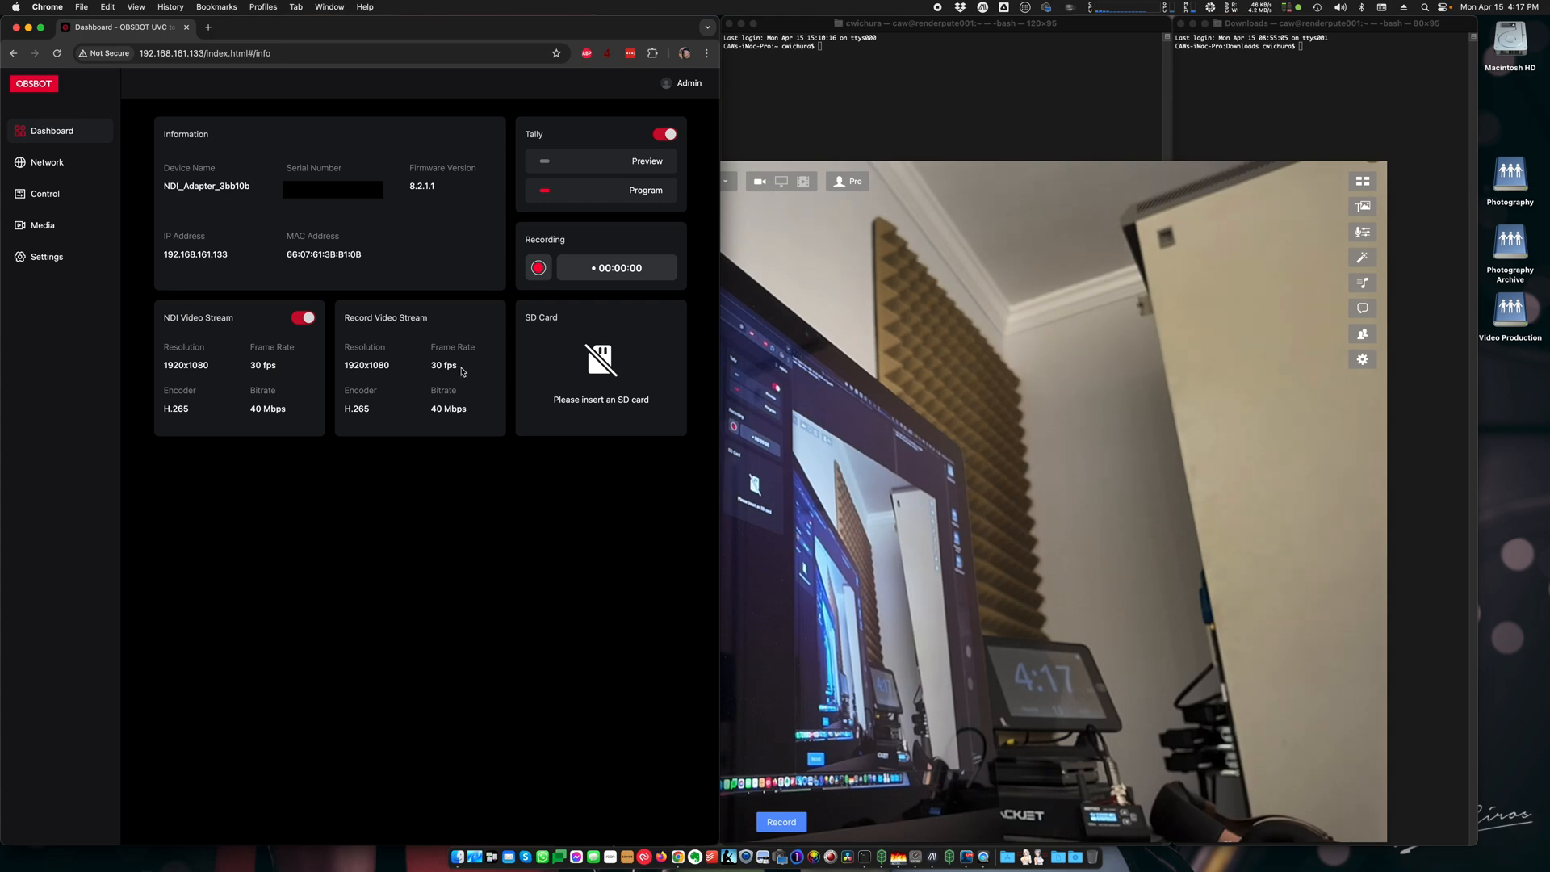
mouse_move(472, 374)
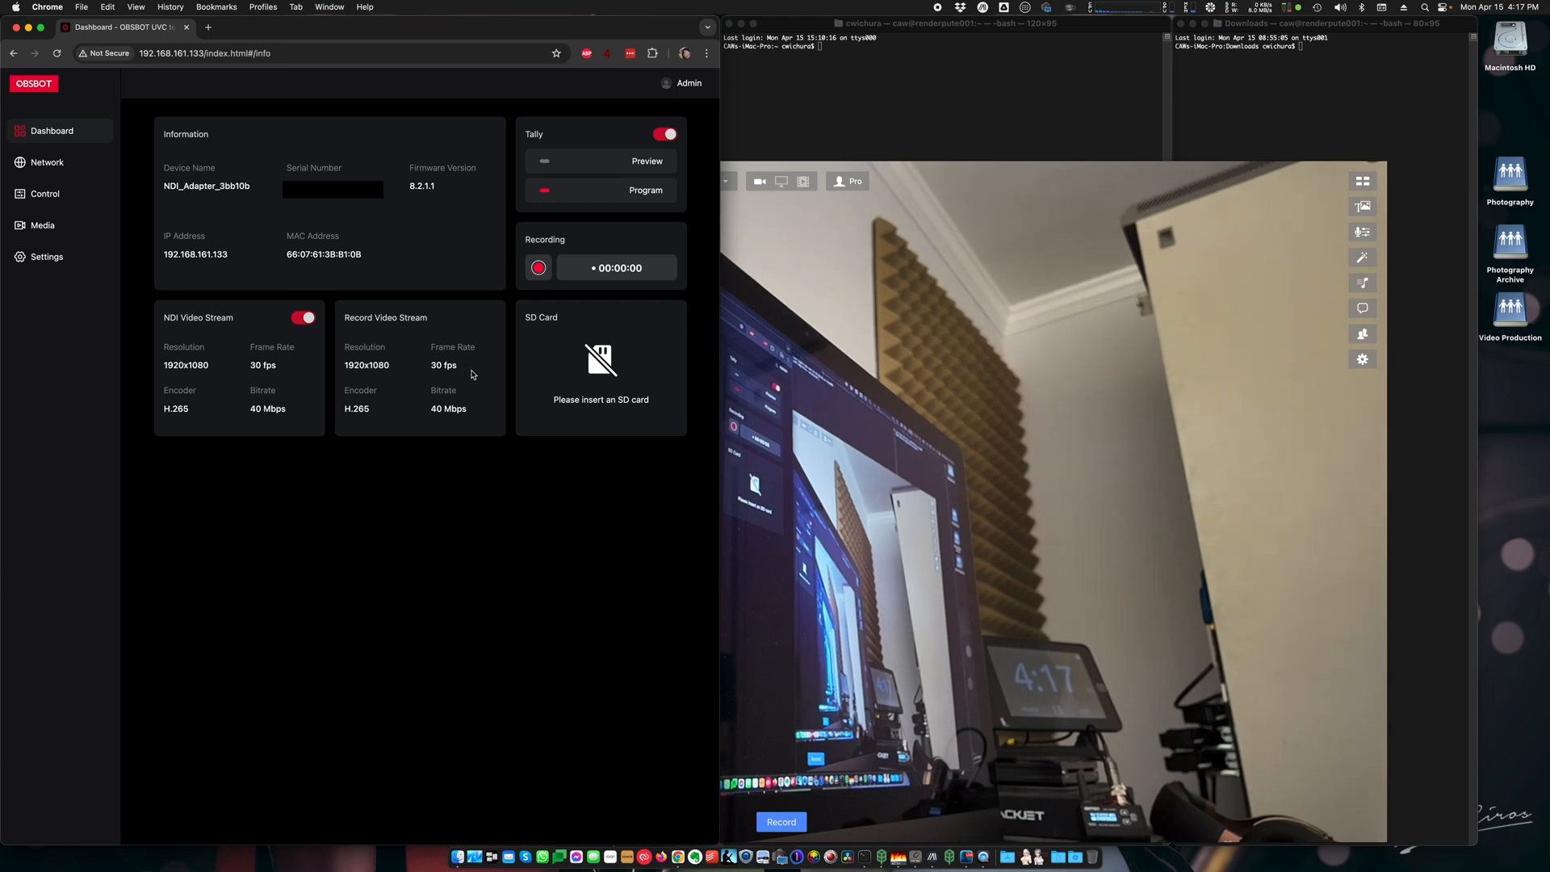
mouse_move(585, 373)
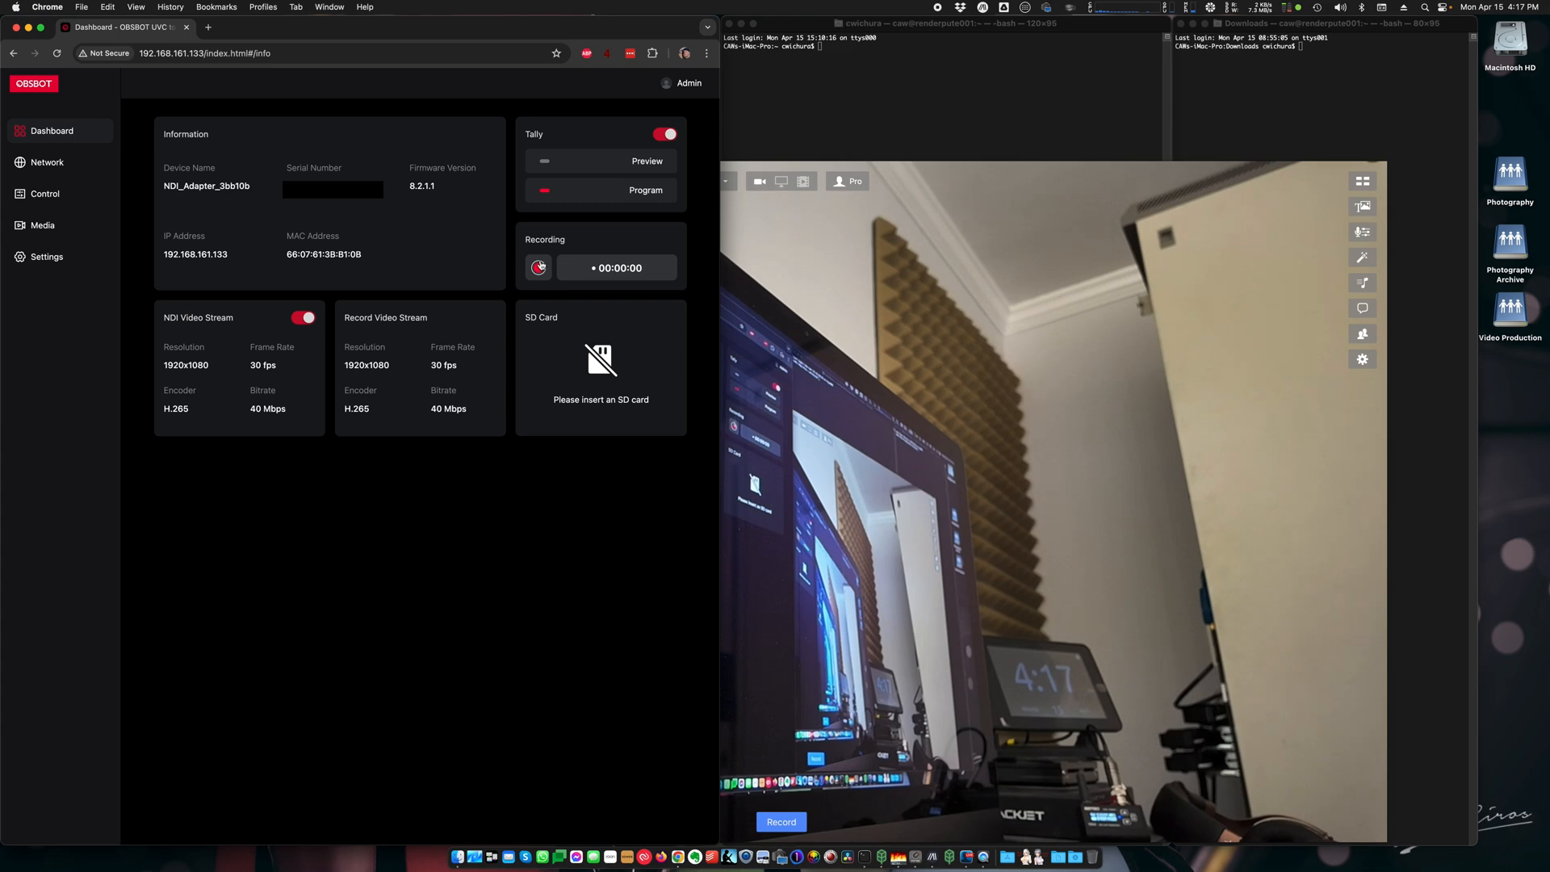
left_click(538, 268)
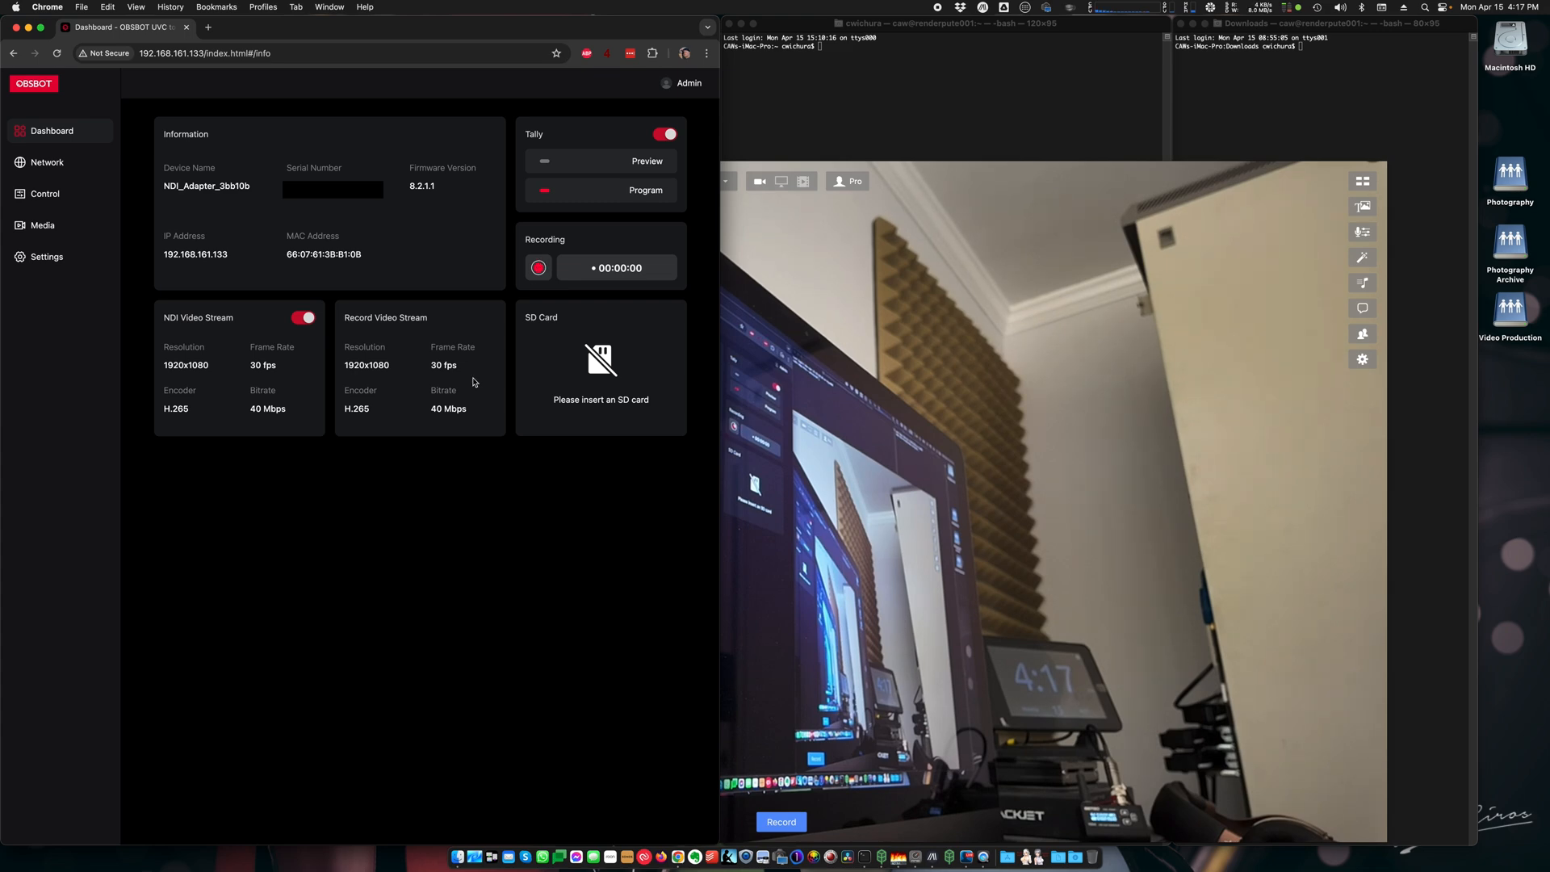
mouse_move(268, 342)
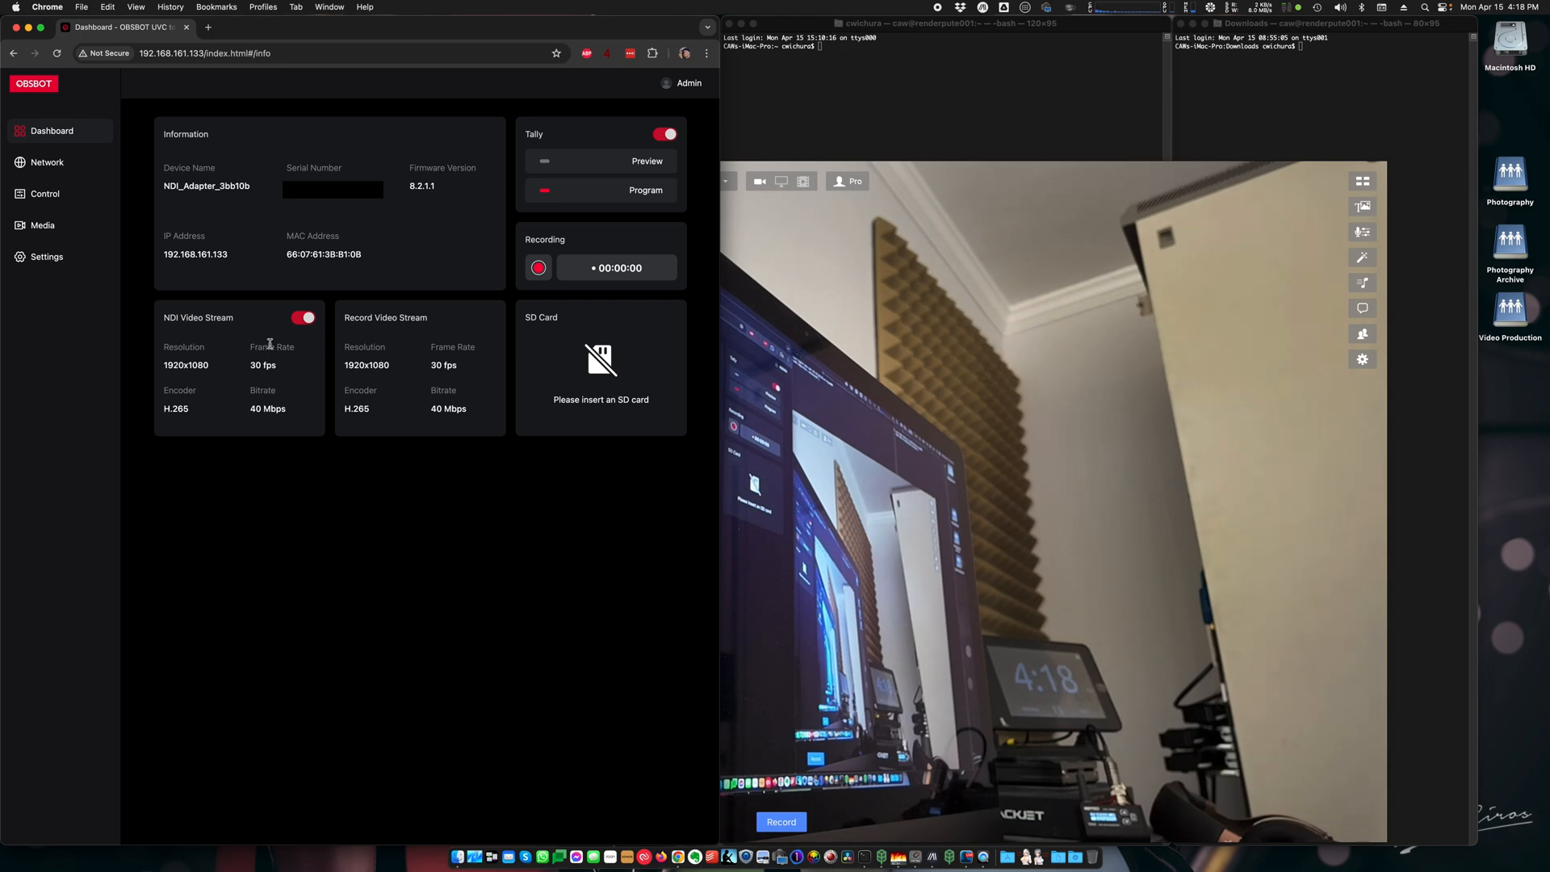
mouse_move(118, 174)
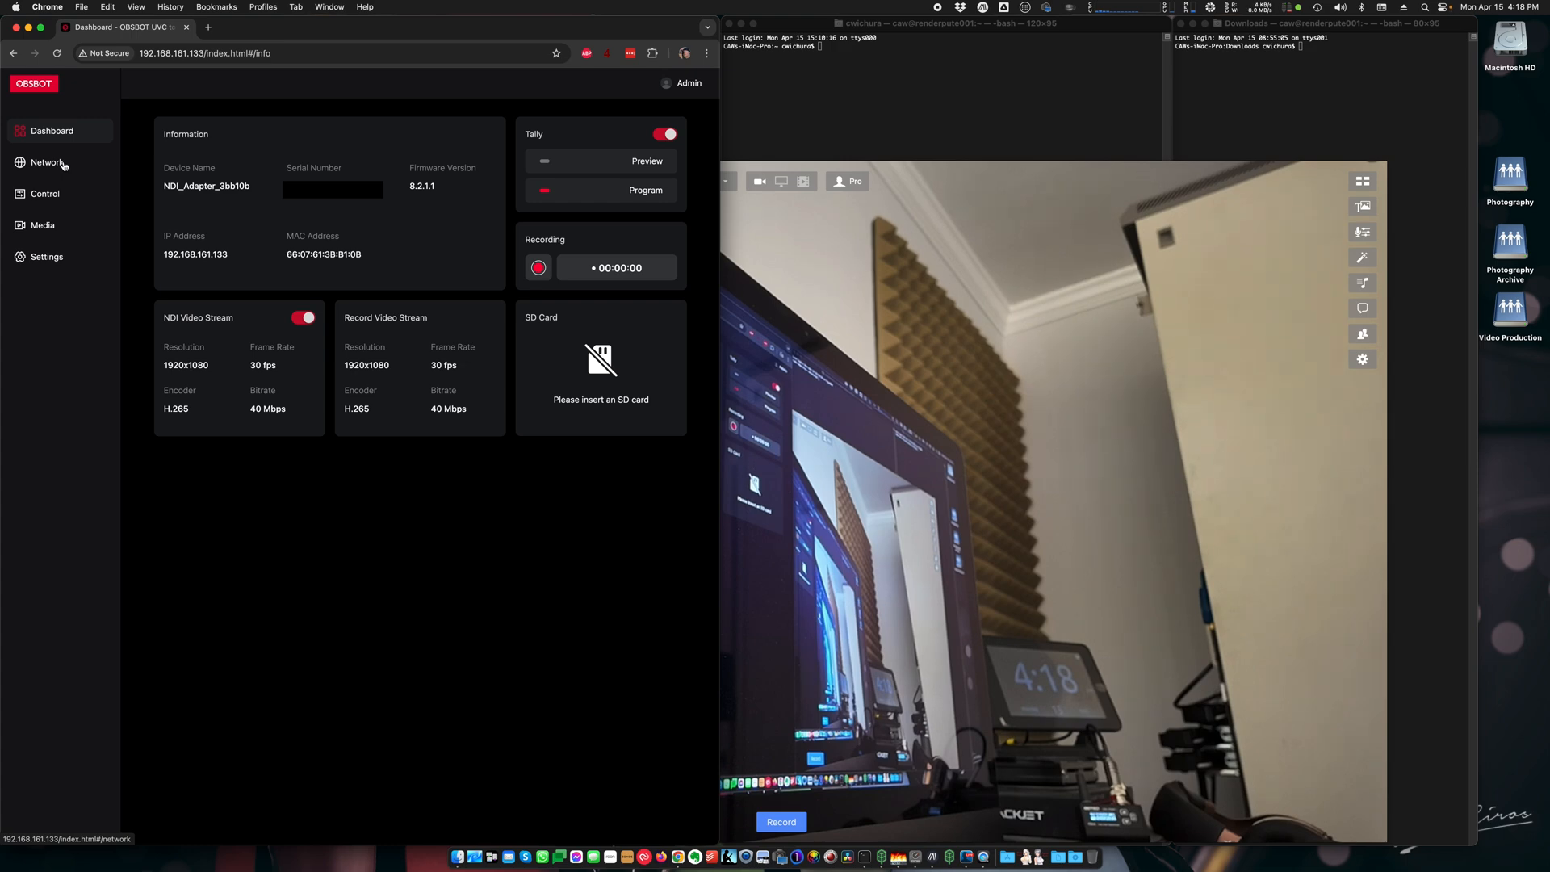
- Review the Network page's IP, NDI Group and Multicast settings, then move to the Control page
left_click(47, 162)
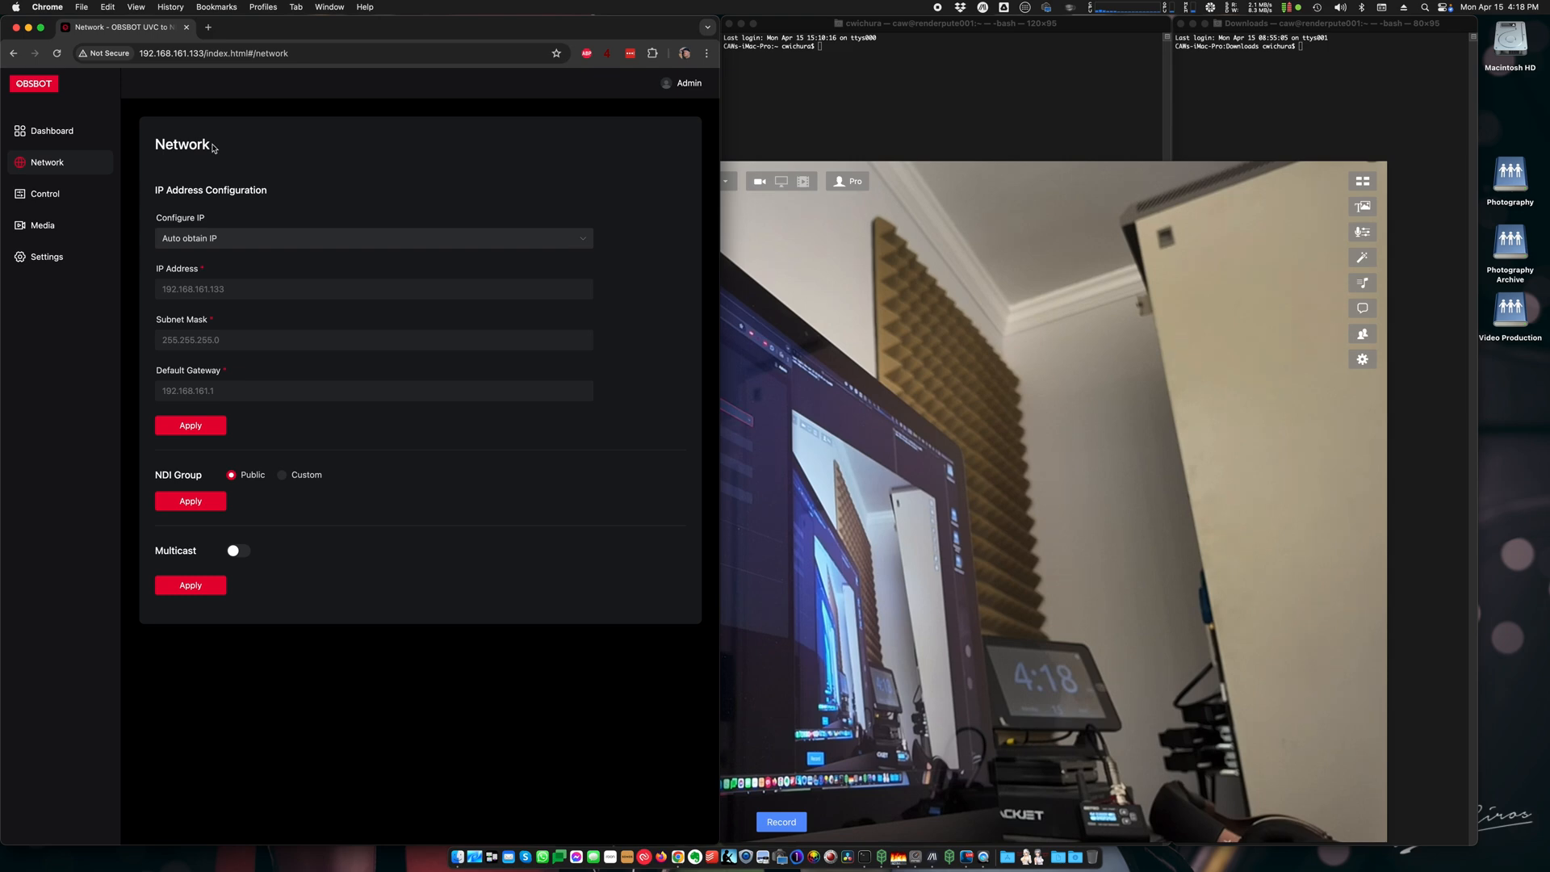
mouse_move(253, 358)
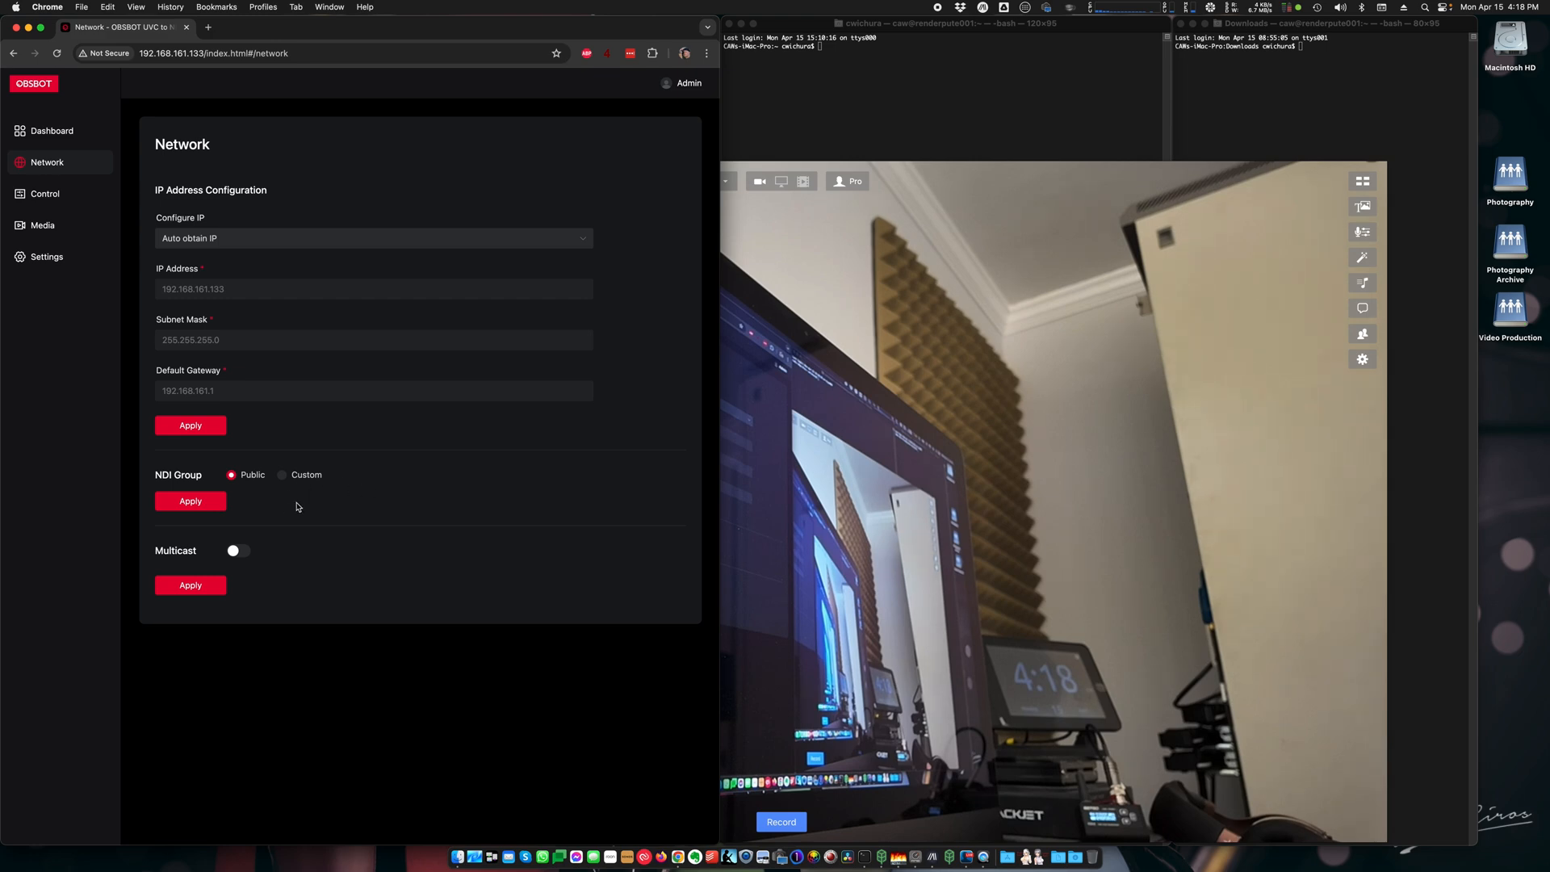
mouse_move(228, 641)
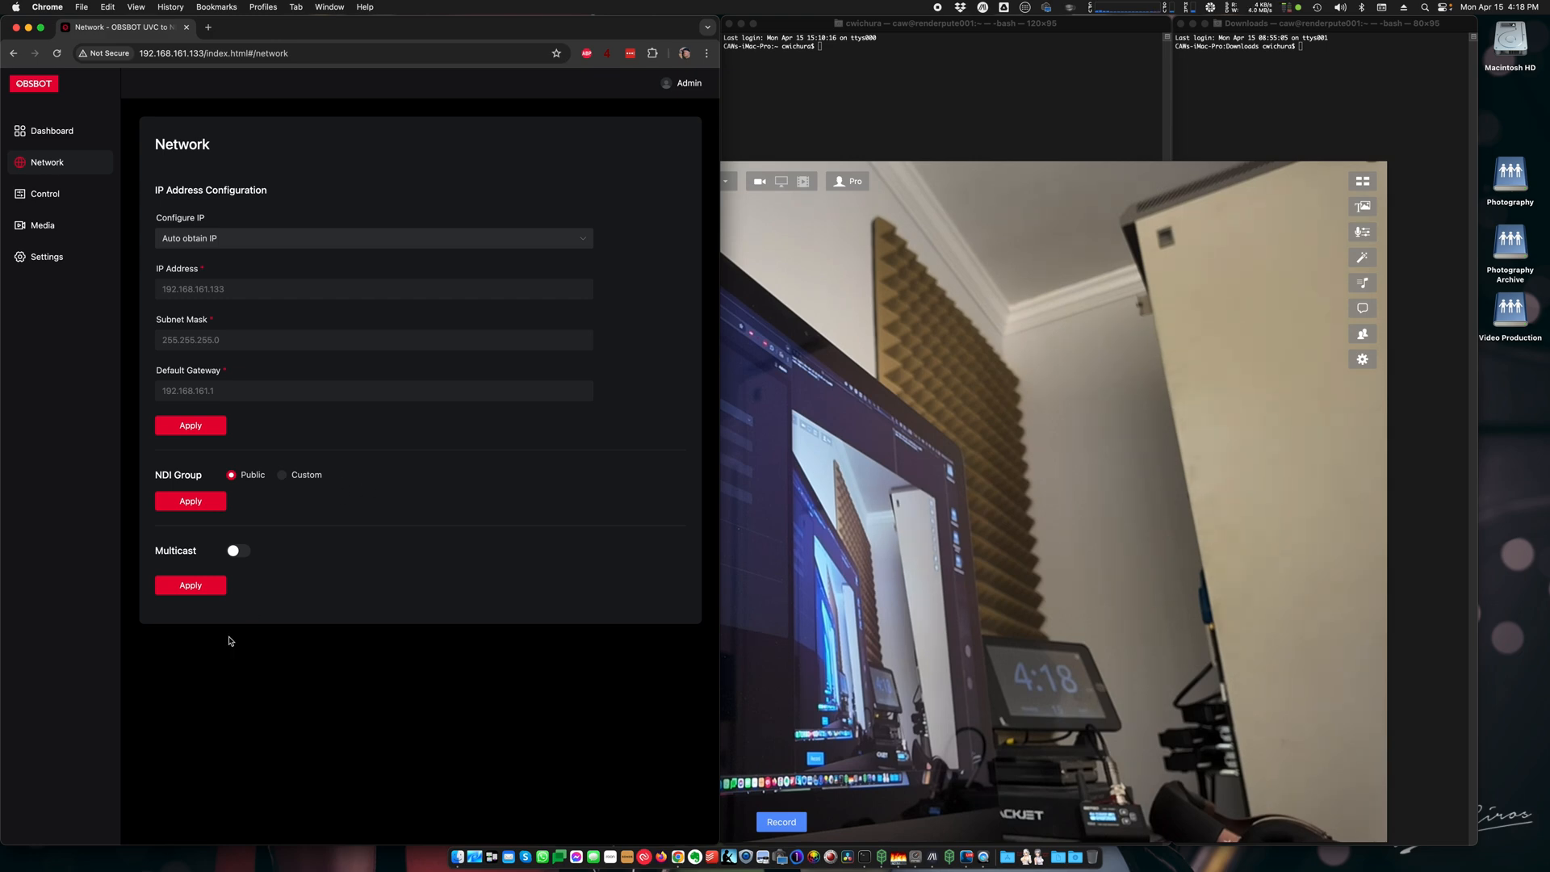
mouse_move(184, 633)
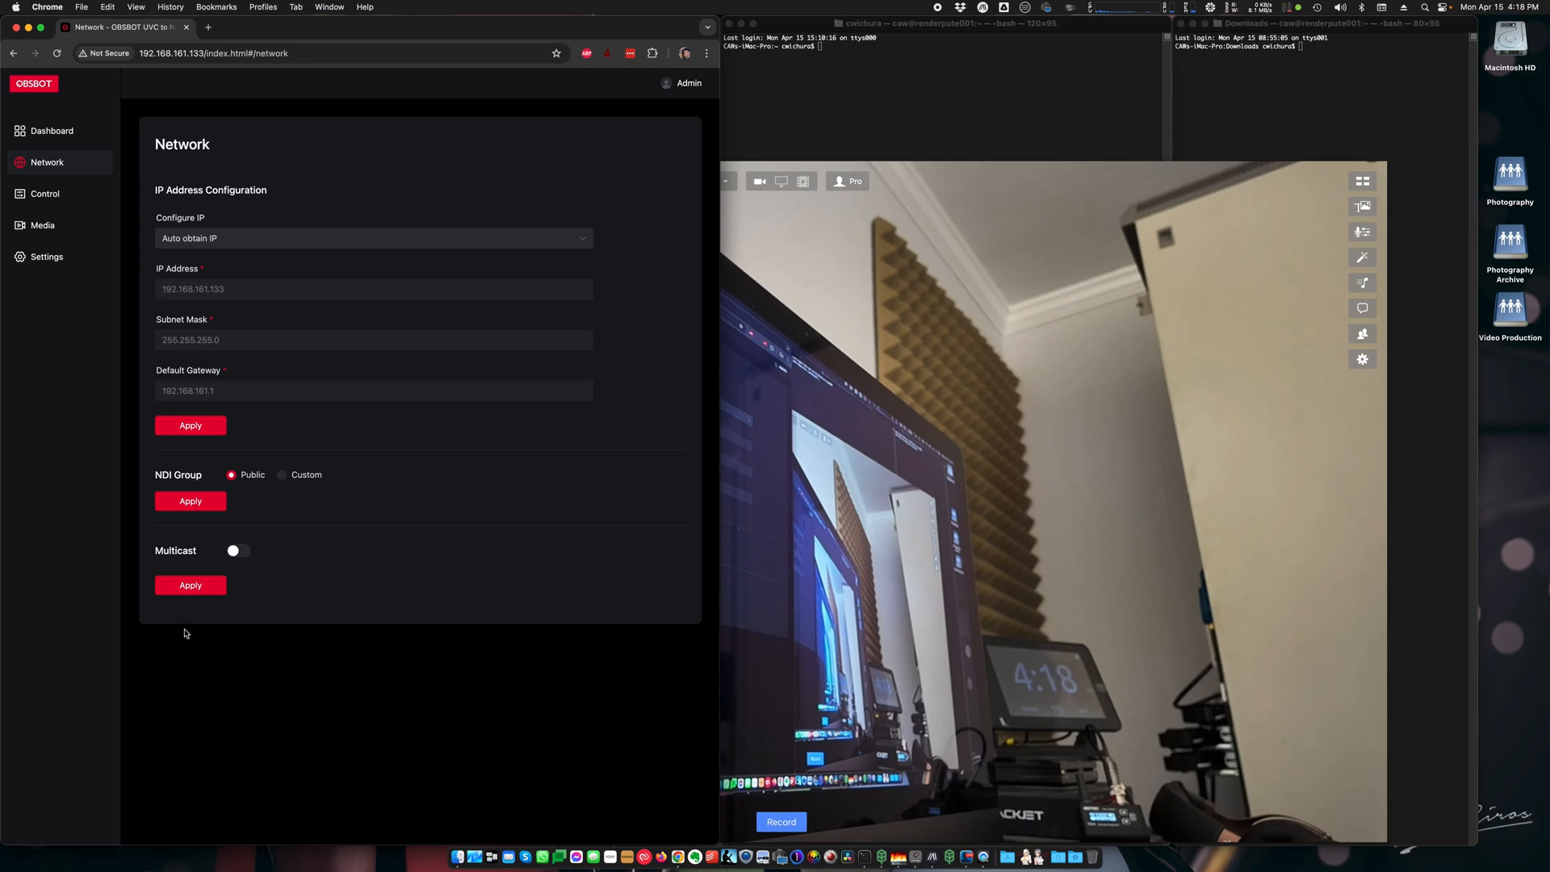
mouse_move(336, 573)
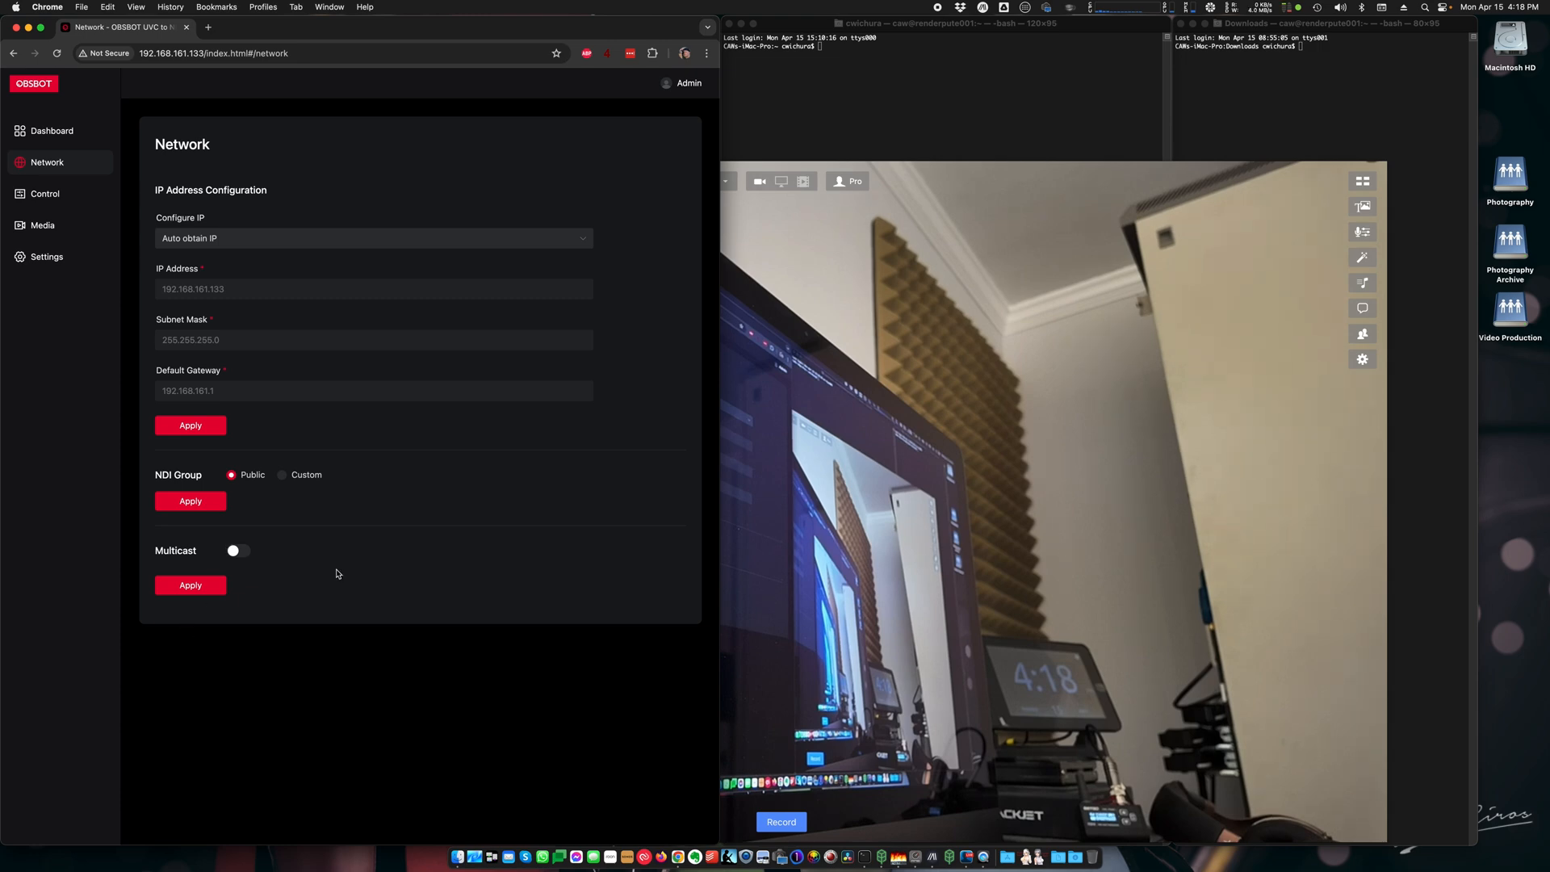
left_click(45, 194)
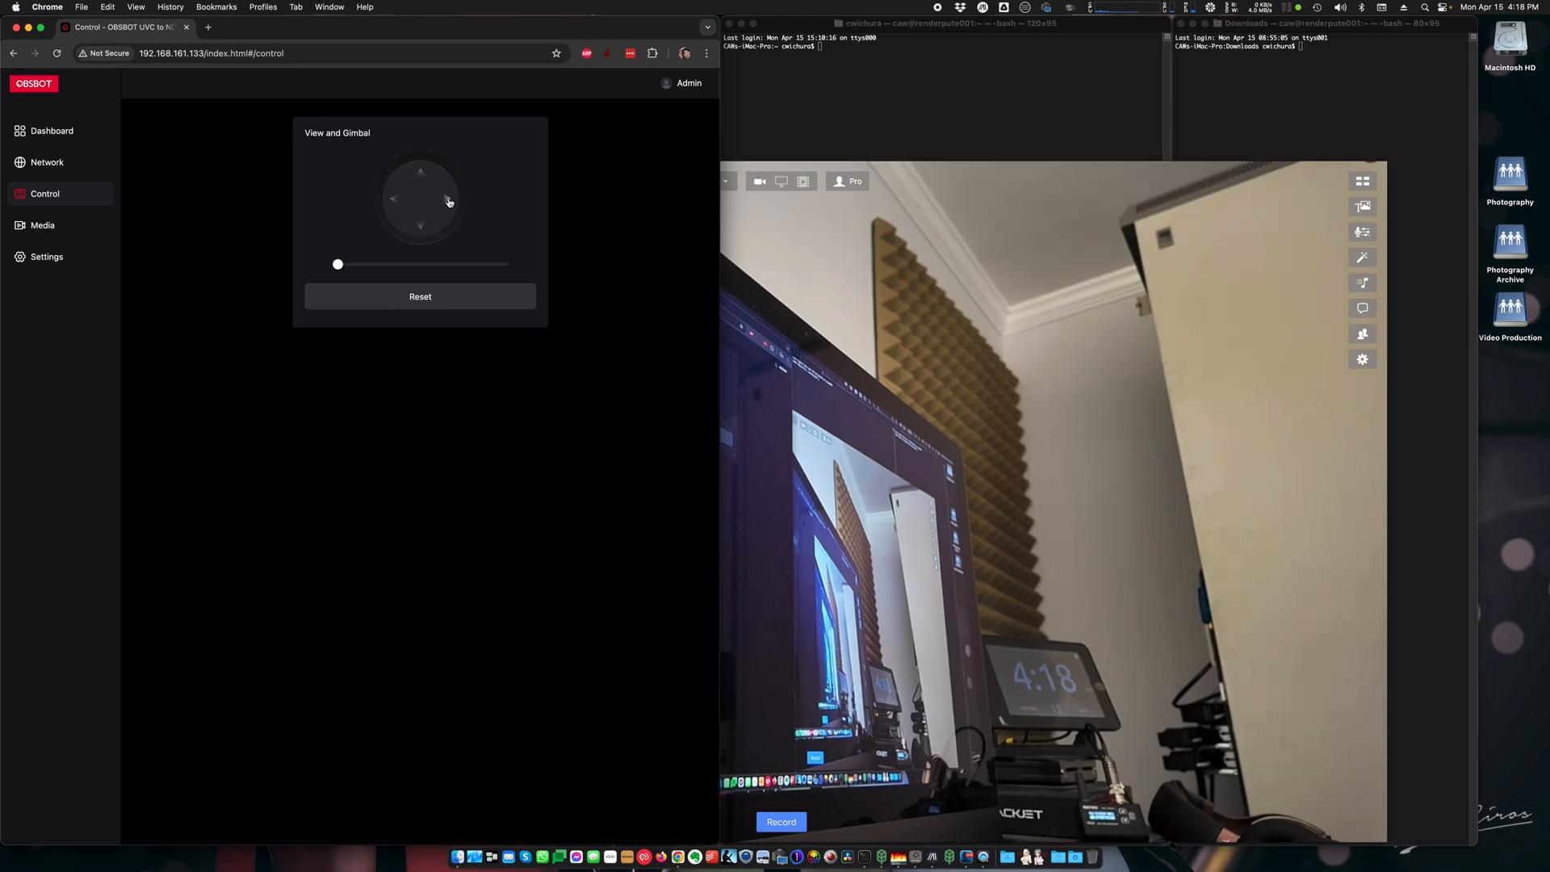
- Pan the camera right and left several times with the gimbal arrows
left_click(421, 173)
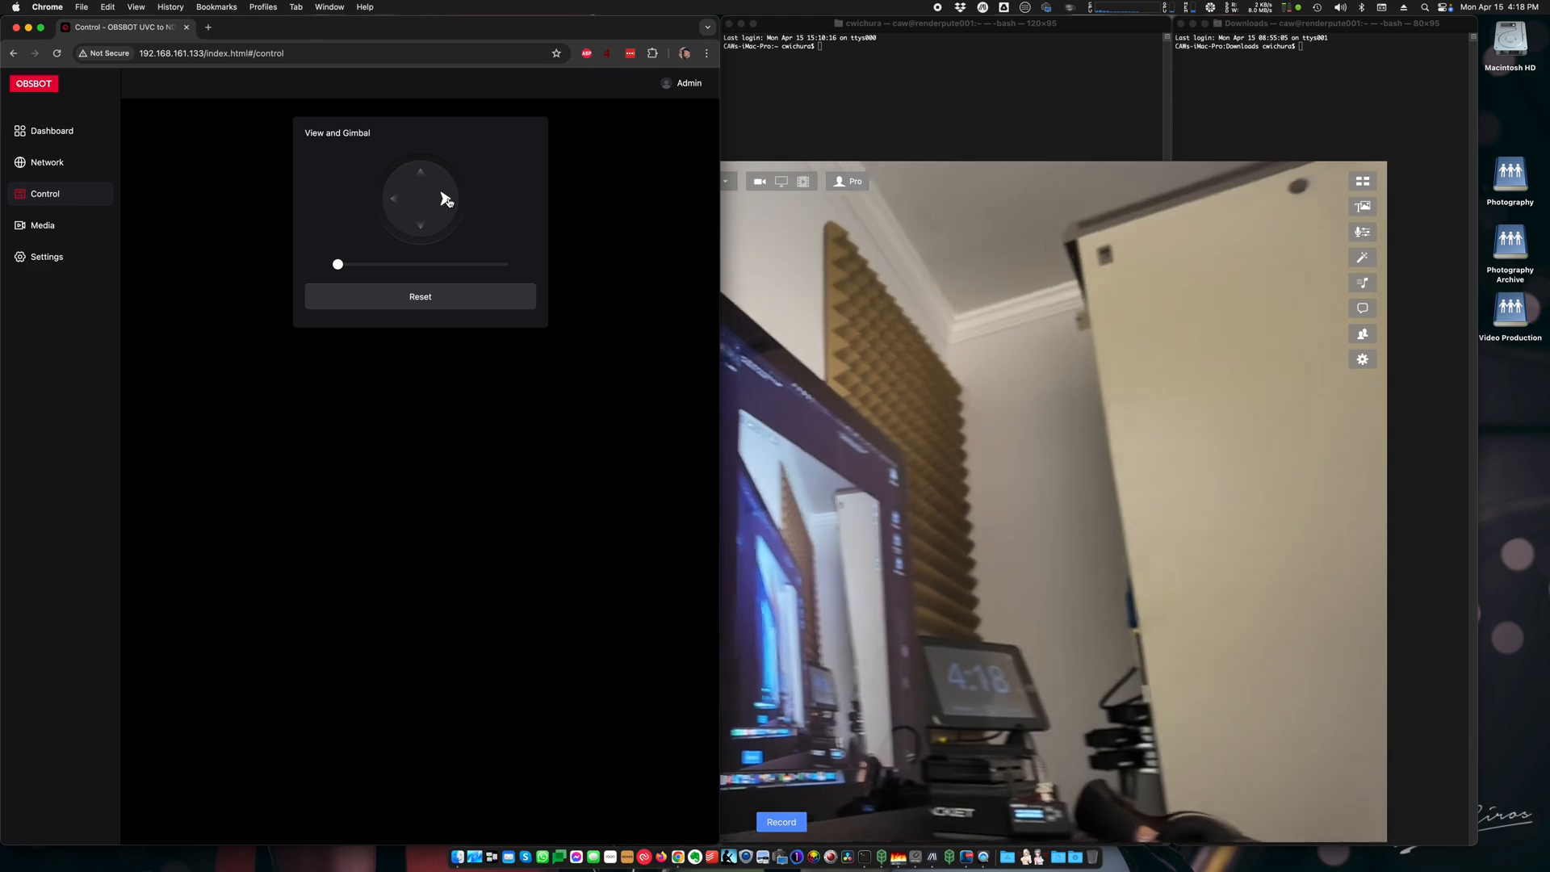
left_click(394, 199)
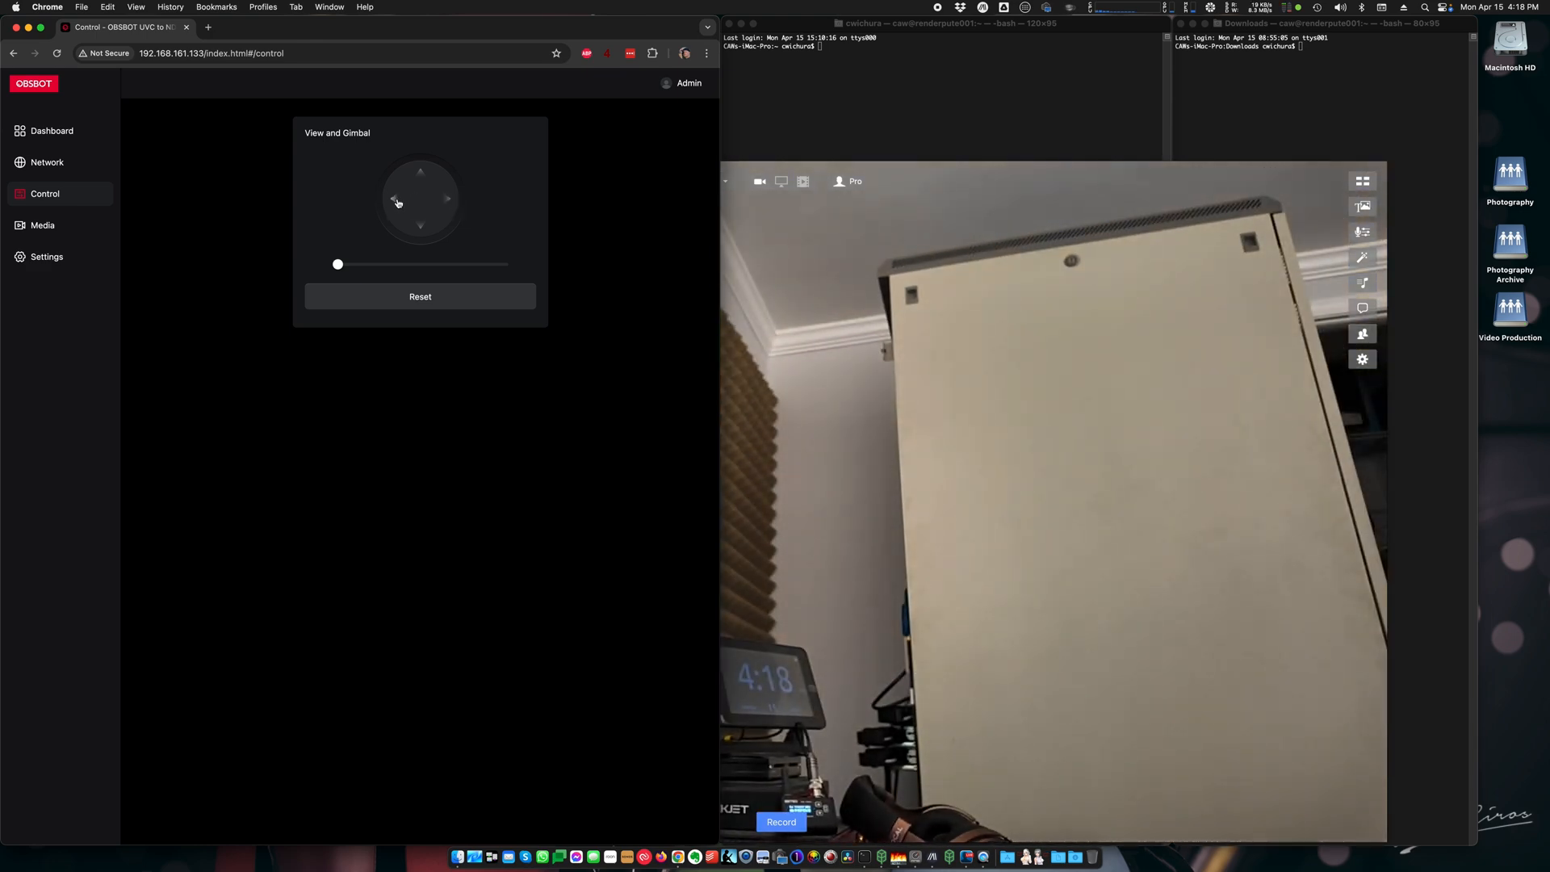
left_click(396, 200)
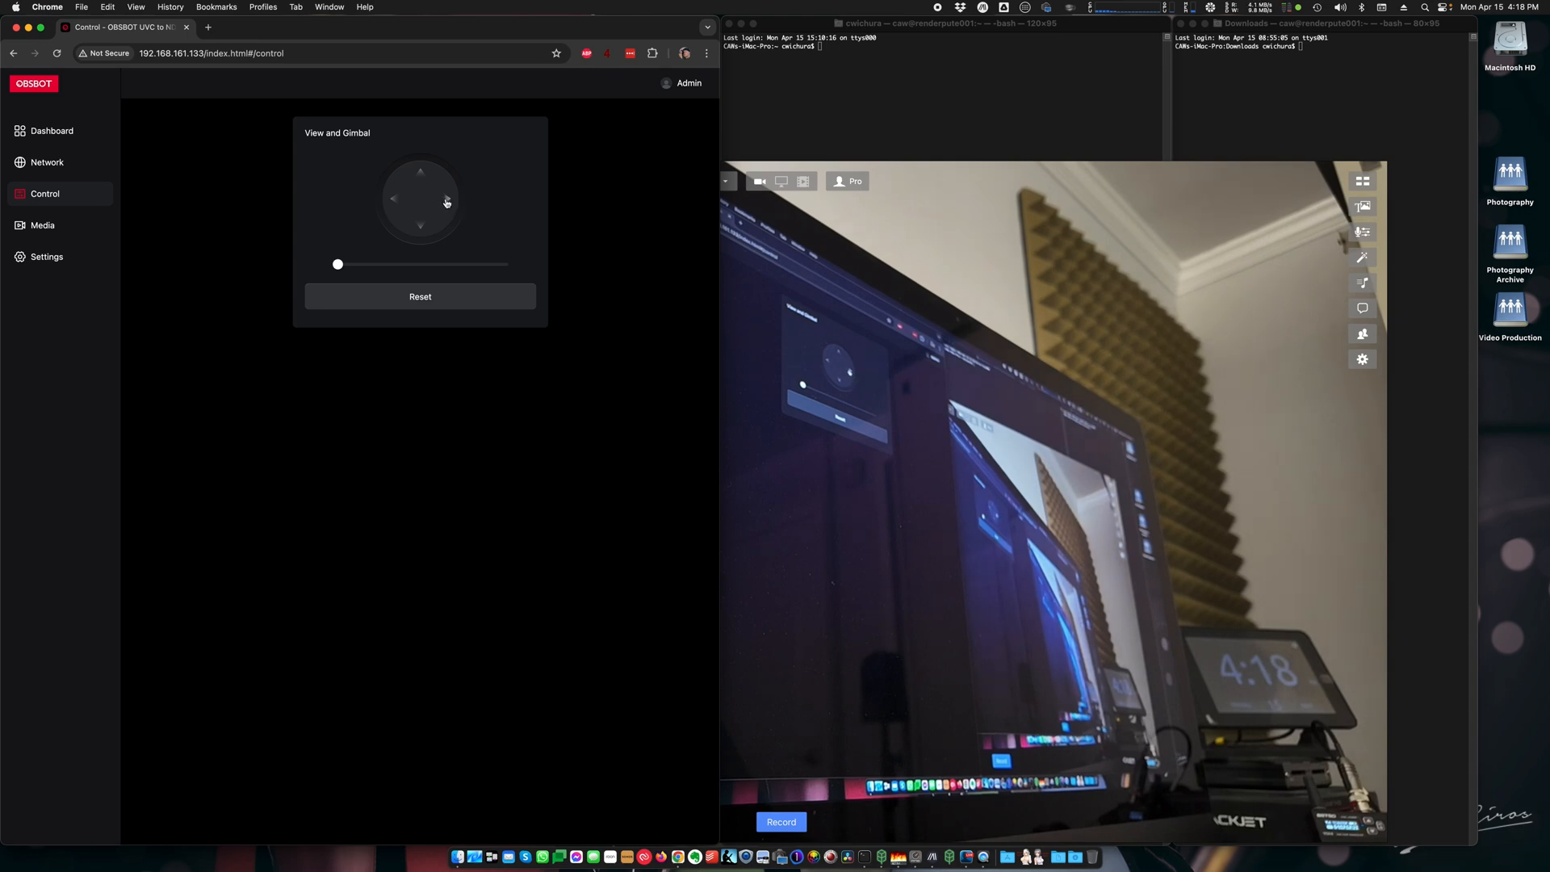
left_click(394, 199)
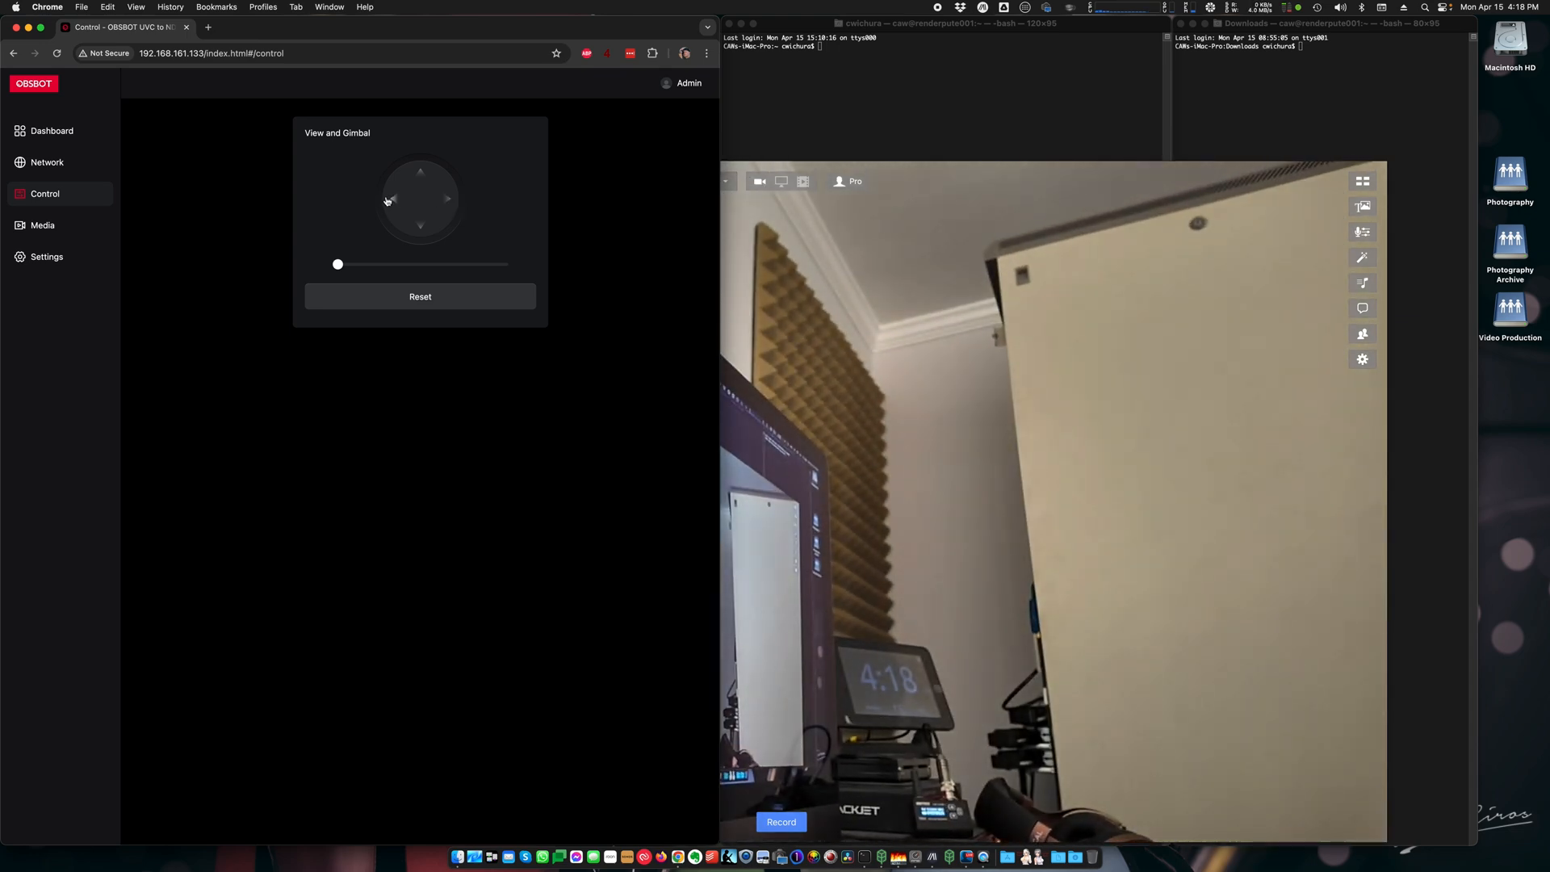
left_click(390, 200)
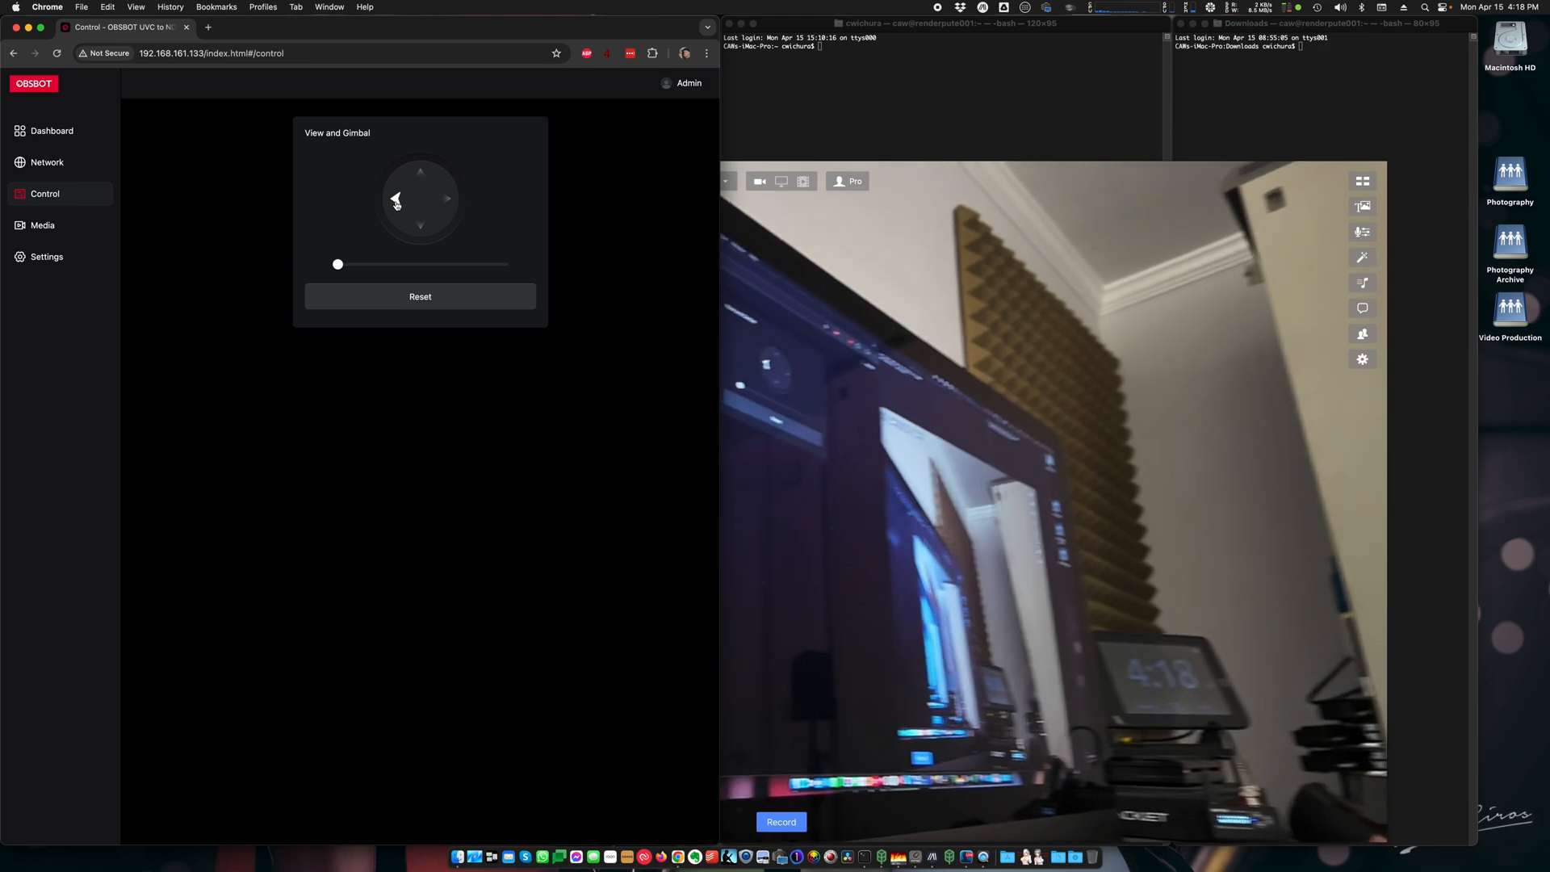
left_click(393, 199)
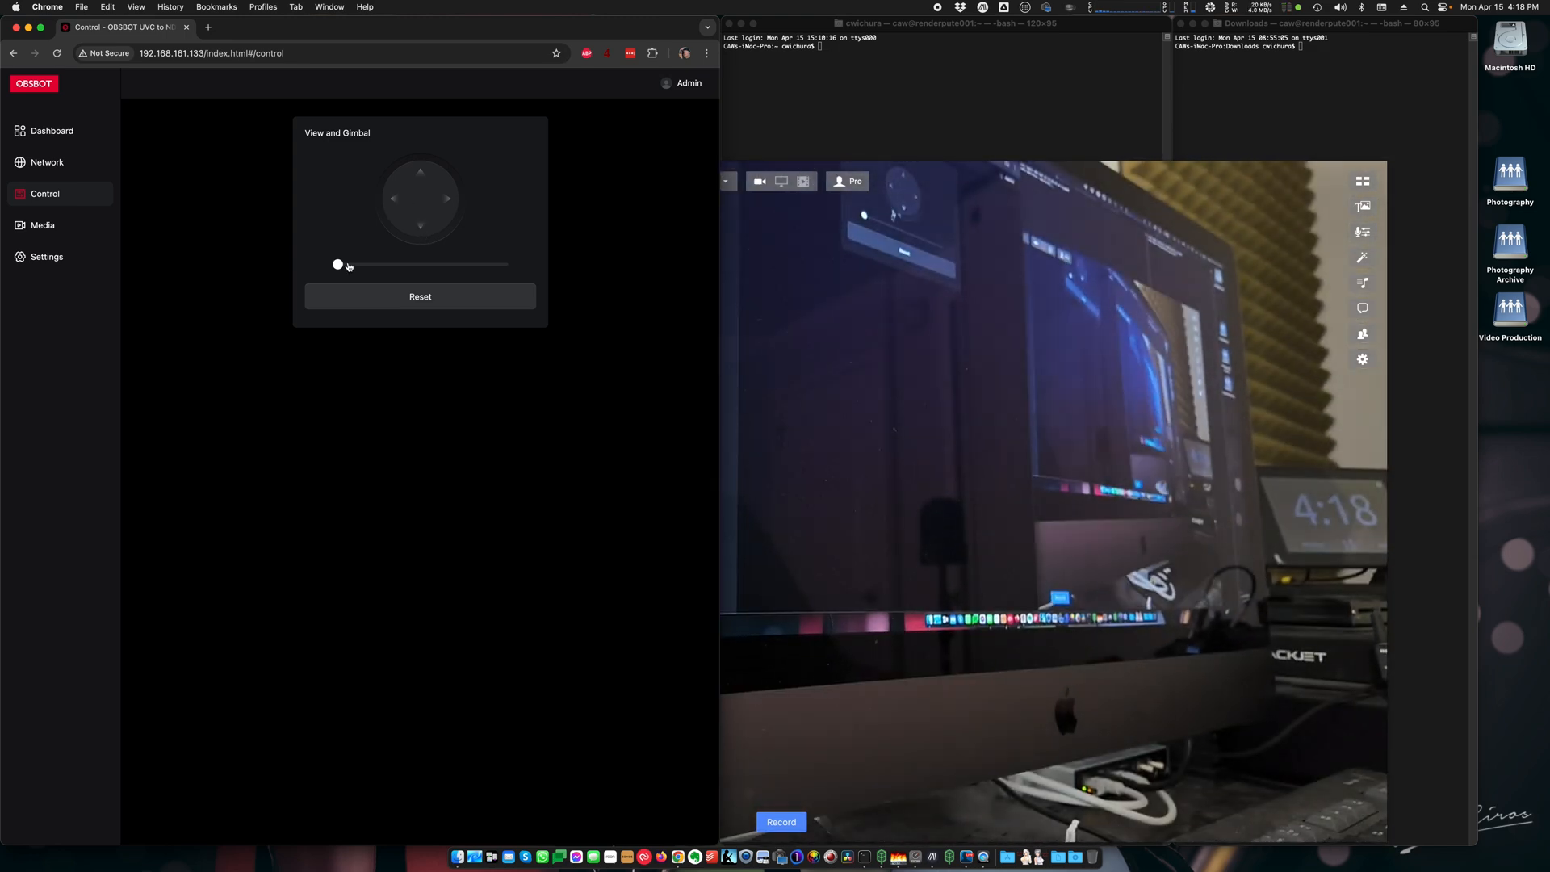
- Zoom the camera in with the slider, then reset it to default zoom
left_click_drag(337, 263, 425, 264)
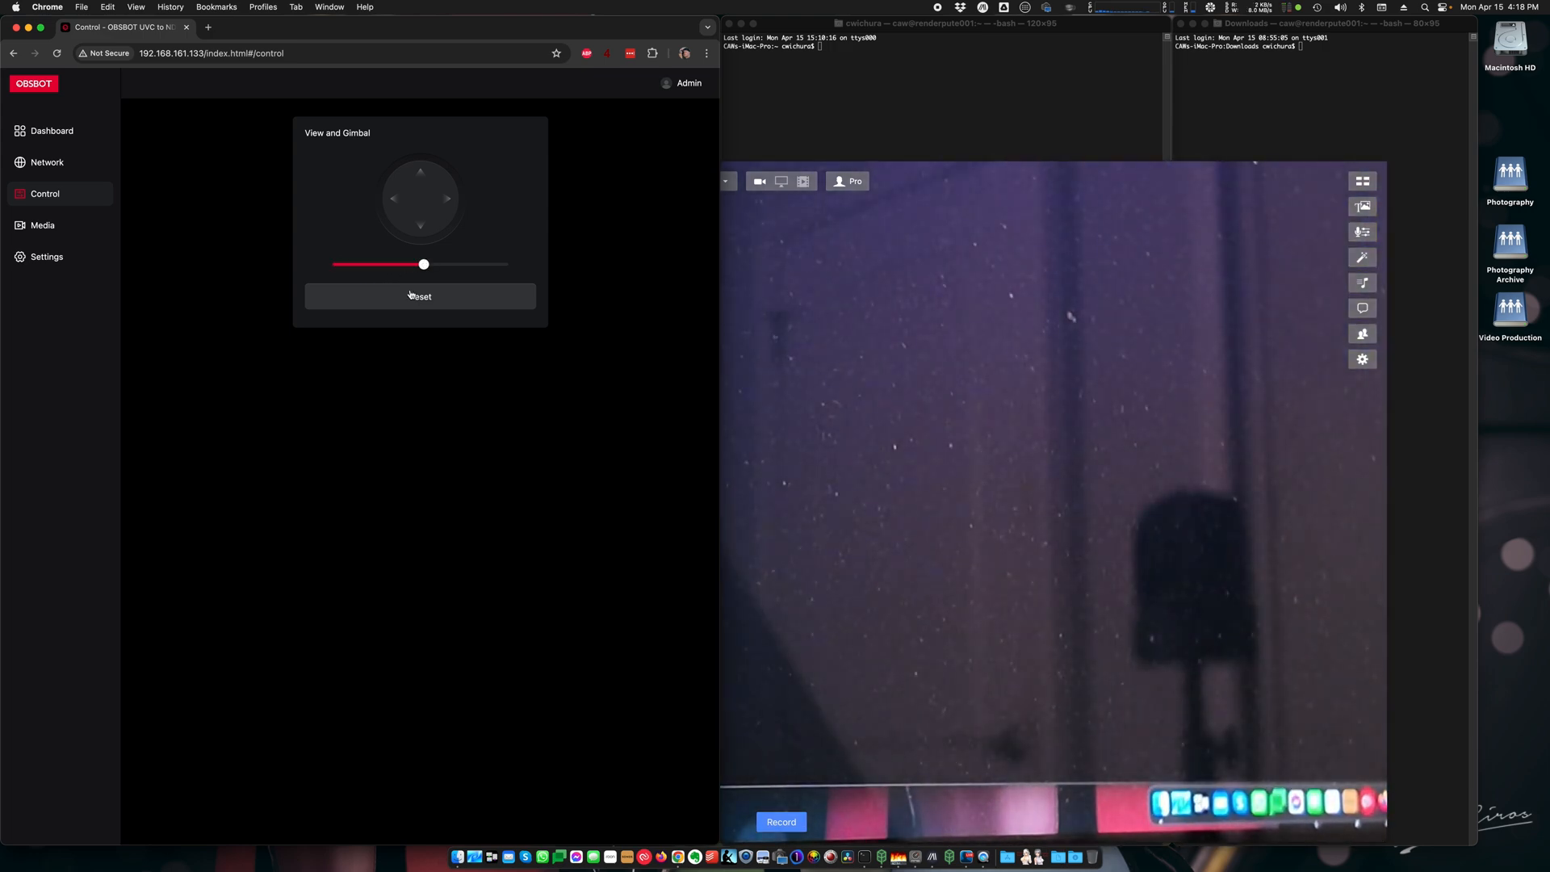
left_click(420, 297)
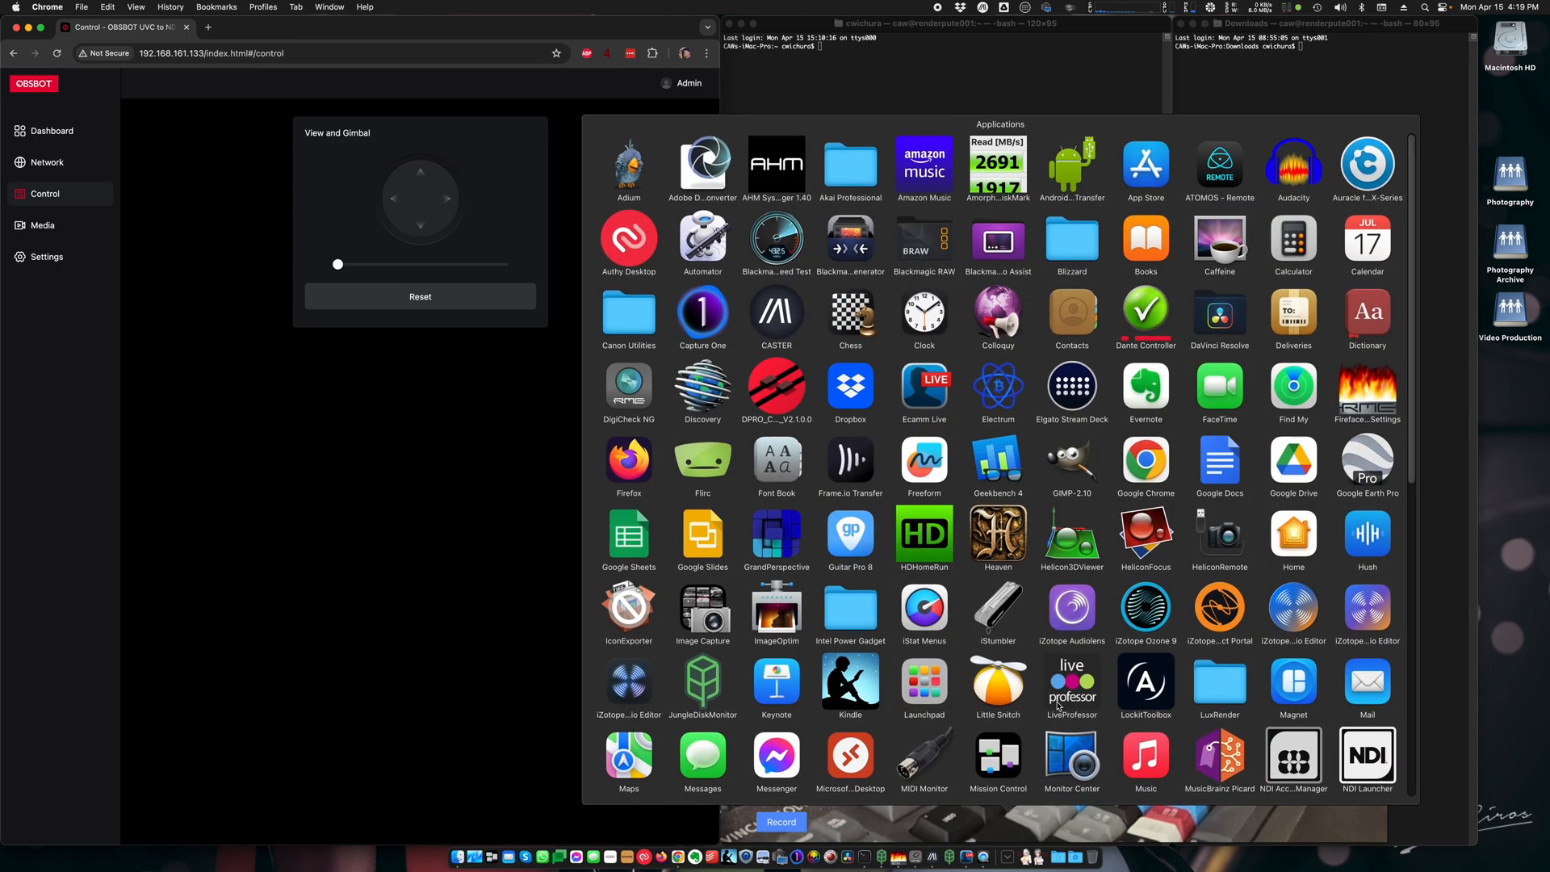
- Launch NDI Video Monitor and select the NDI_ADAPTER_3BB10B source
scroll("down", 3)
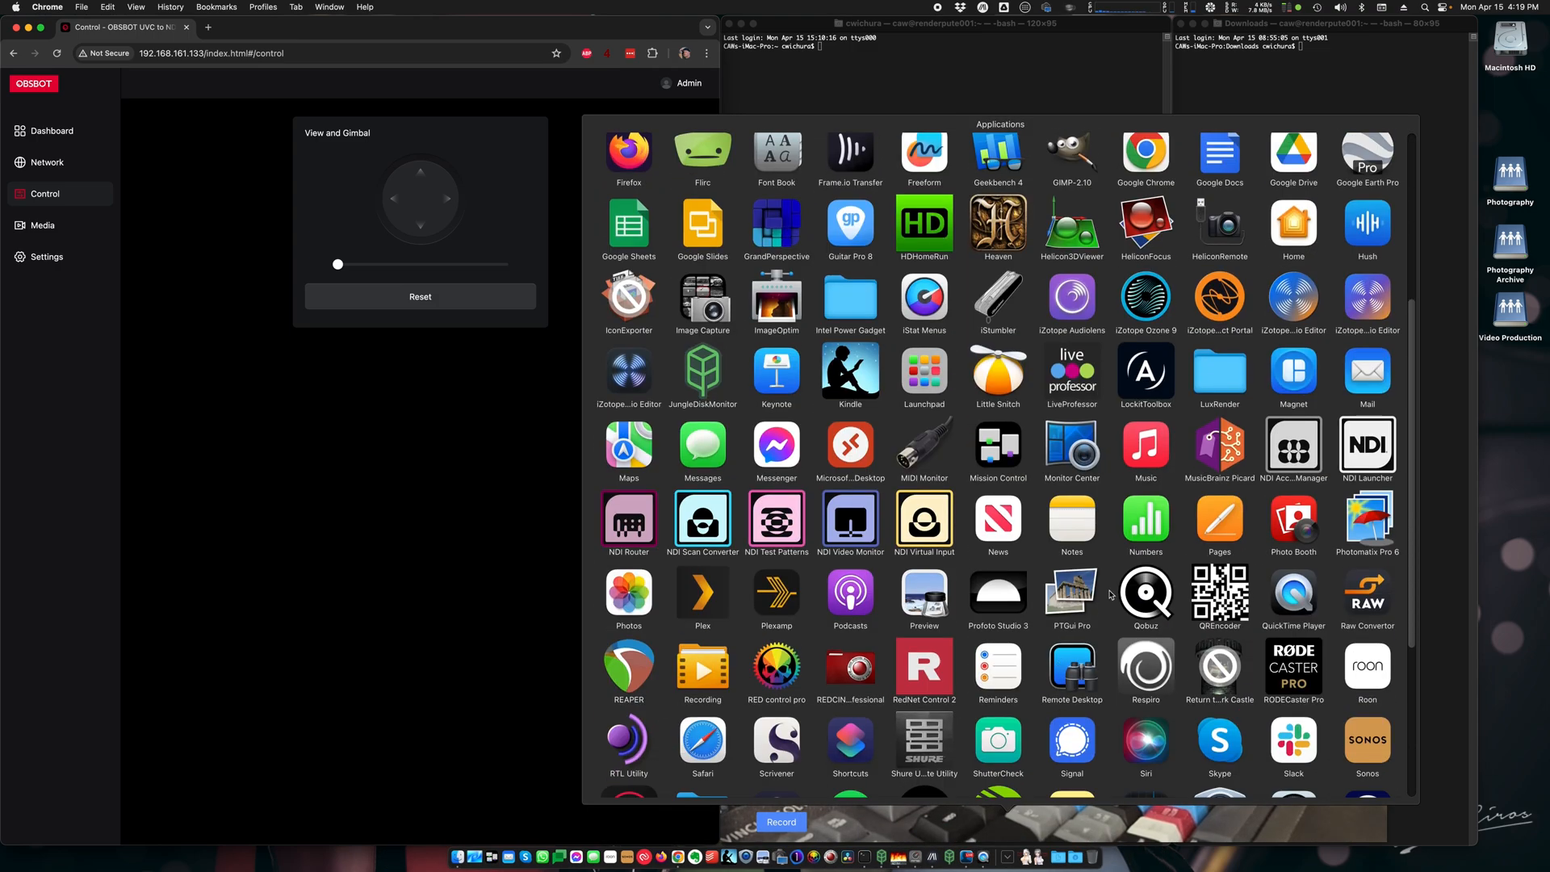
left_click(849, 521)
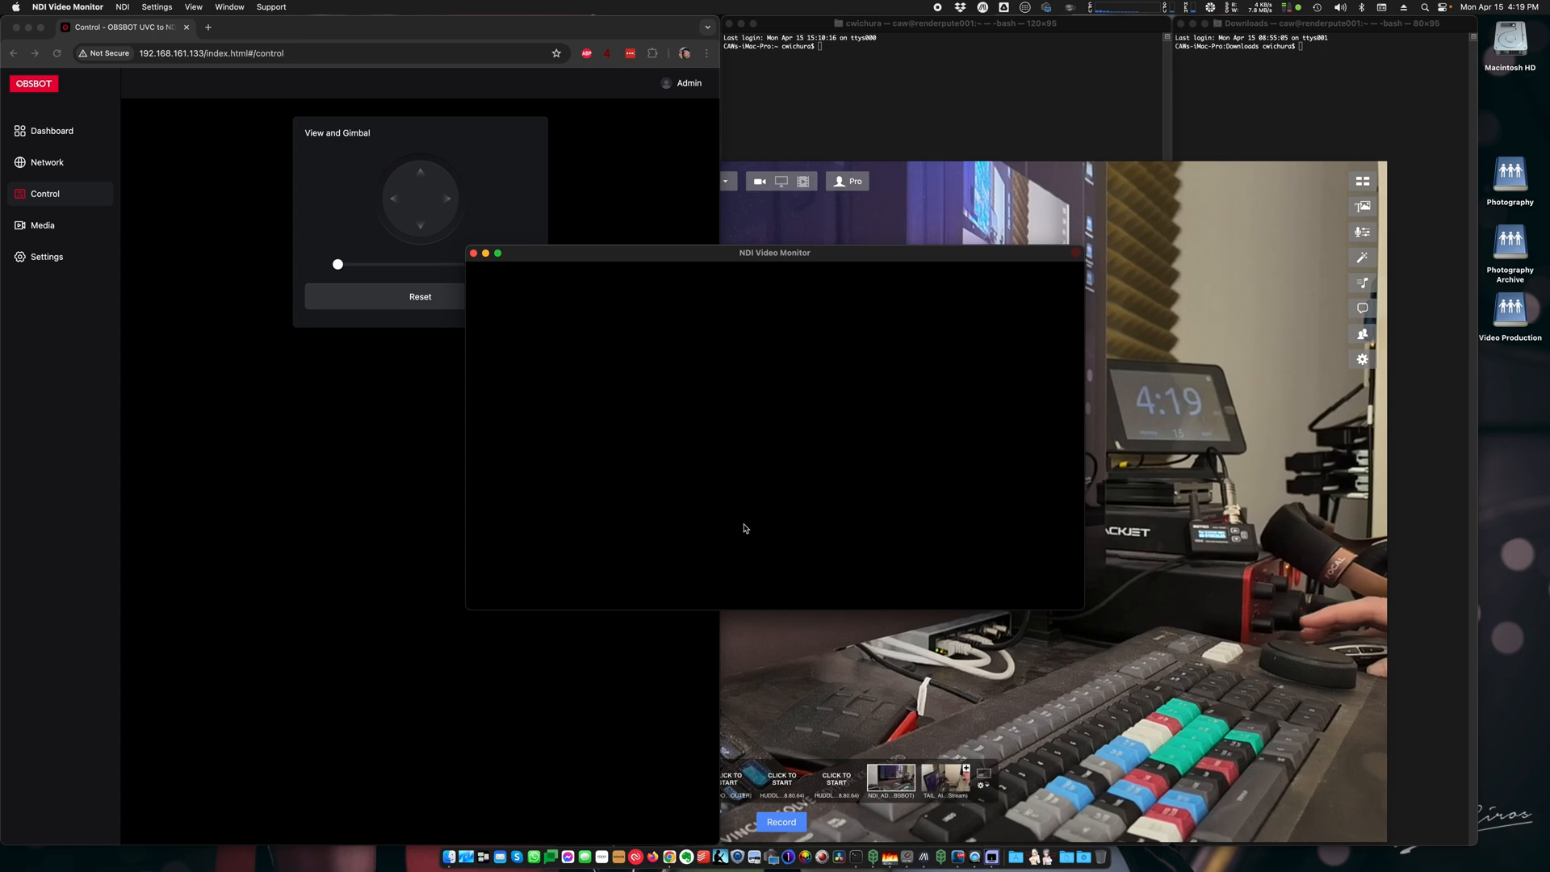
left_click(122, 7)
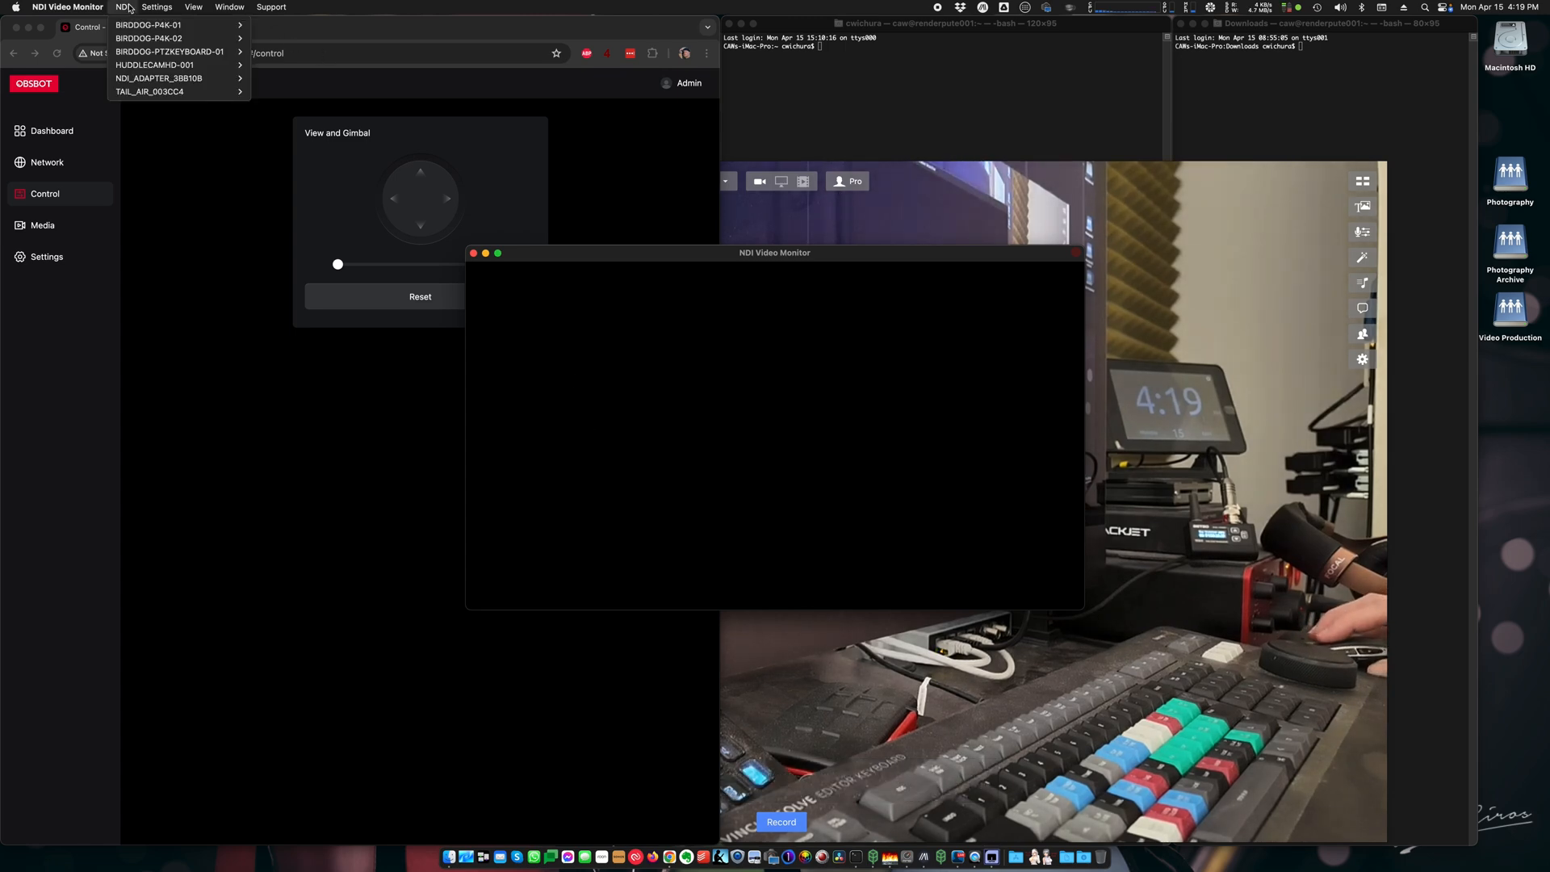
mouse_move(178, 78)
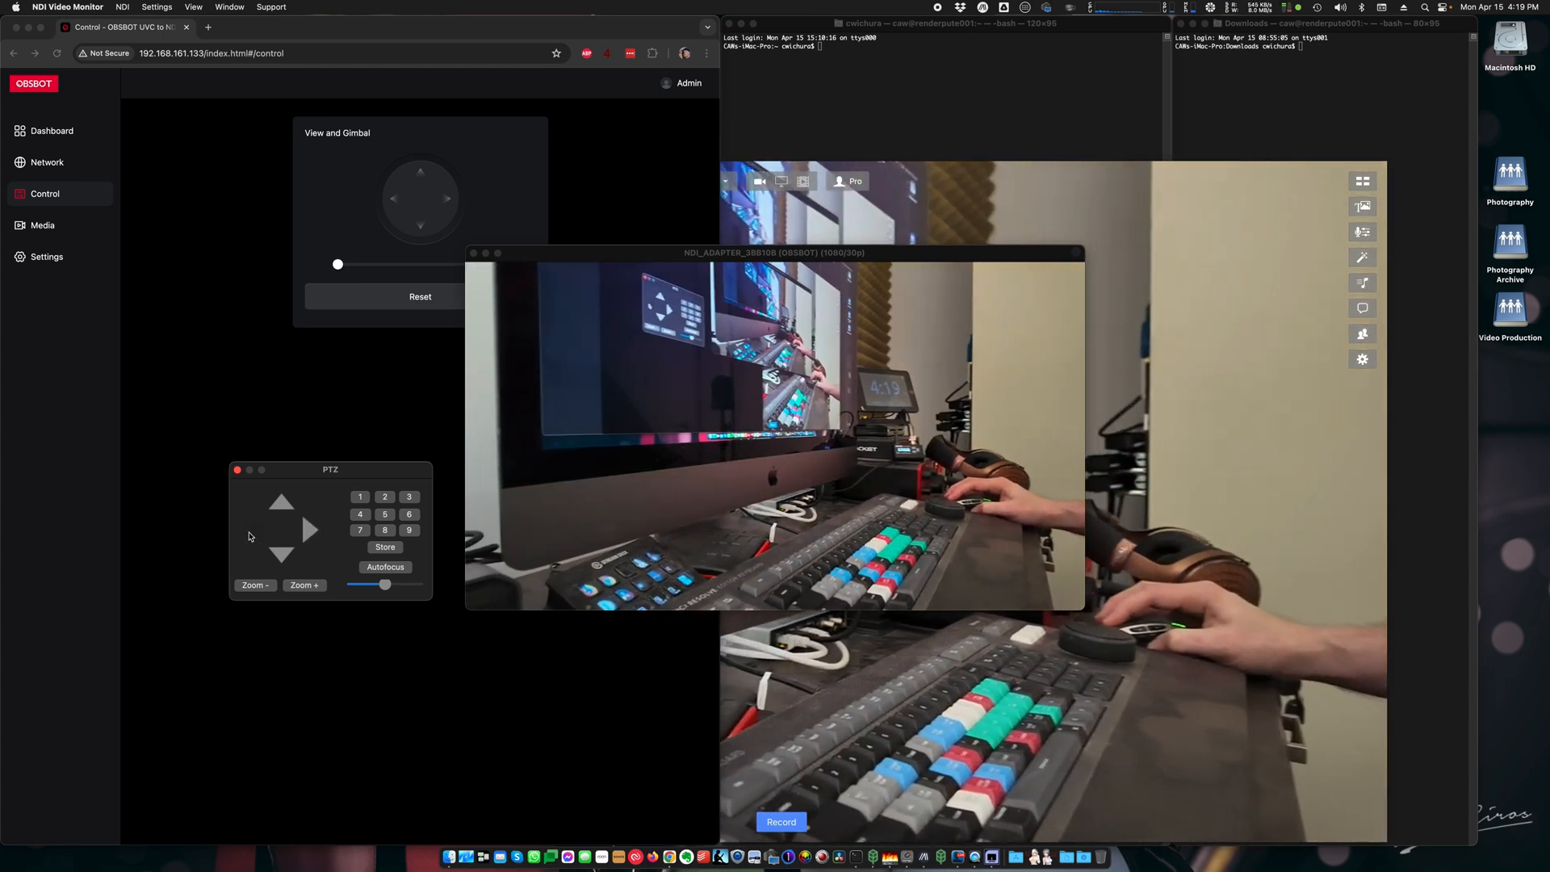
- Steer the camera with the PTZ arrows, then close the PTZ controls
left_click(253, 529)
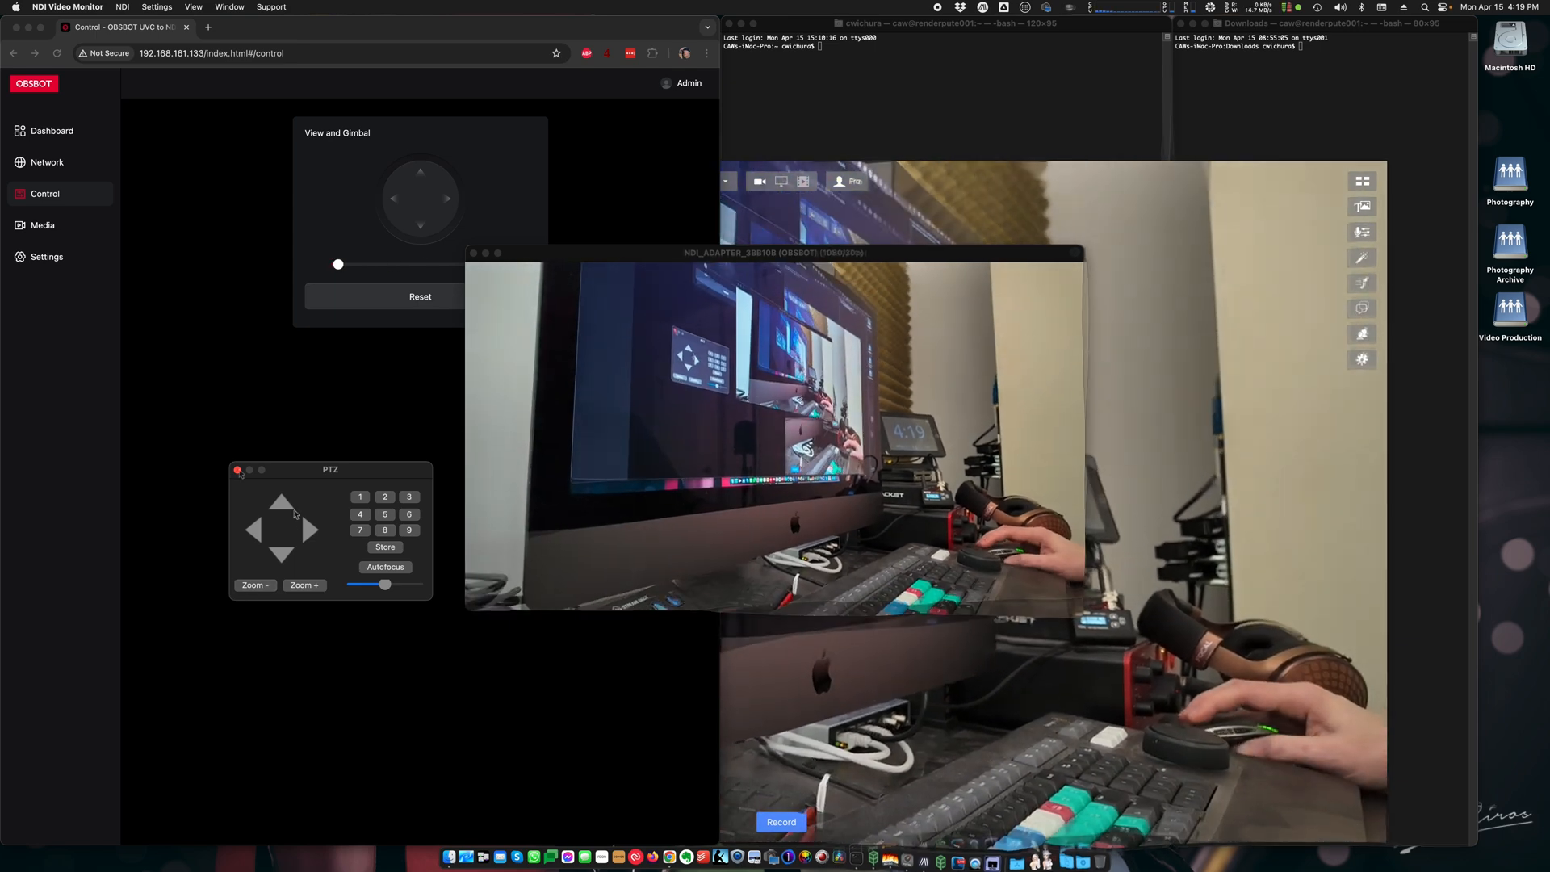
left_click(237, 470)
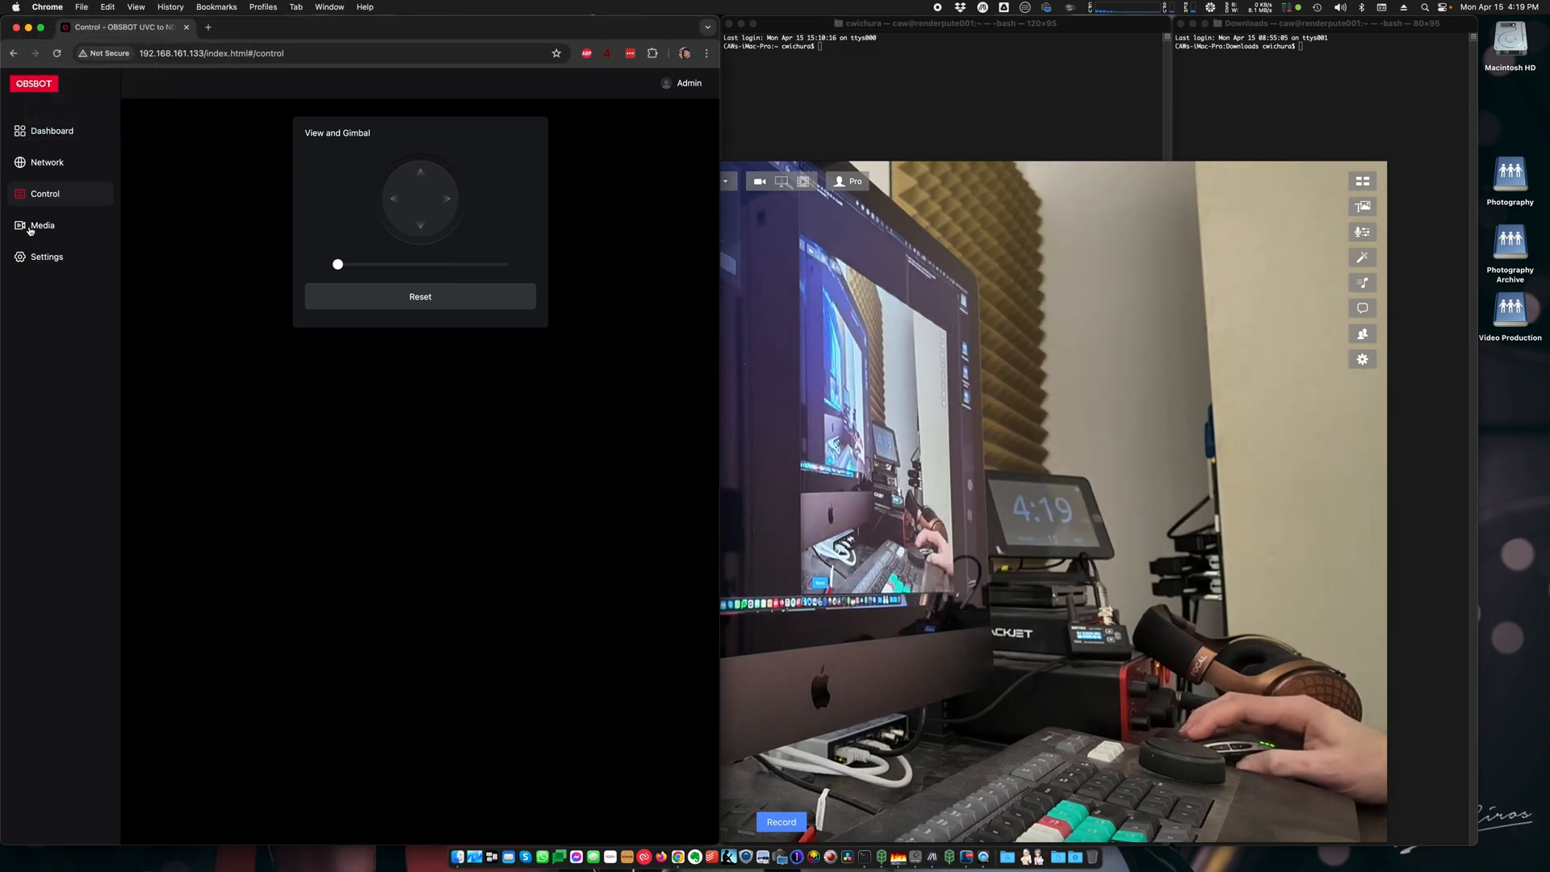
- Browse the Media page's frame rate choices, leaving 30fps selected
left_click(41, 226)
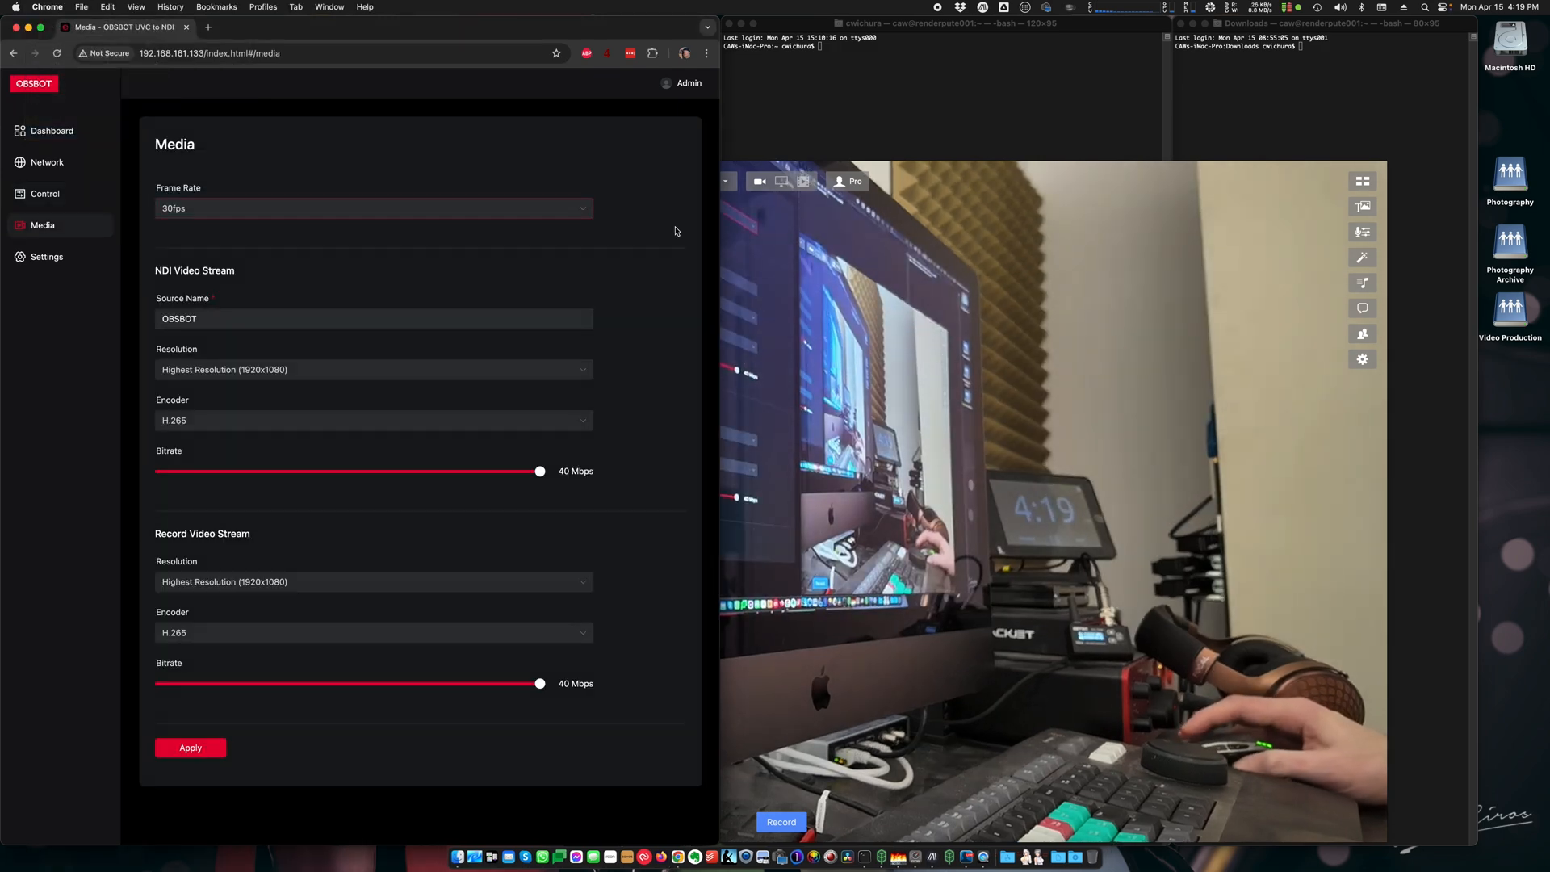
left_click(373, 209)
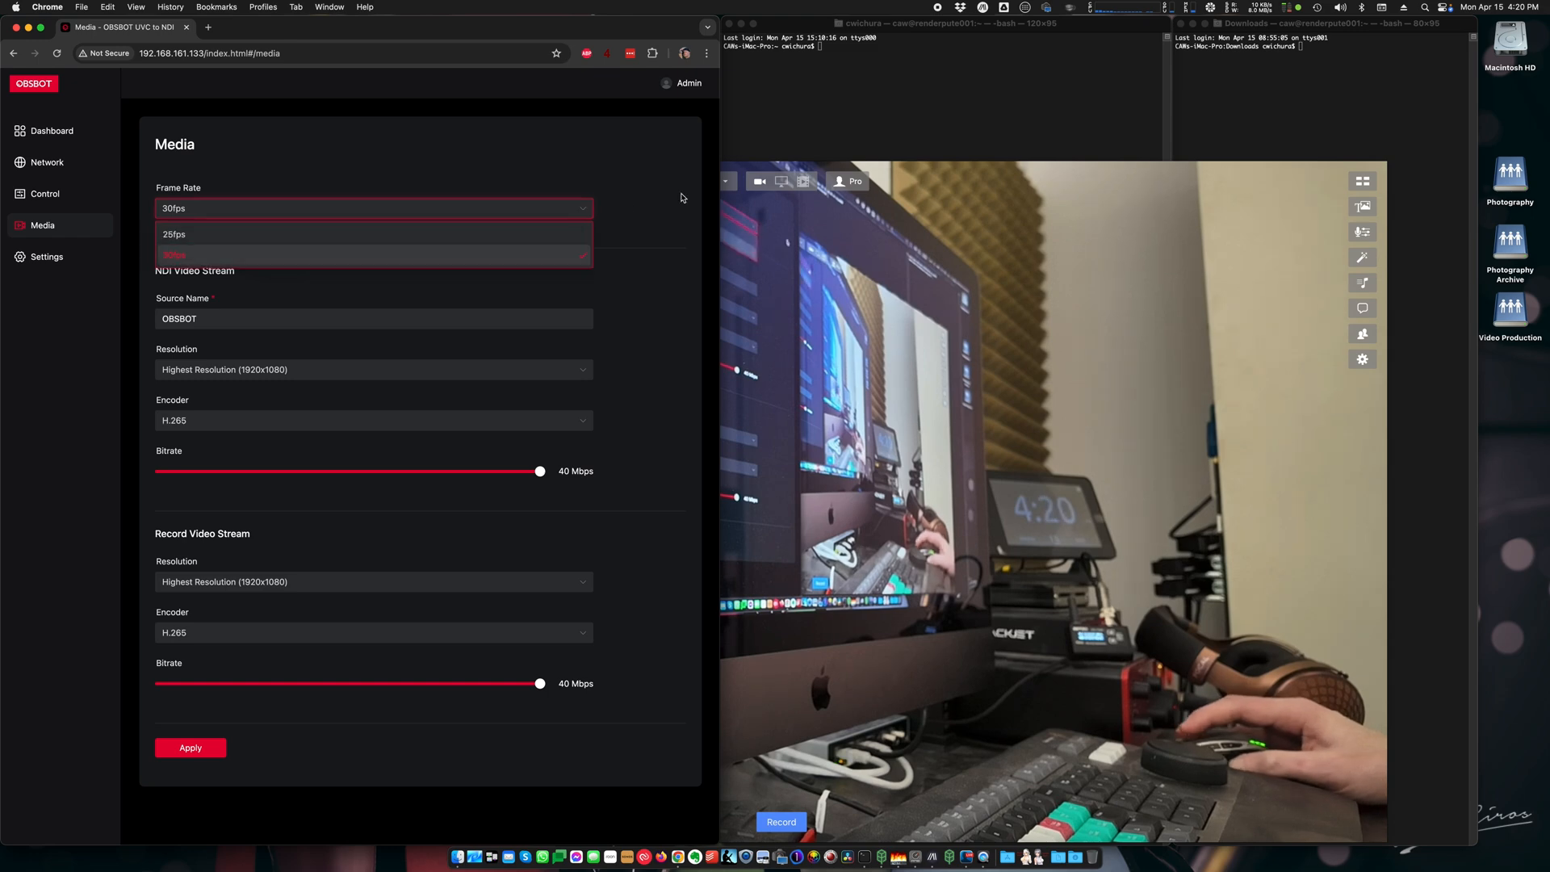
mouse_move(680, 237)
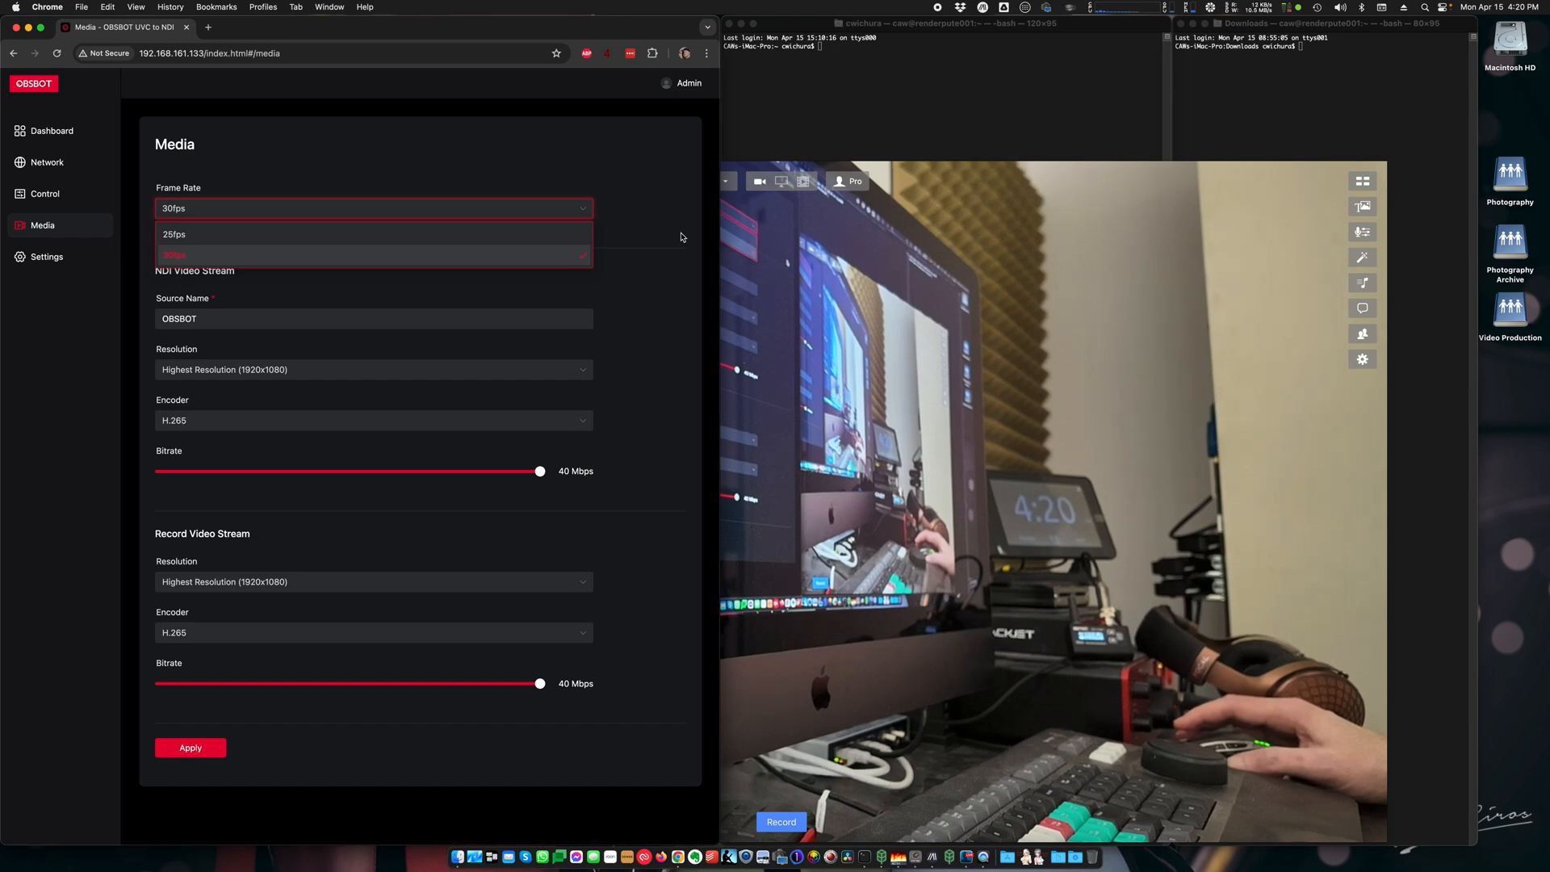
mouse_move(672, 287)
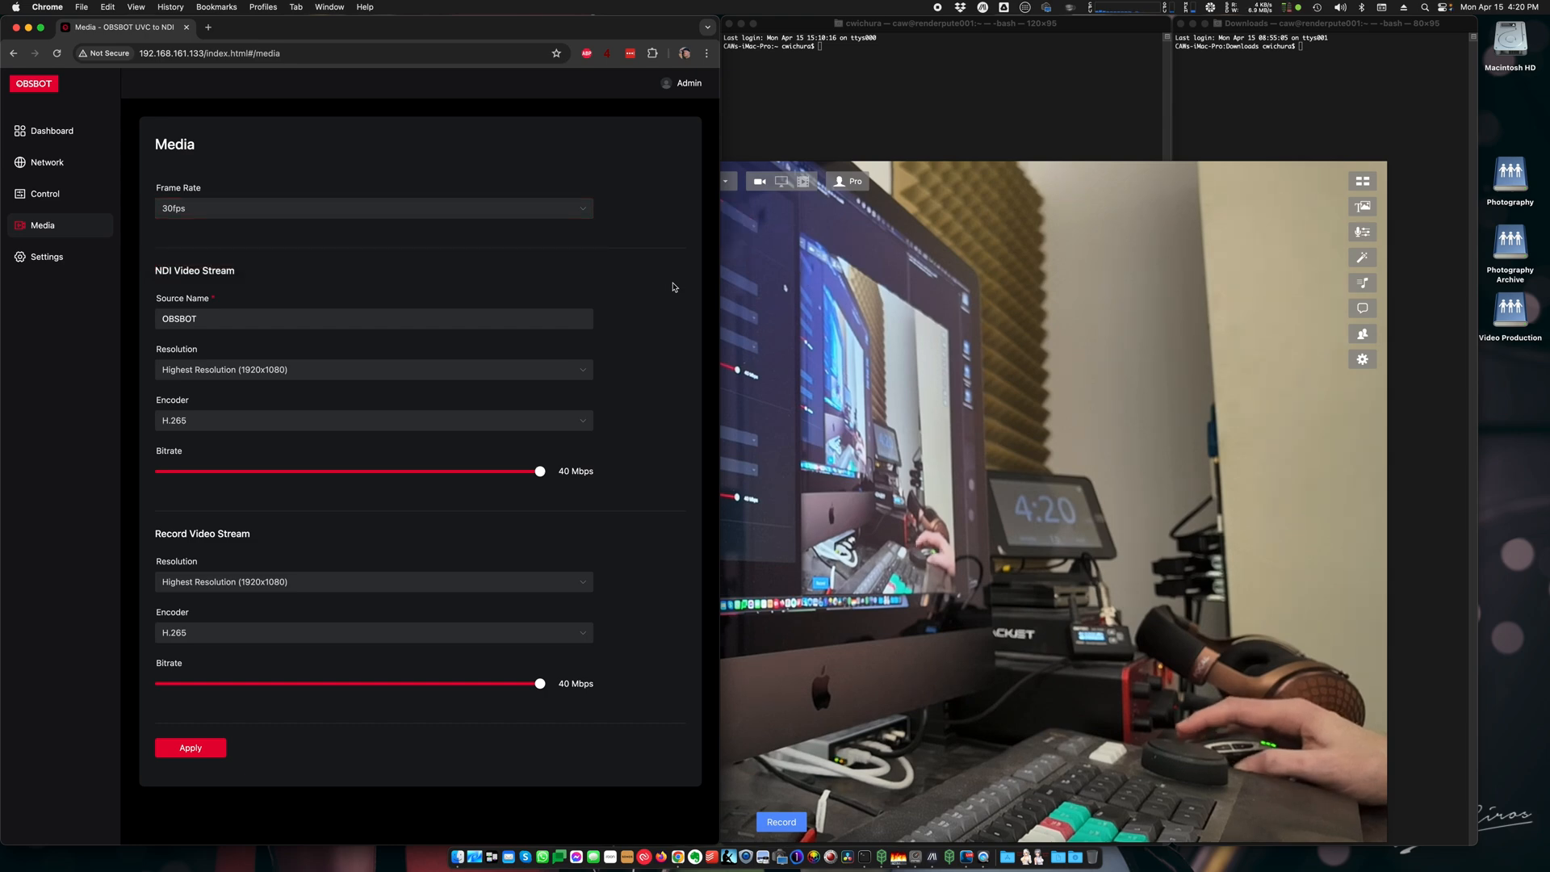
mouse_move(586, 245)
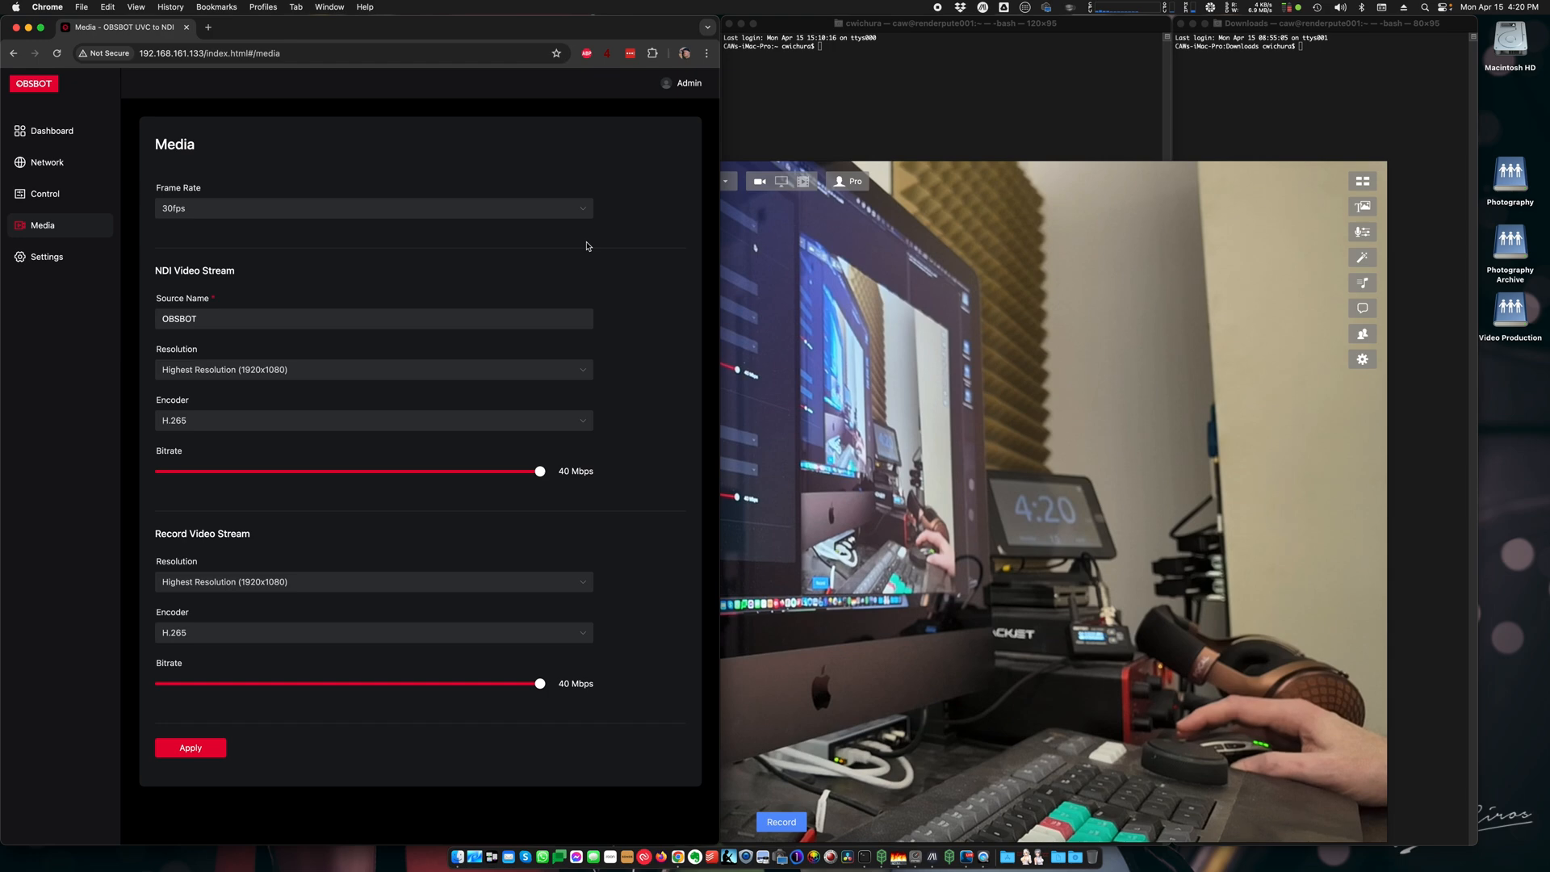
mouse_move(619, 348)
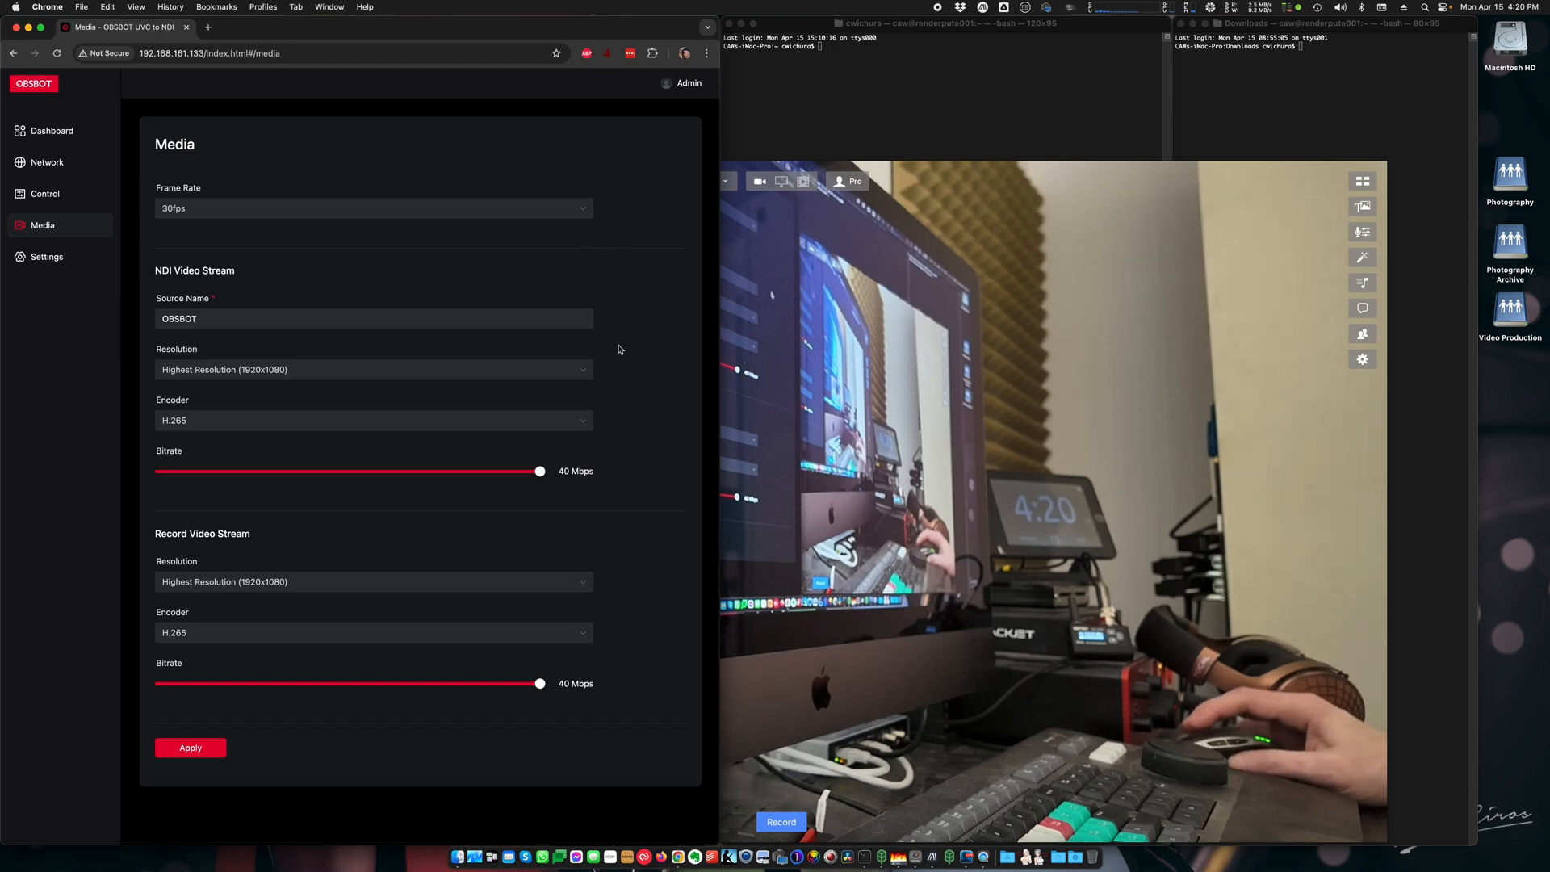
mouse_move(467, 439)
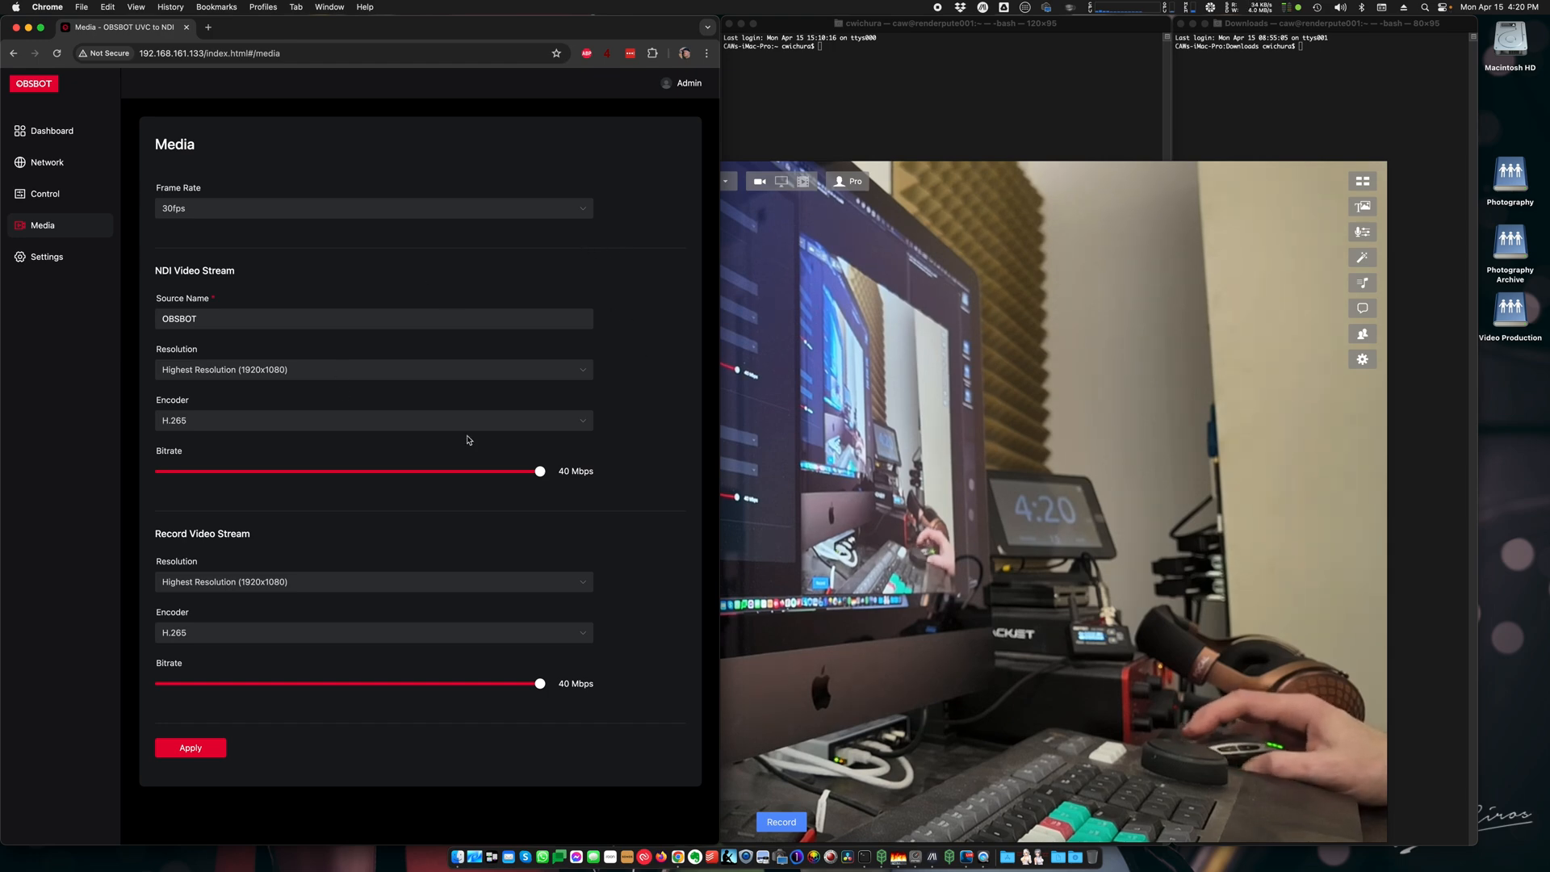
- Browse the NDI stream source name and resolution options without changing them
left_click(373, 318)
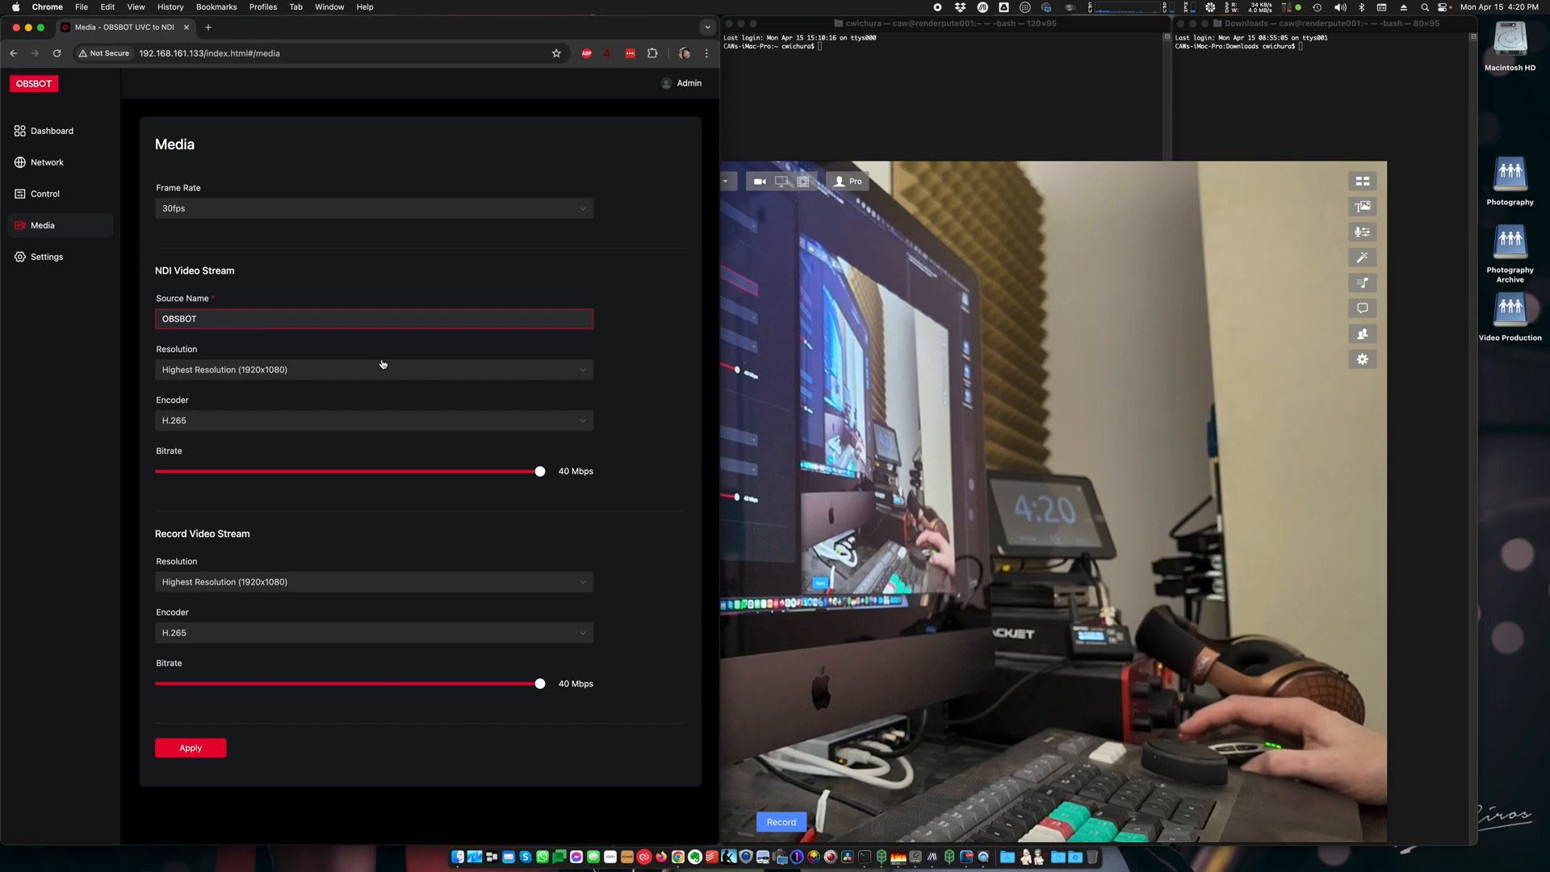
left_click(373, 368)
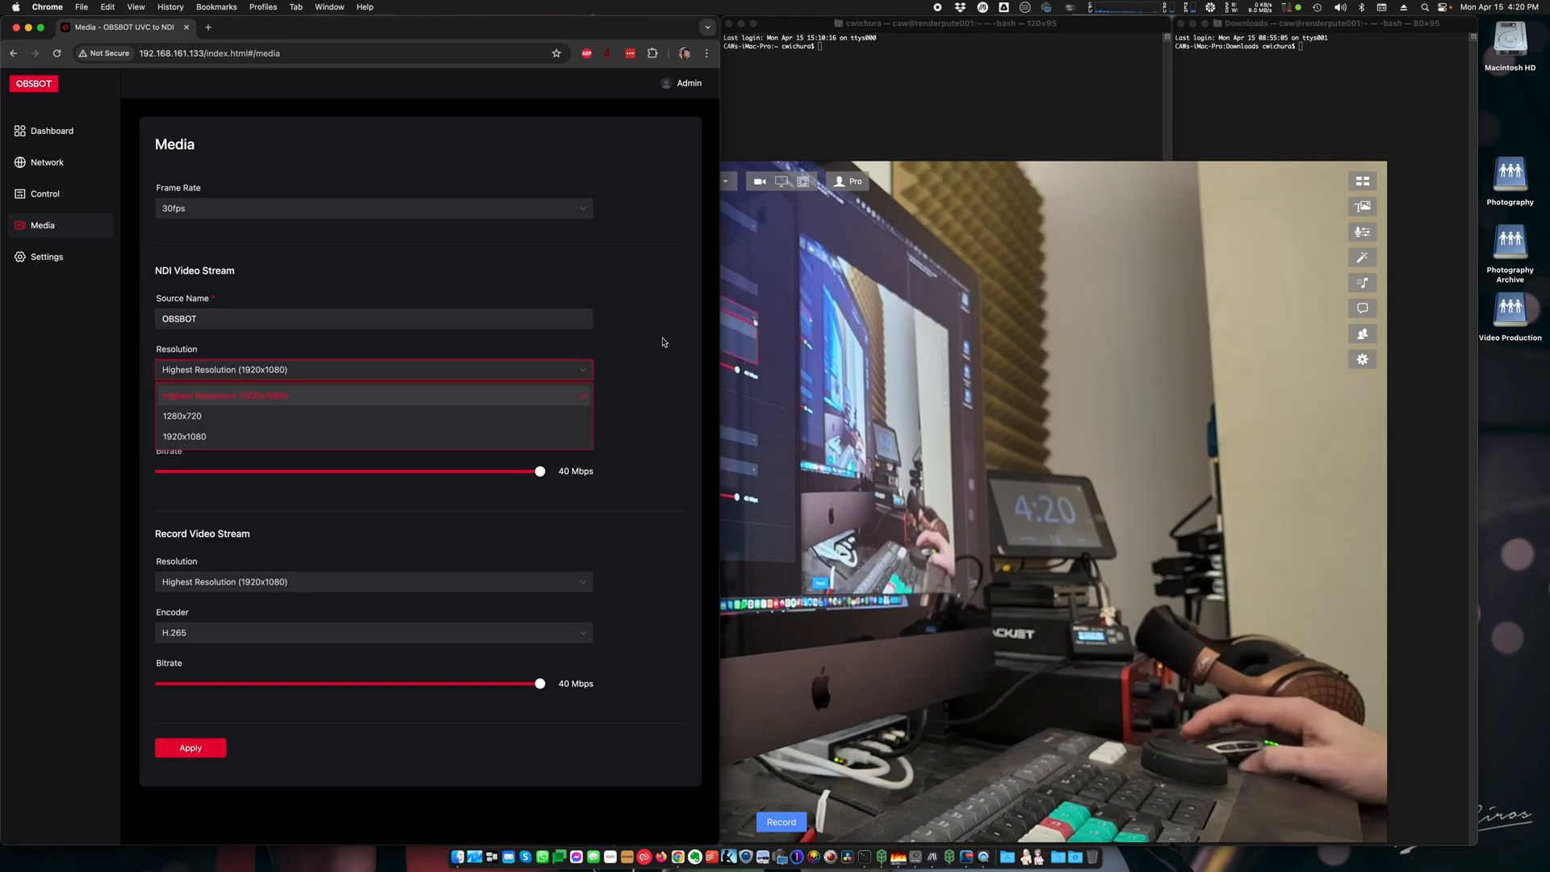
mouse_move(670, 343)
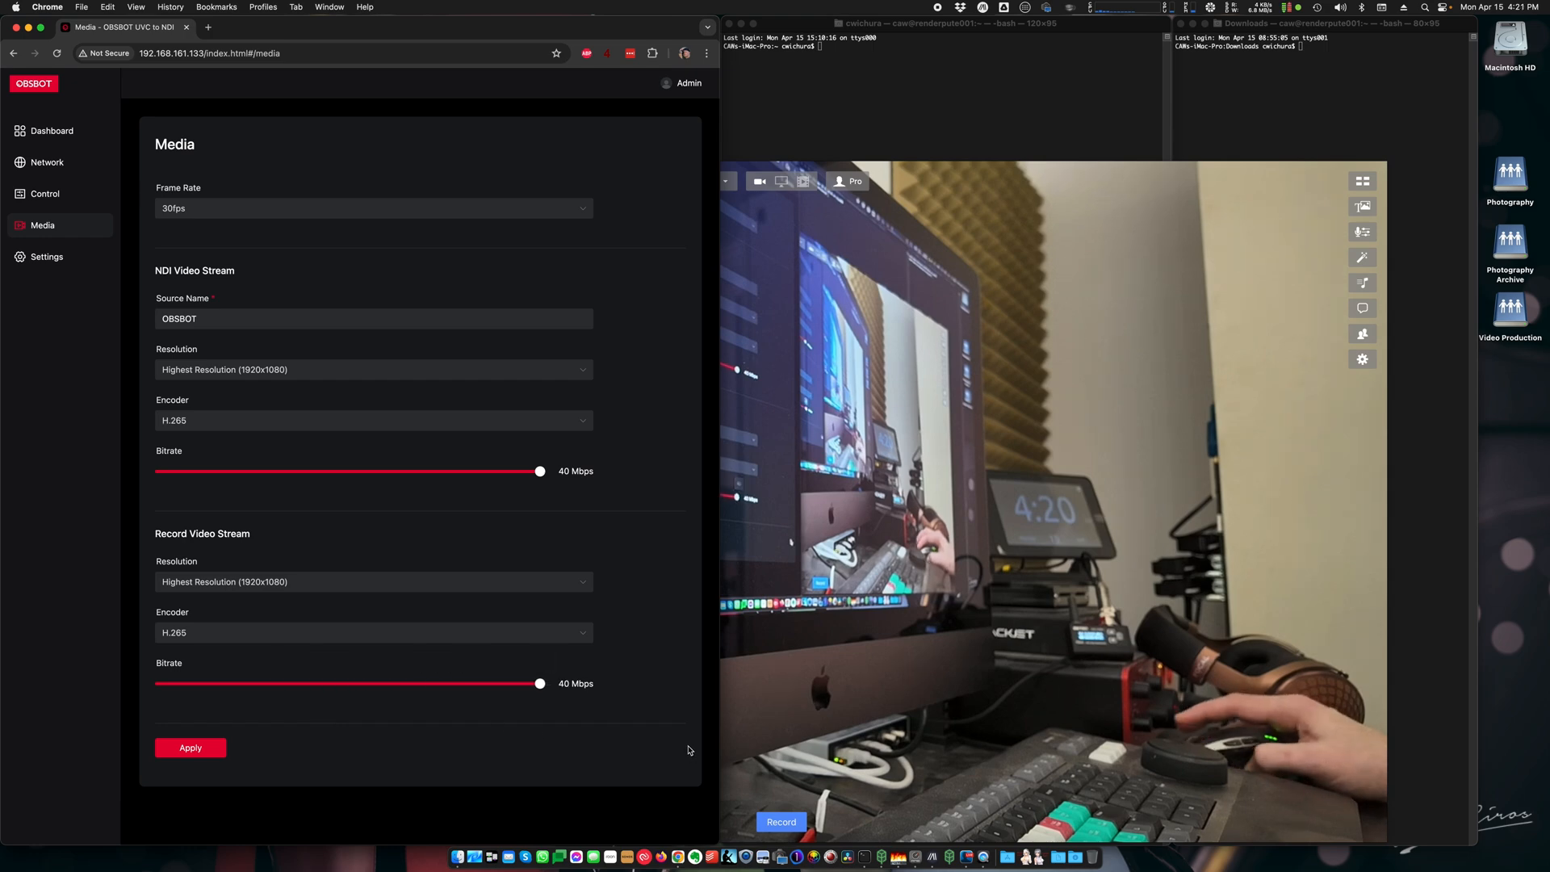
mouse_move(408, 675)
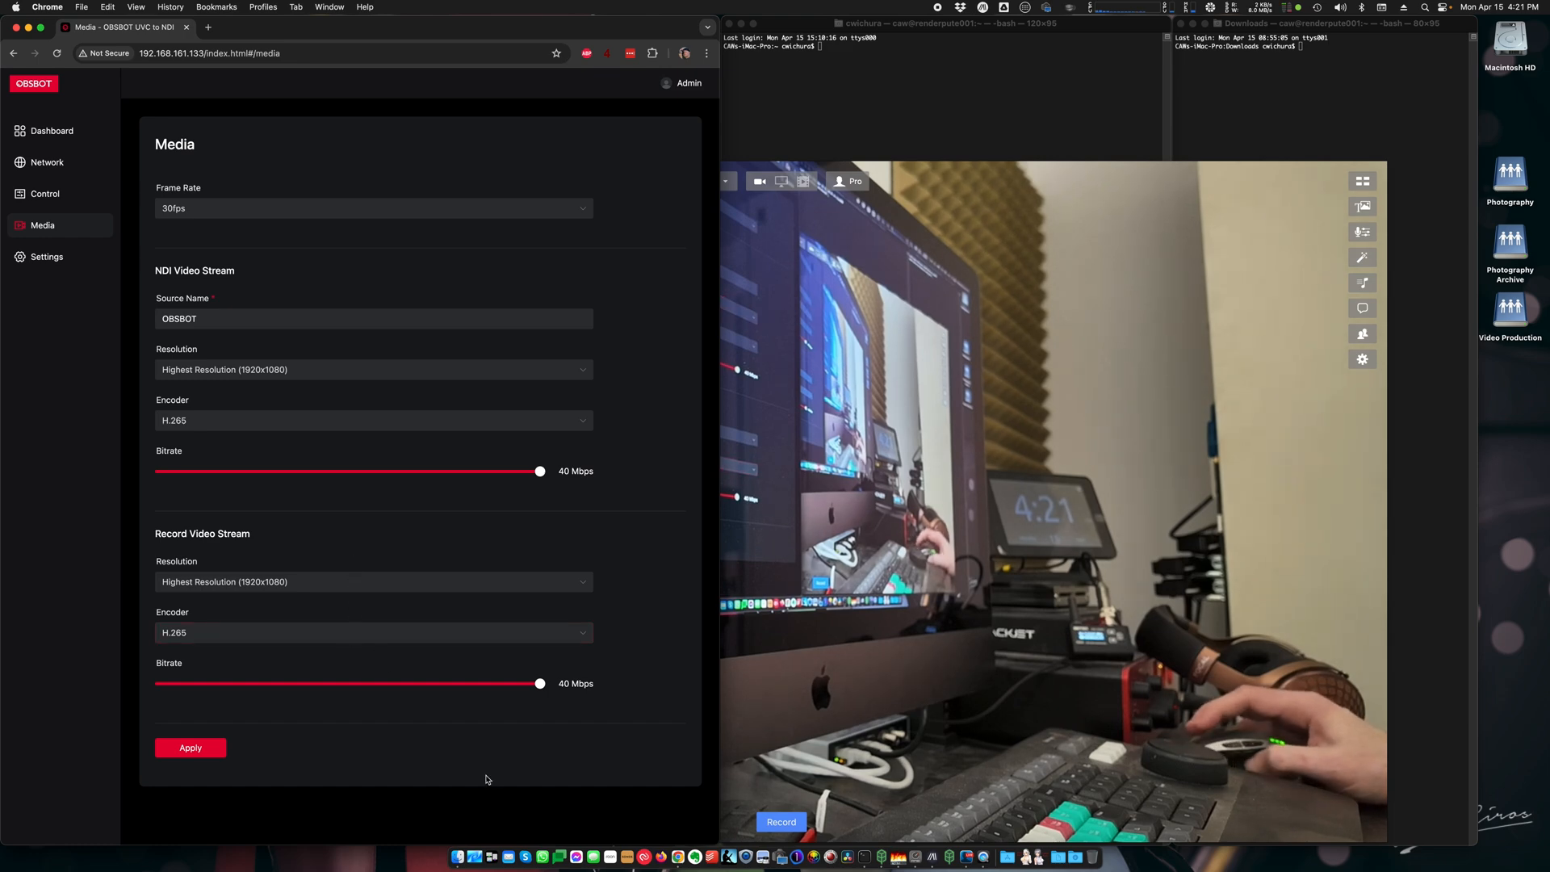
mouse_move(47, 257)
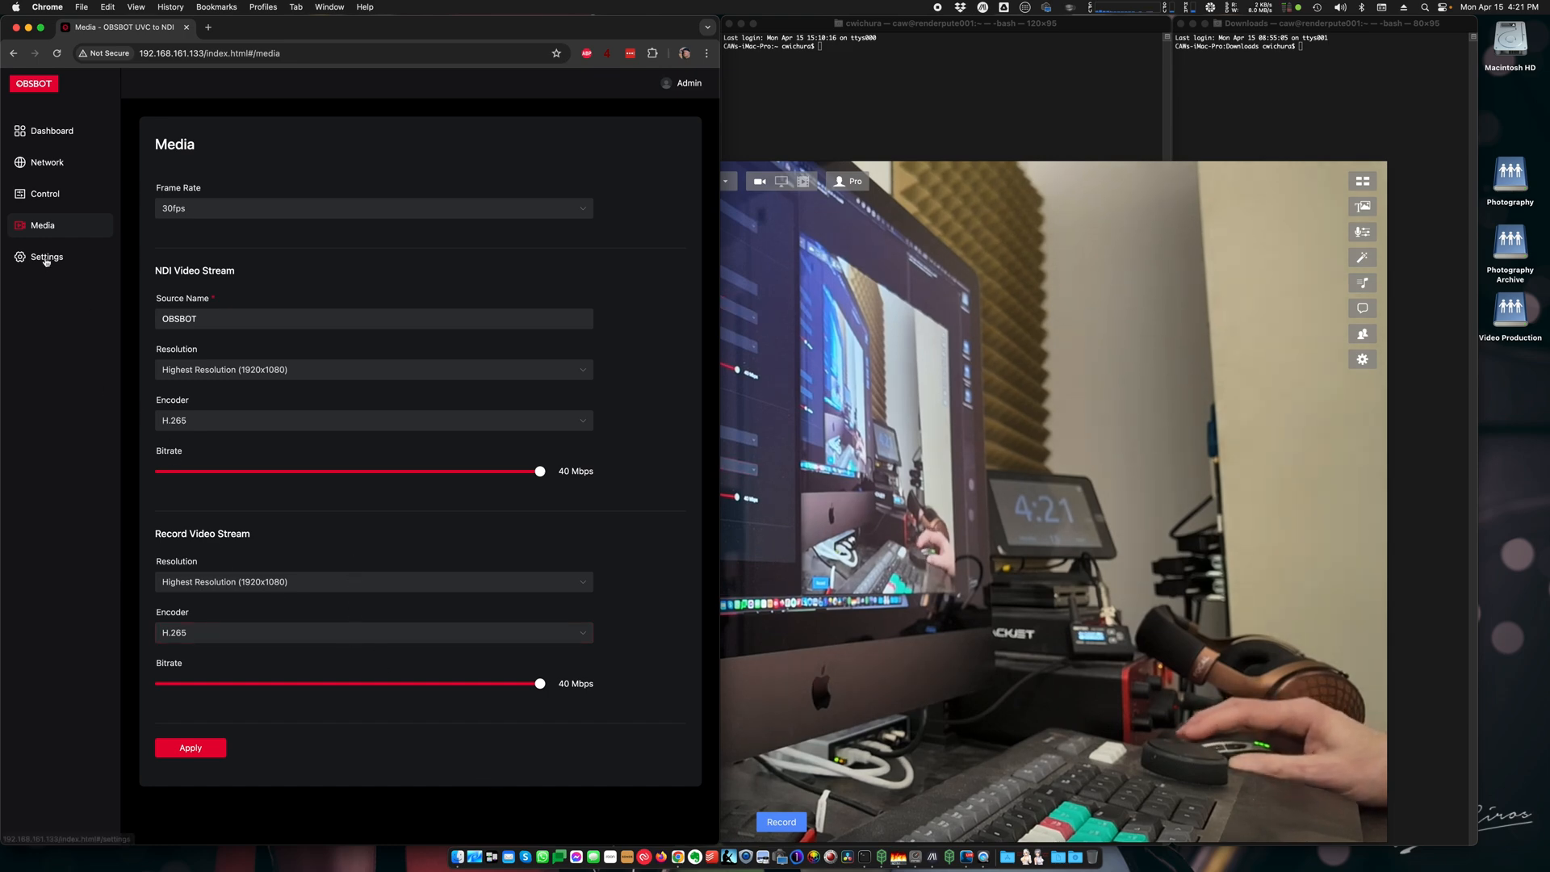
- Leave Media for the Settings page, confirming the unsaved-settings dialog
left_click(47, 257)
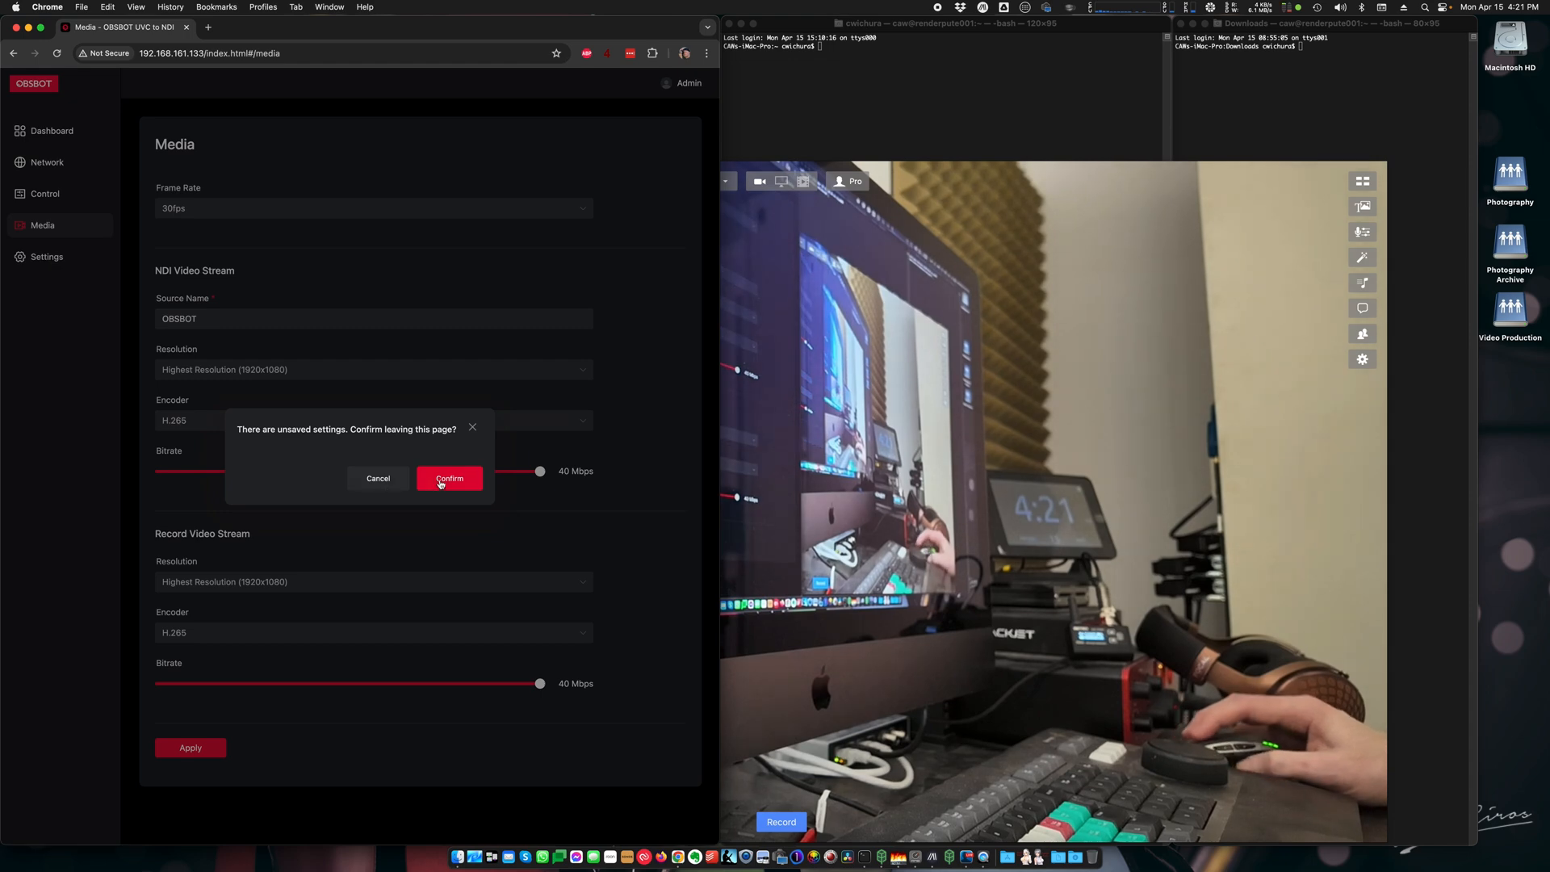
left_click(449, 478)
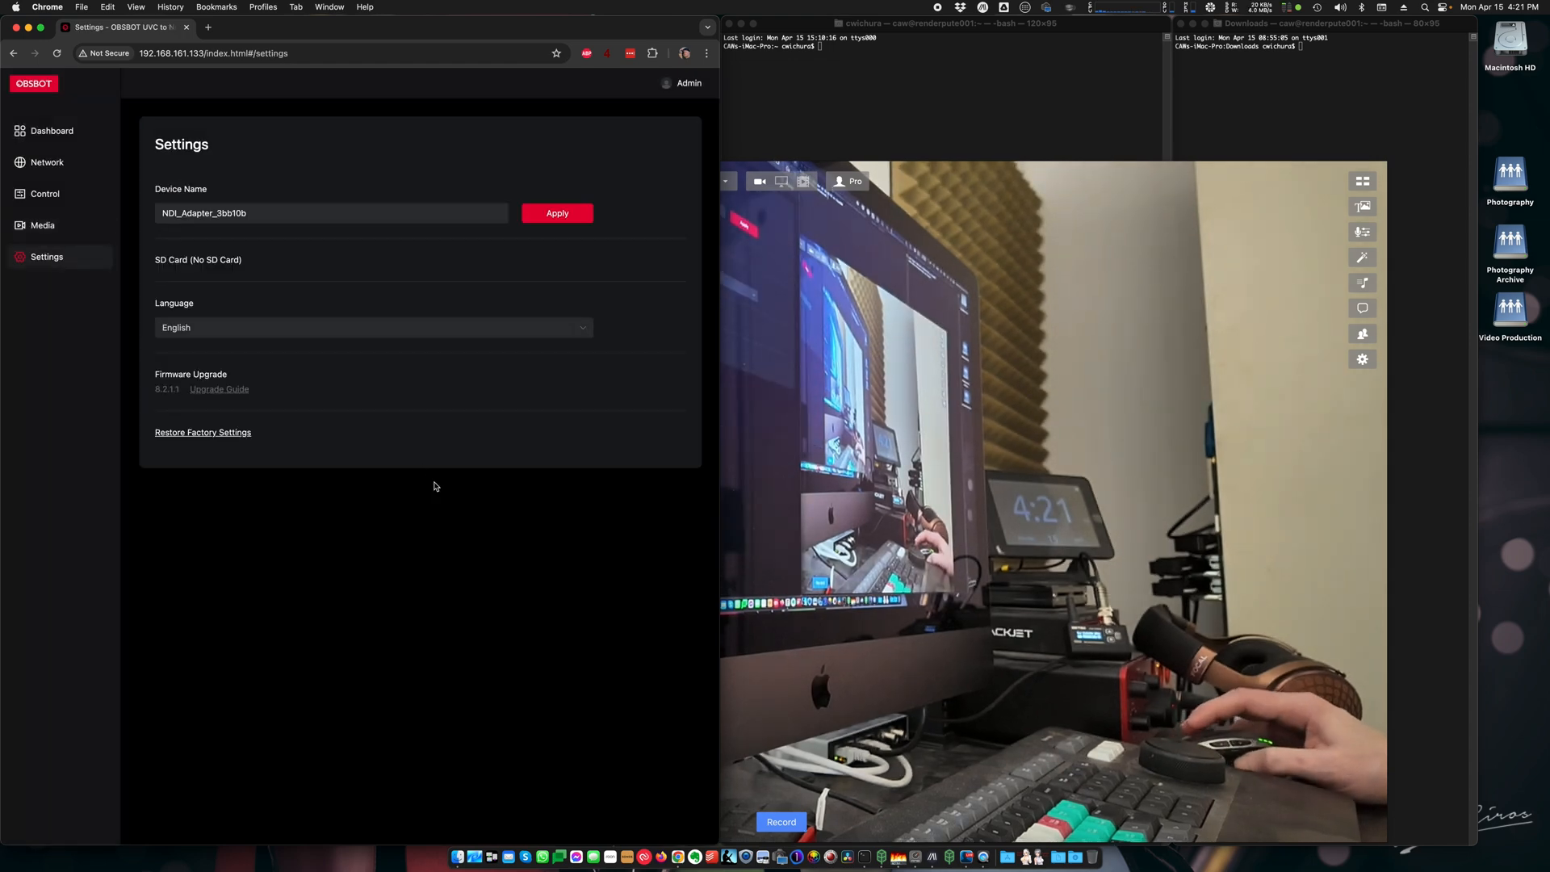
- Inspect the Device Name field, then return to the Dashboard overview
left_click(331, 213)
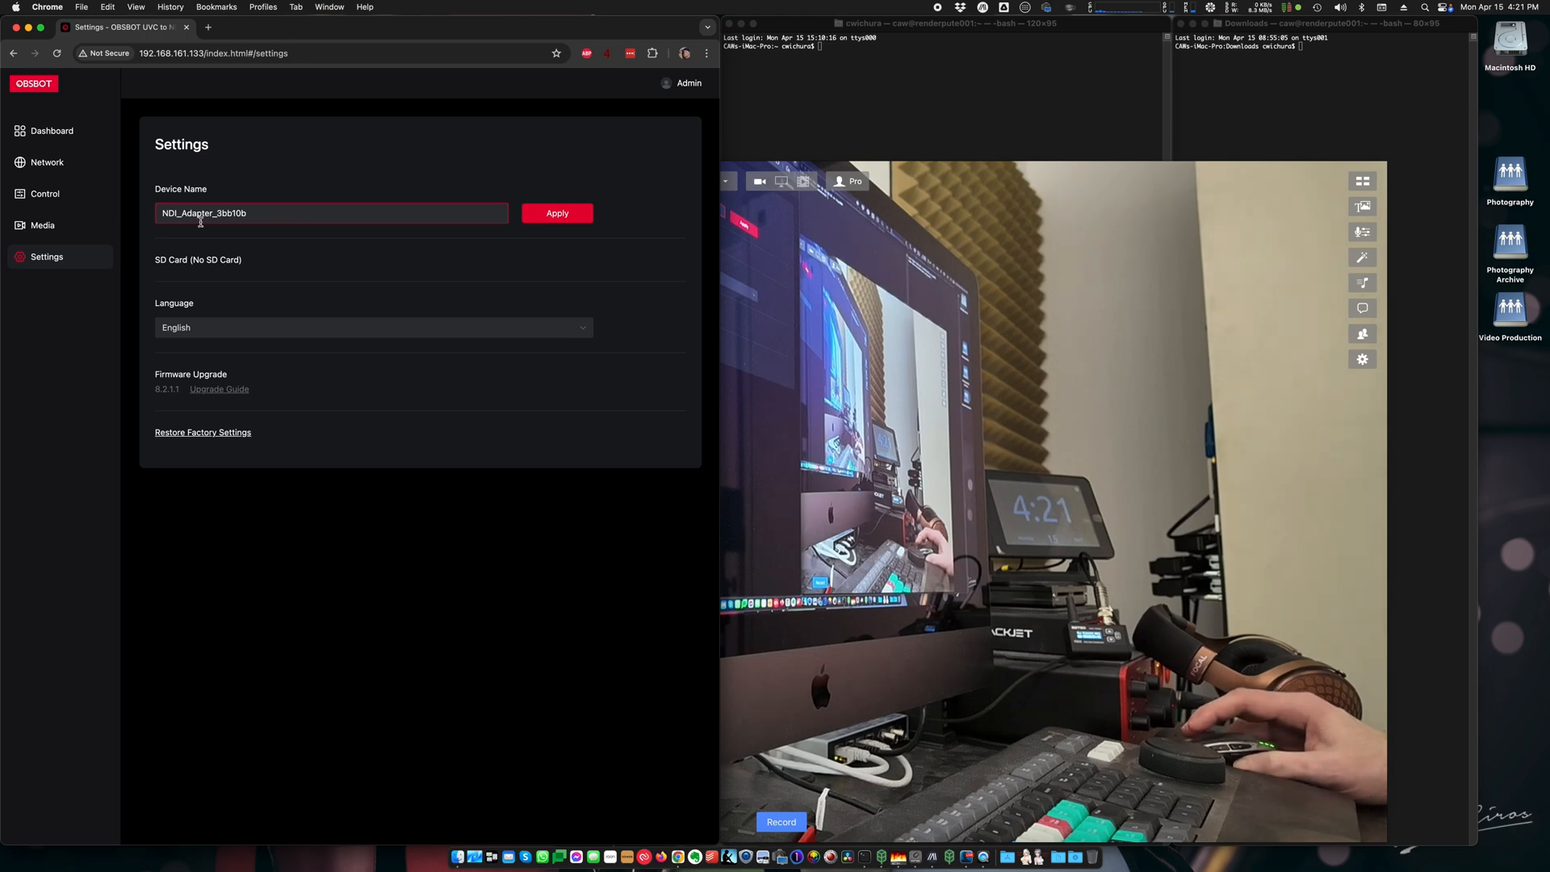
mouse_move(266, 213)
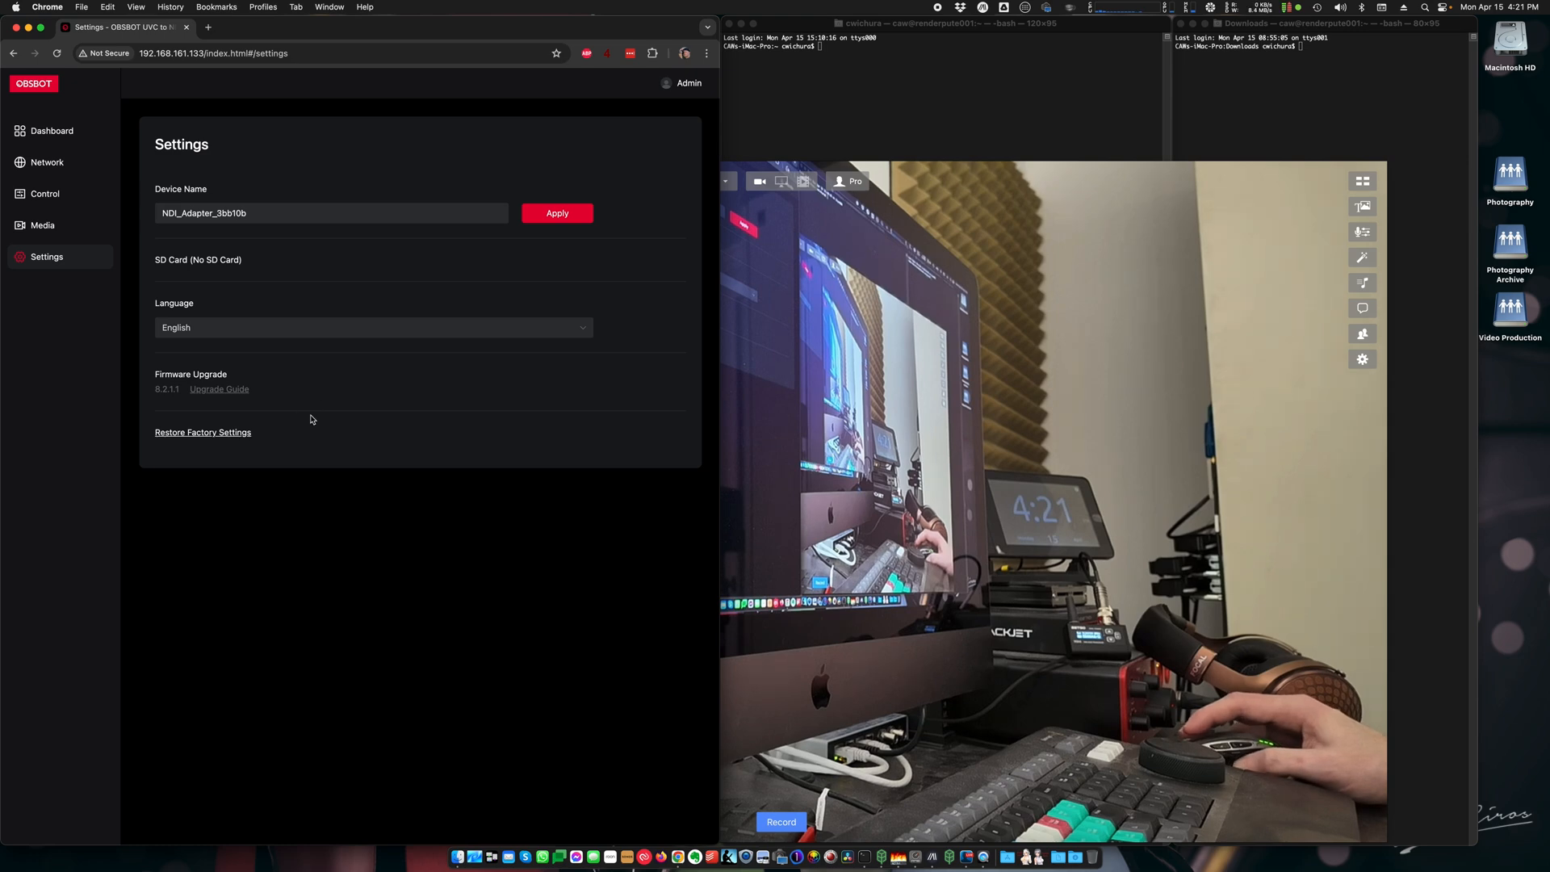
mouse_move(237, 449)
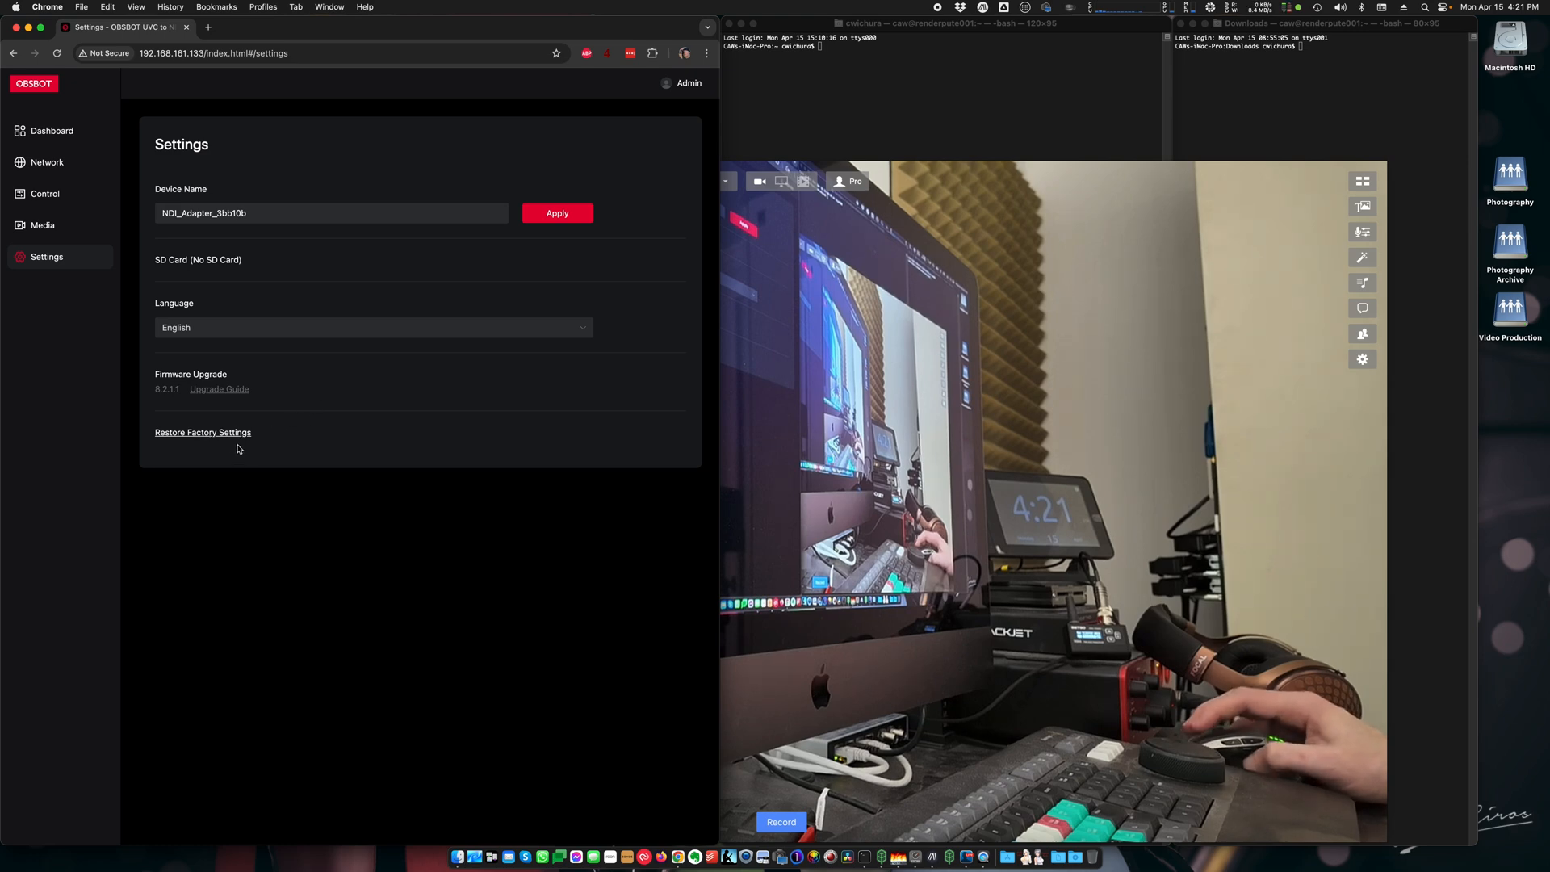
mouse_move(47, 161)
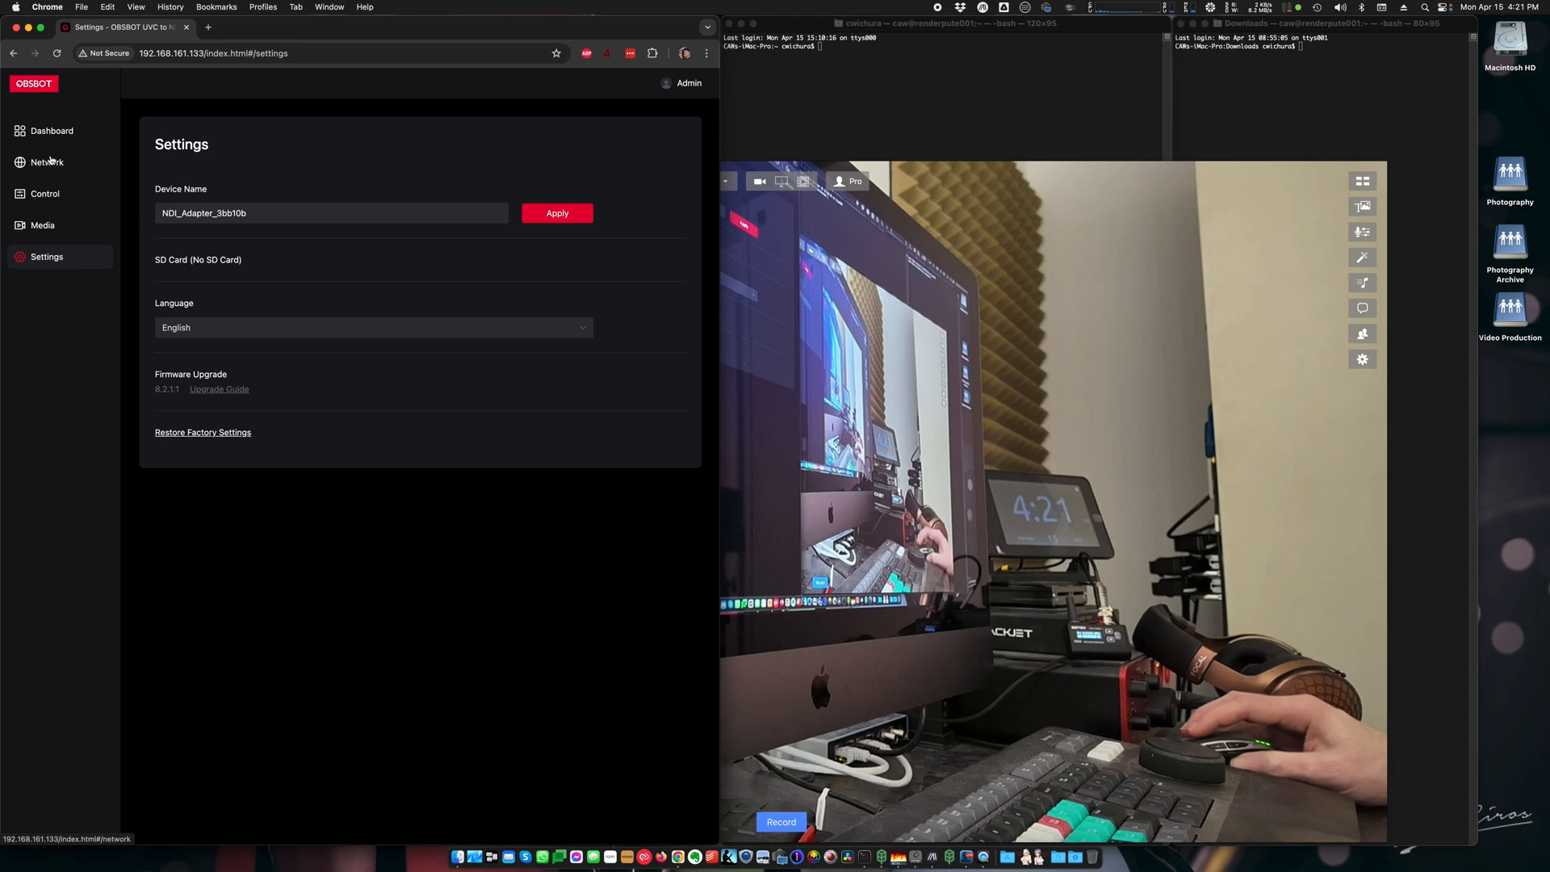
left_click(52, 130)
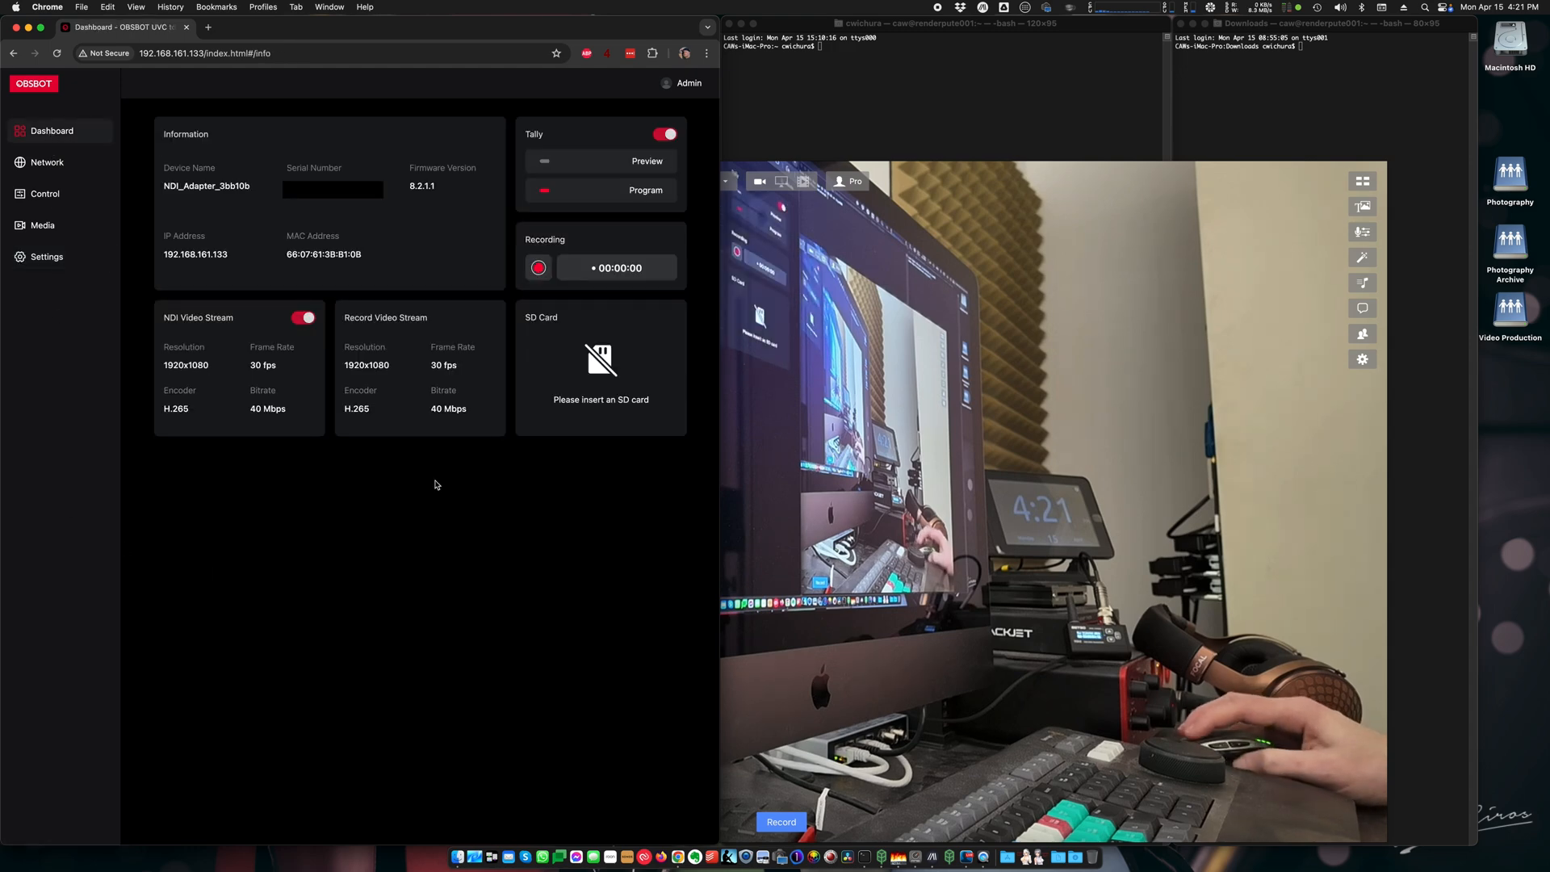